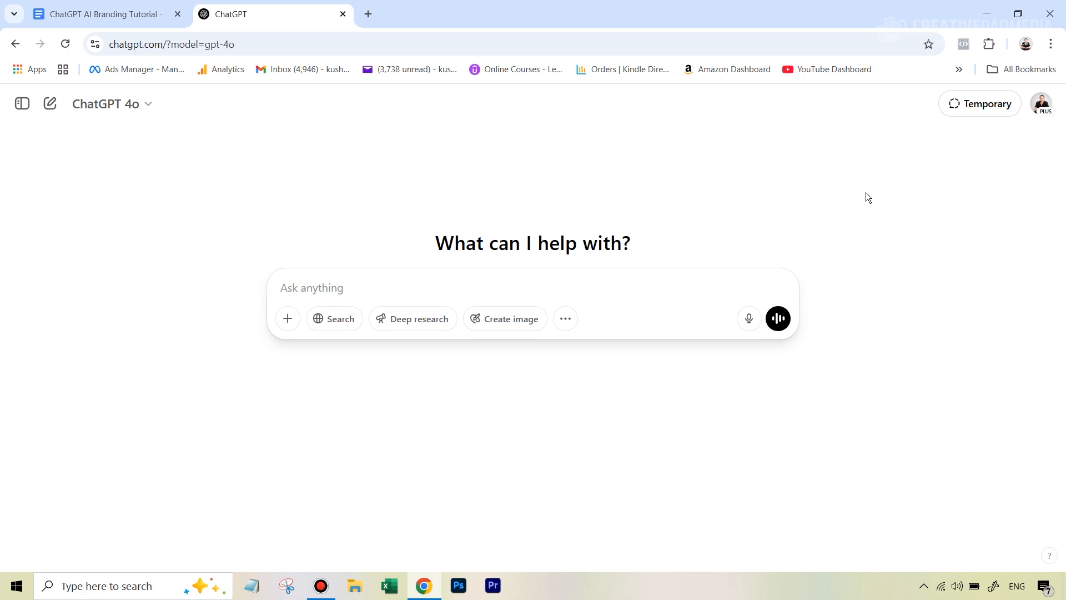
pyautogui.moveTo(876, 187)
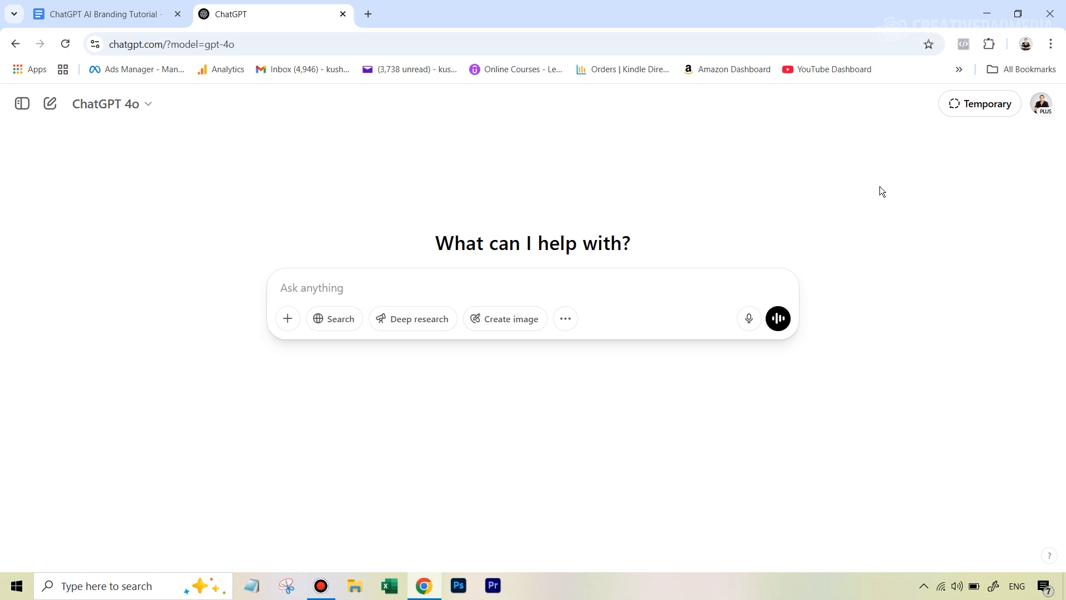
pyautogui.moveTo(779, 214)
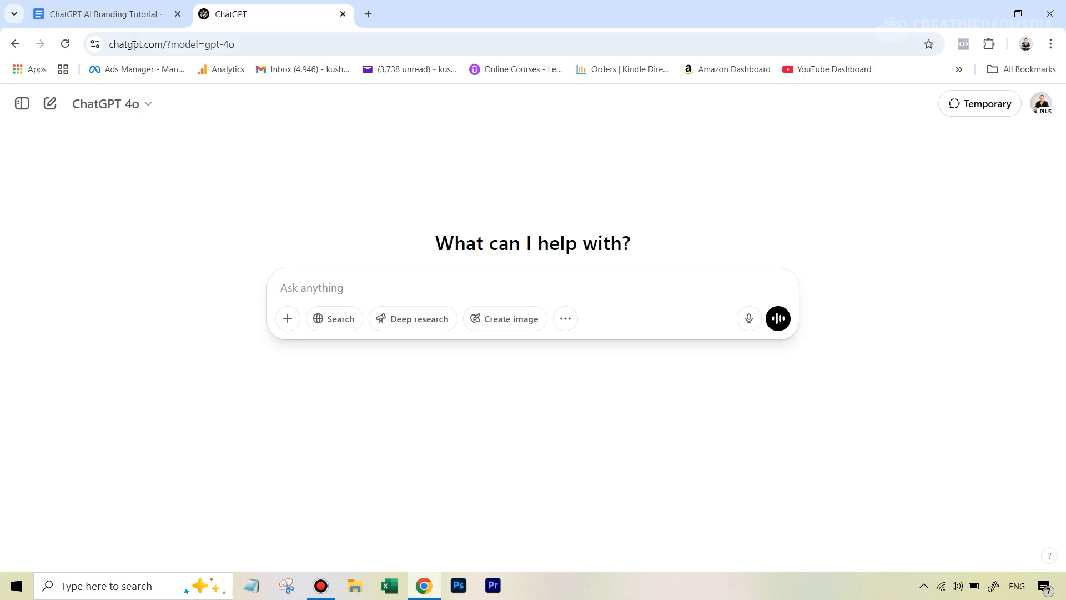
# Review the Brand Identity guideline list, from product type to brand fonts, in the prompts document
pyautogui.click(102, 14)
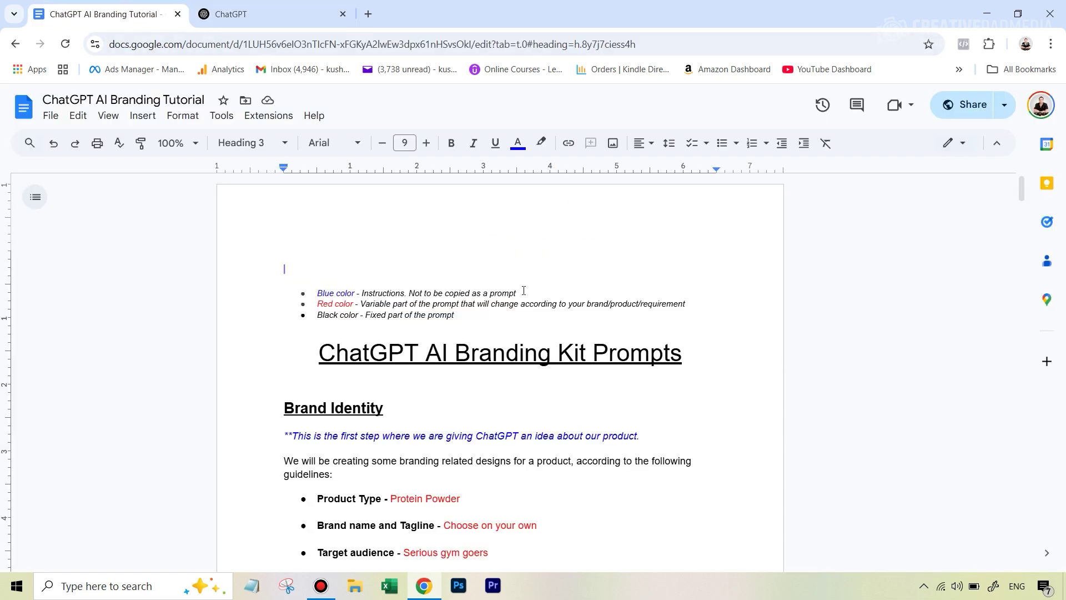
pyautogui.scroll(-3)
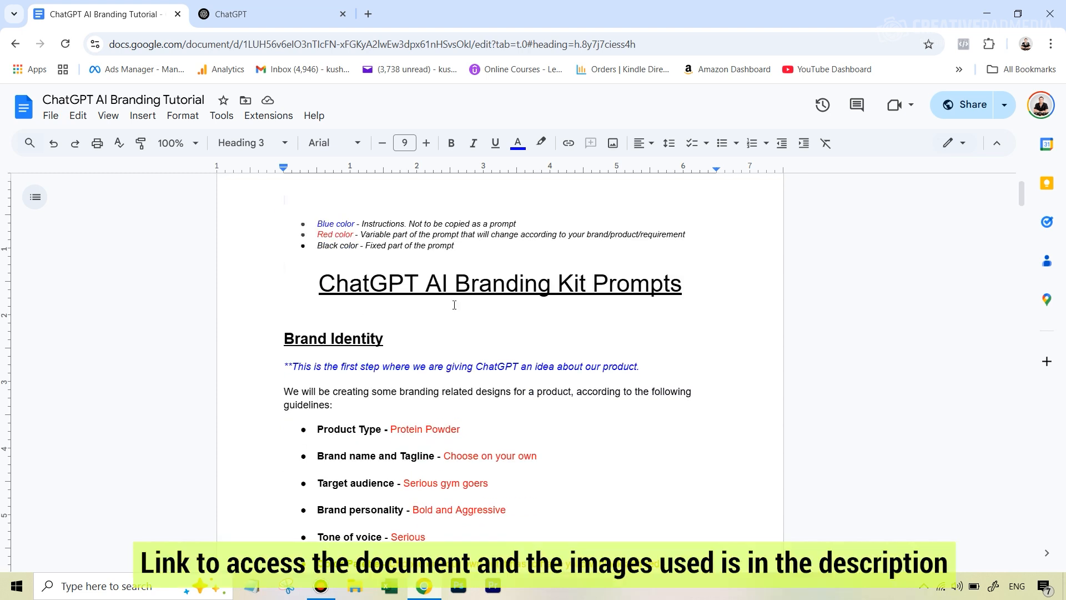
pyautogui.scroll(-3)
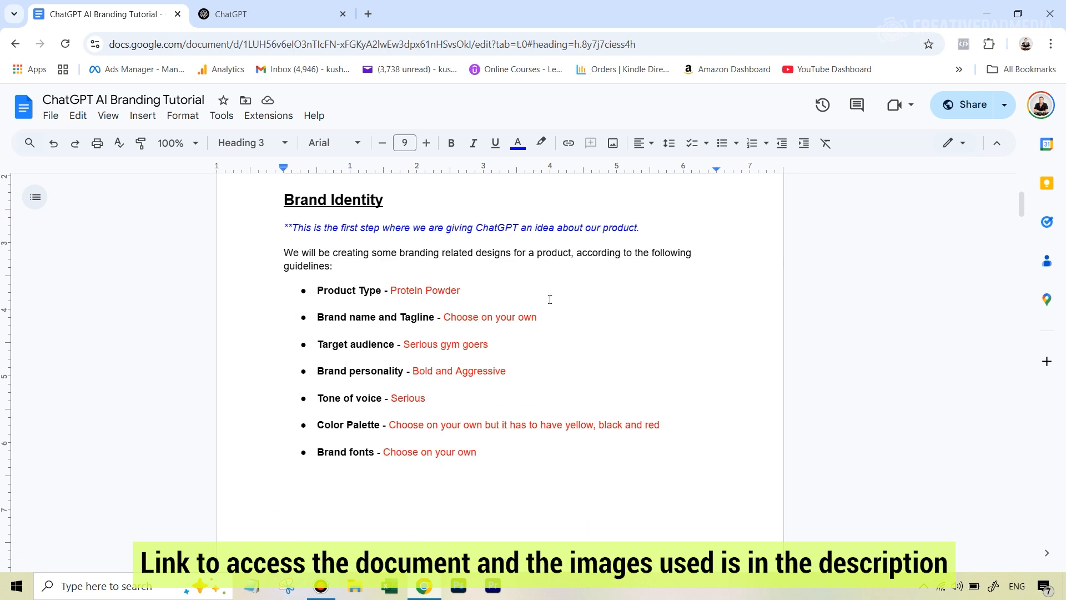
pyautogui.moveTo(423, 270)
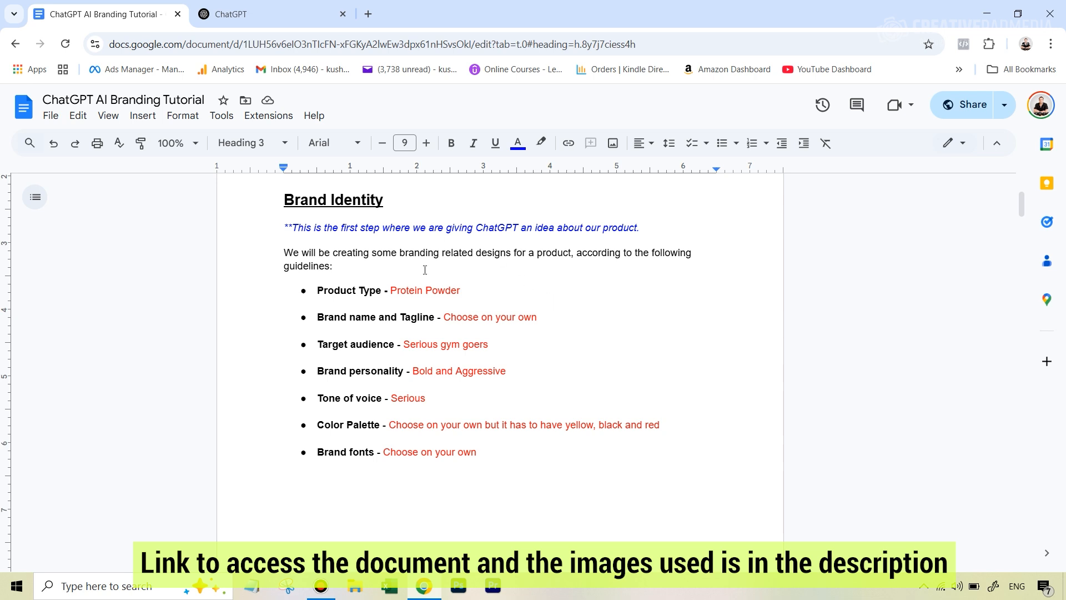
pyautogui.moveTo(466, 321)
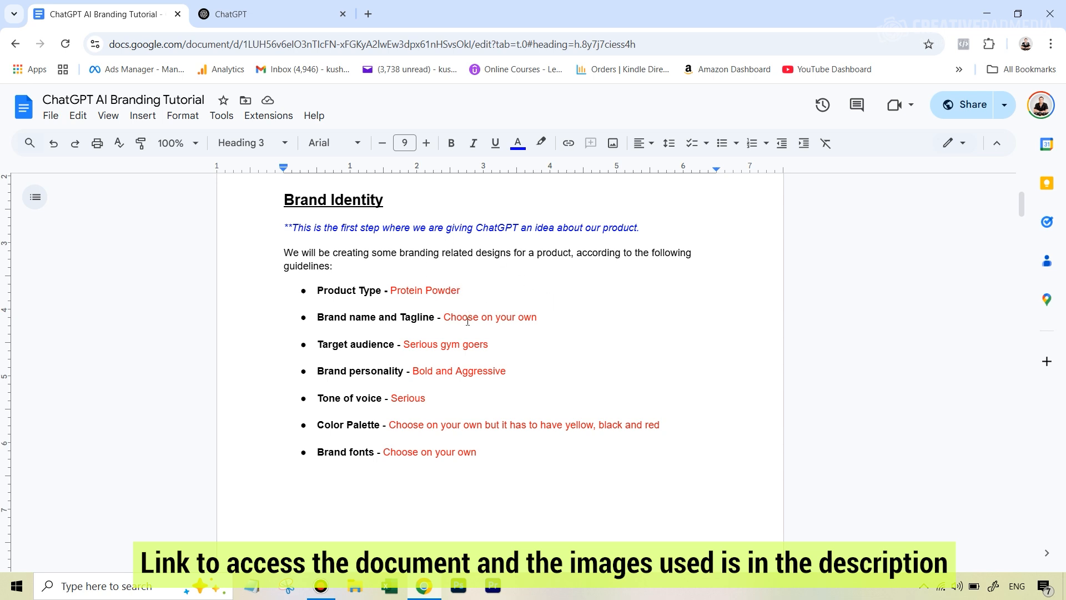
pyautogui.click(258, 14)
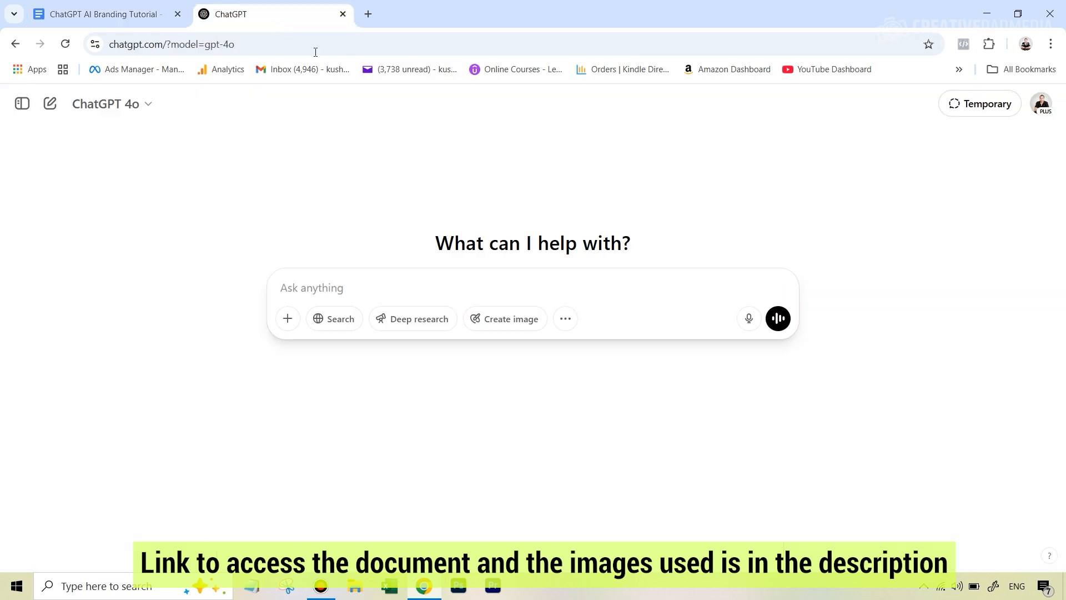
pyautogui.moveTo(378, 273)
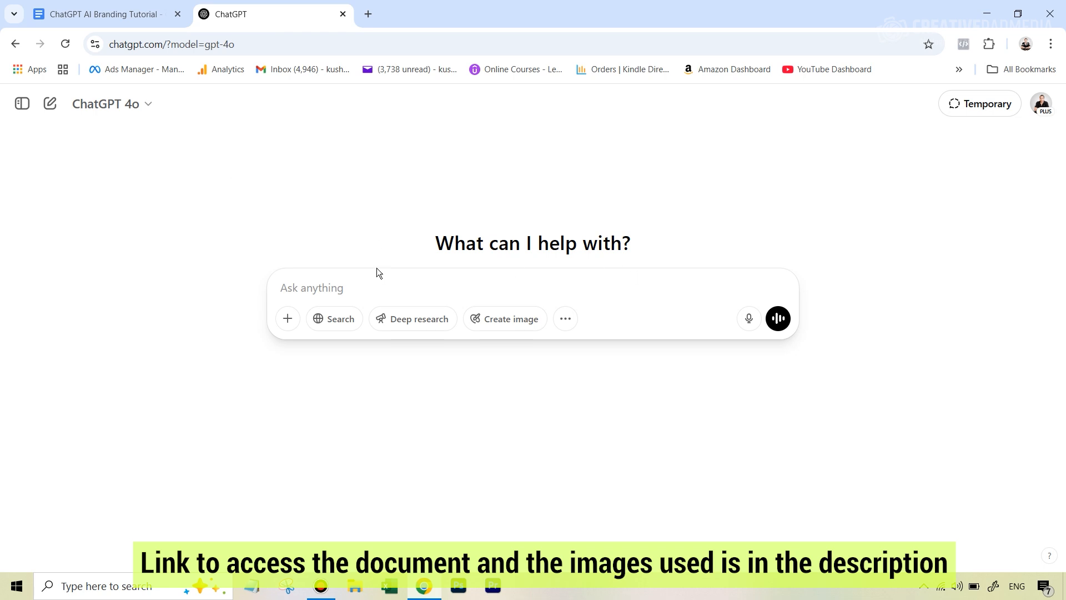
pyautogui.click(102, 13)
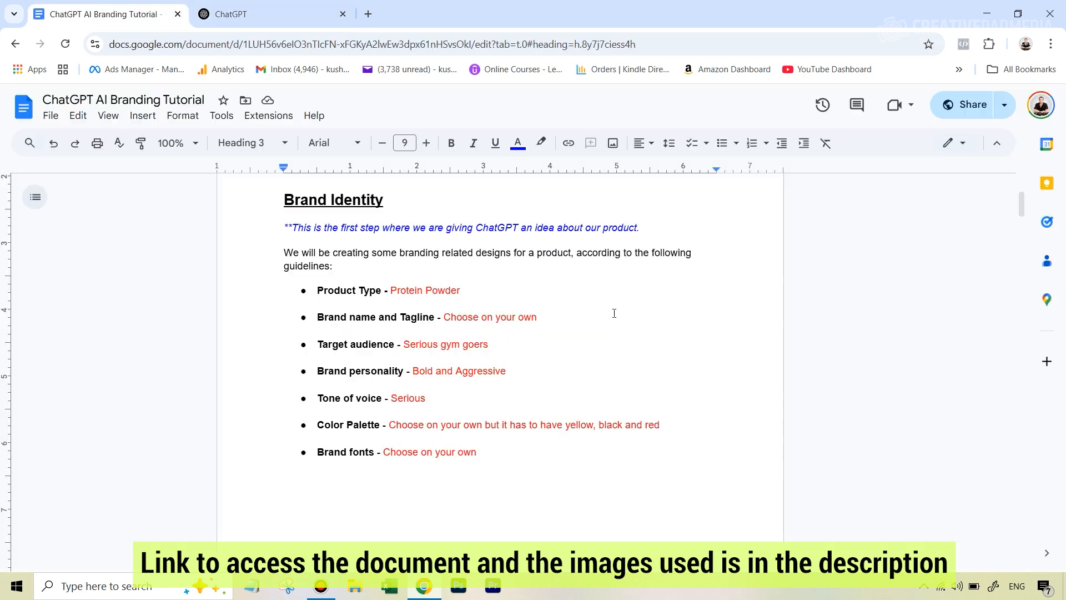
pyautogui.scroll(3)
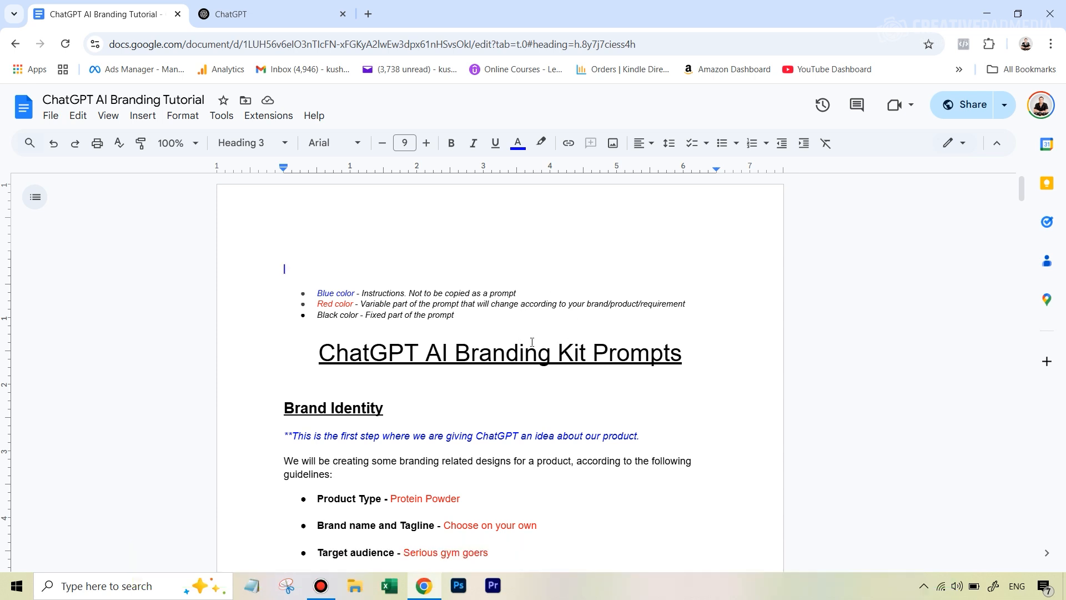
pyautogui.scroll(-3)
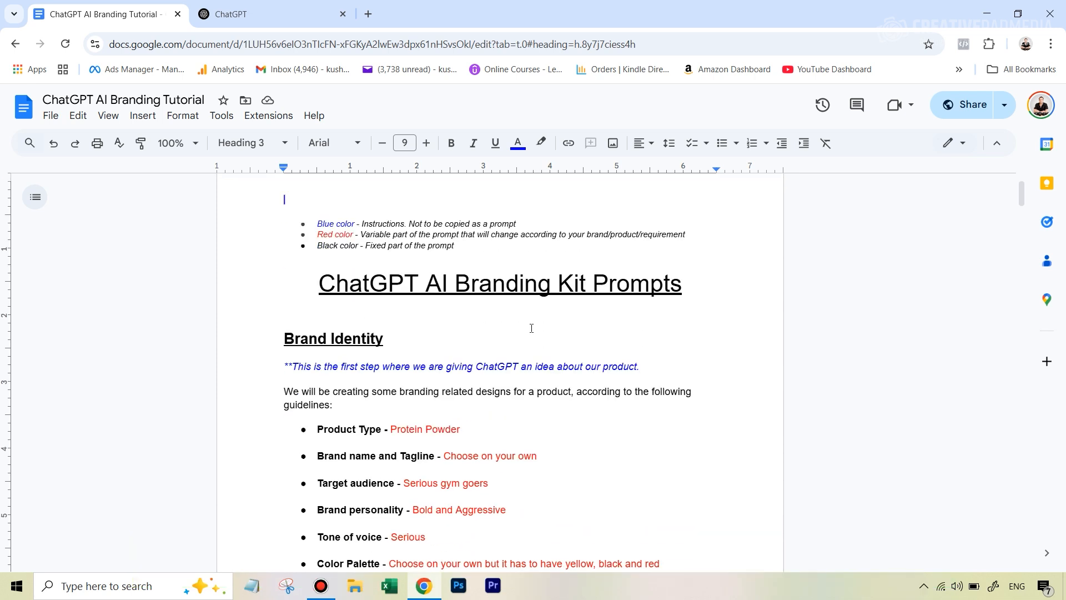
pyautogui.scroll(-3)
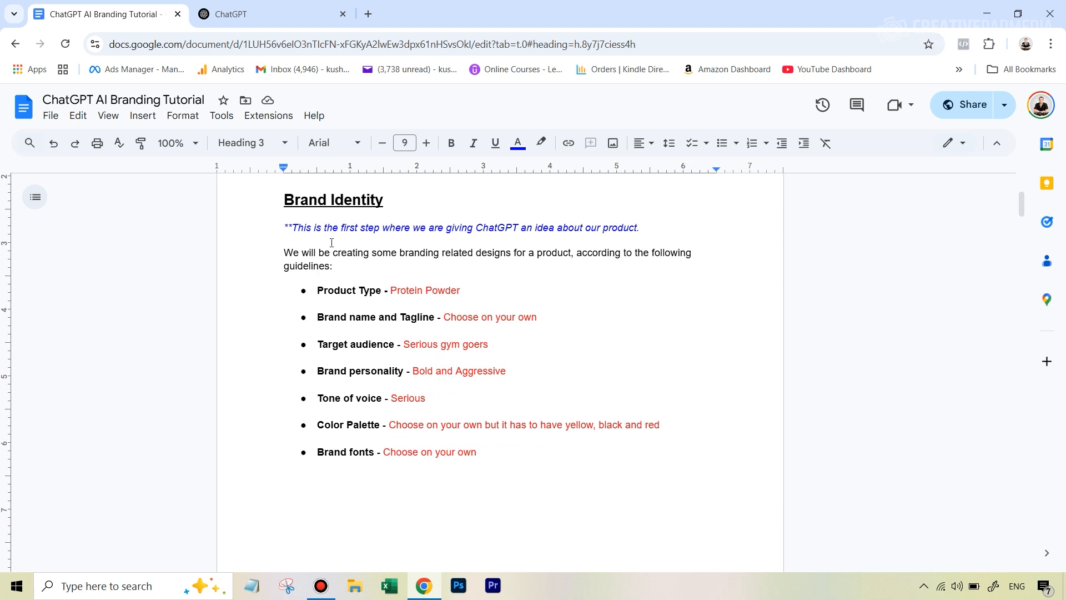
pyautogui.moveTo(315, 261)
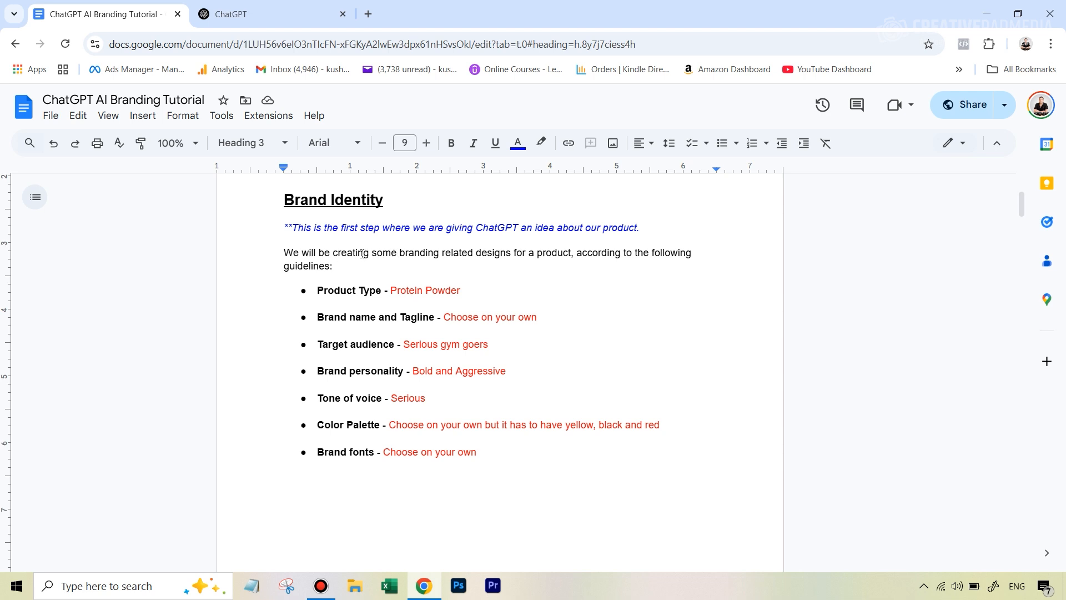
pyautogui.moveTo(402, 297)
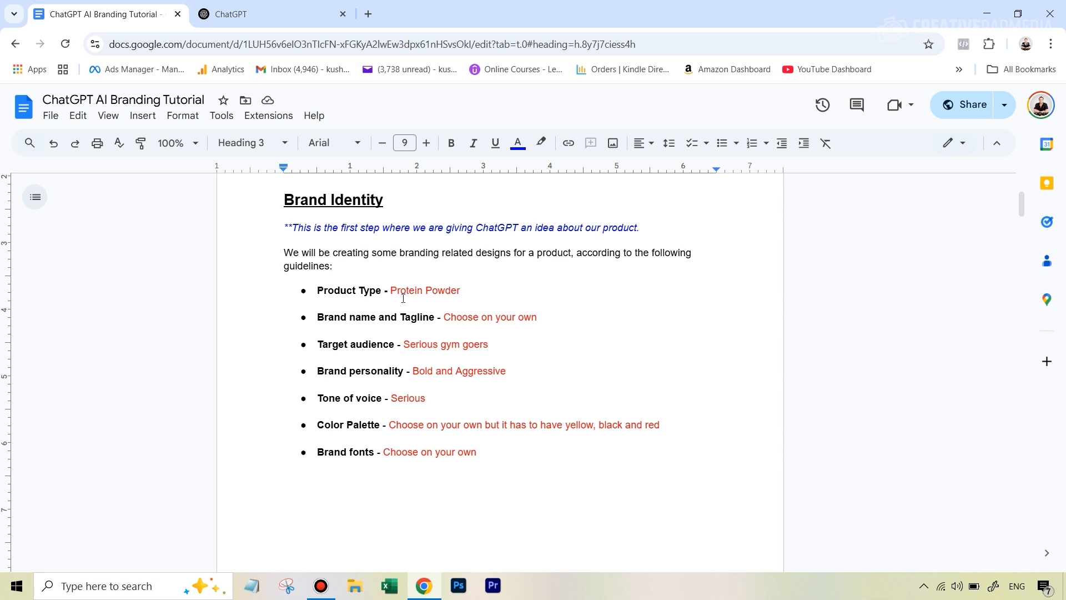
pyautogui.moveTo(467, 253)
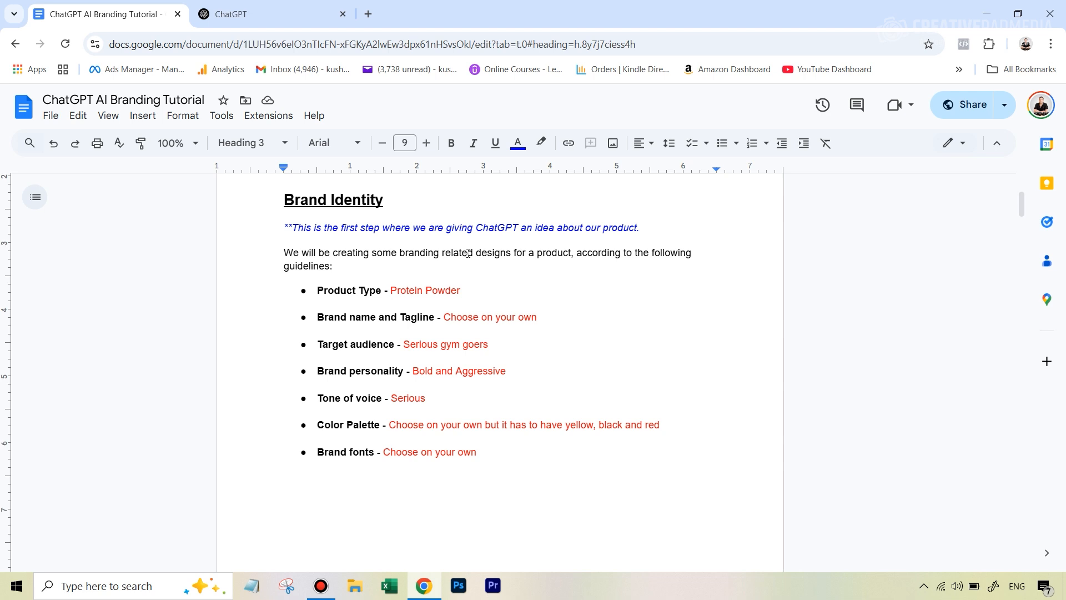
pyautogui.scroll(3)
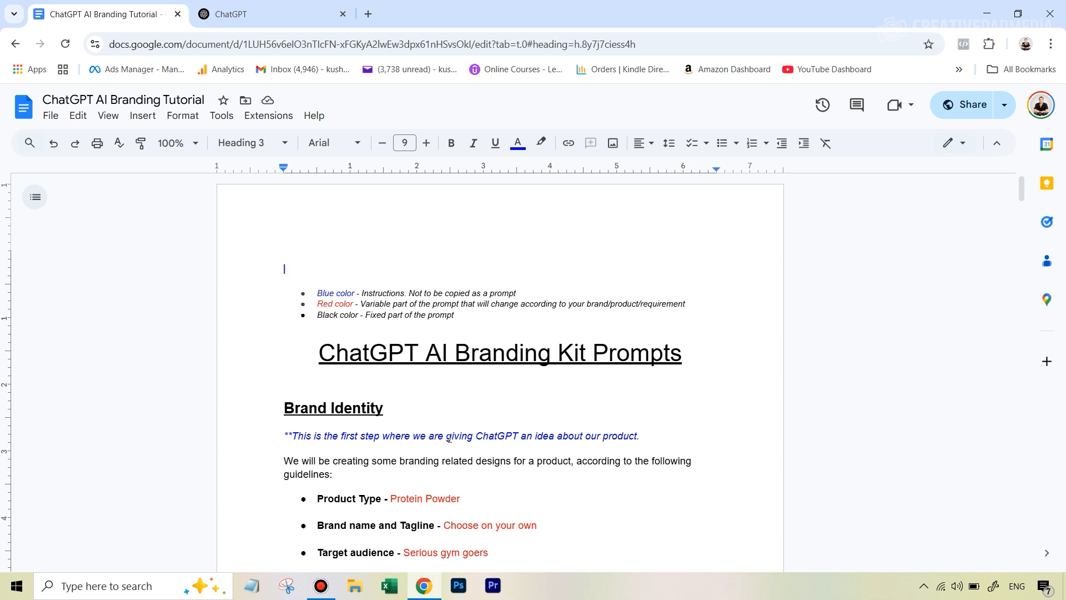
pyautogui.moveTo(491, 461)
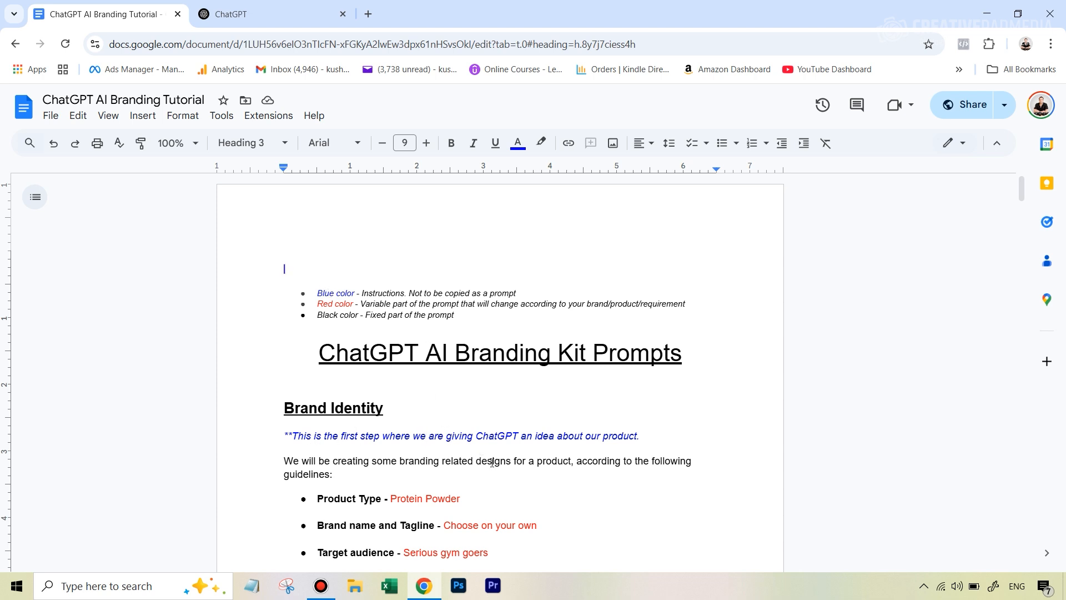
pyautogui.moveTo(450, 434)
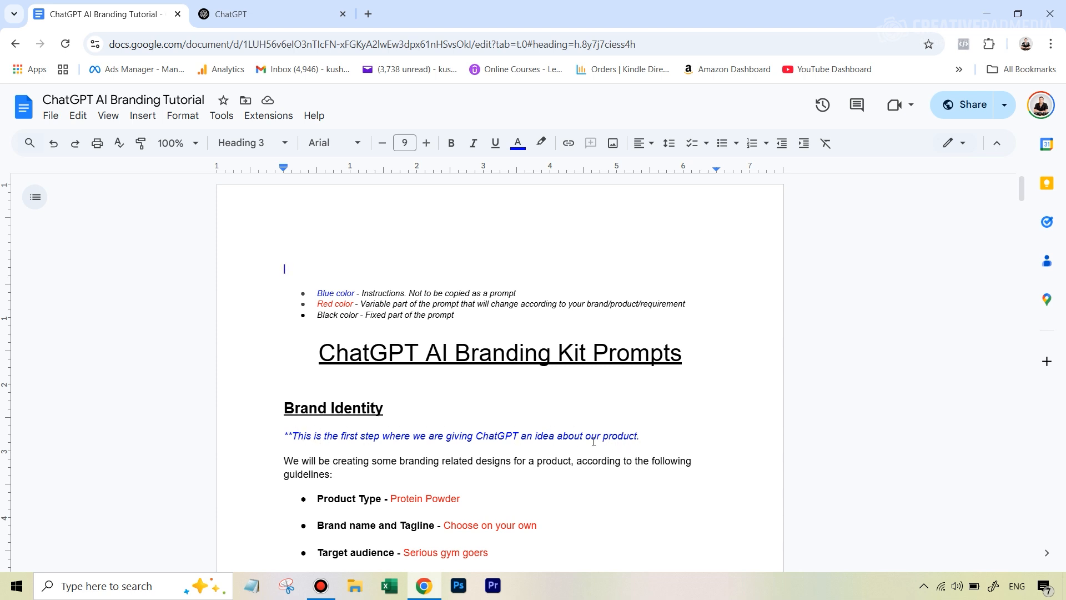
pyautogui.moveTo(400, 306)
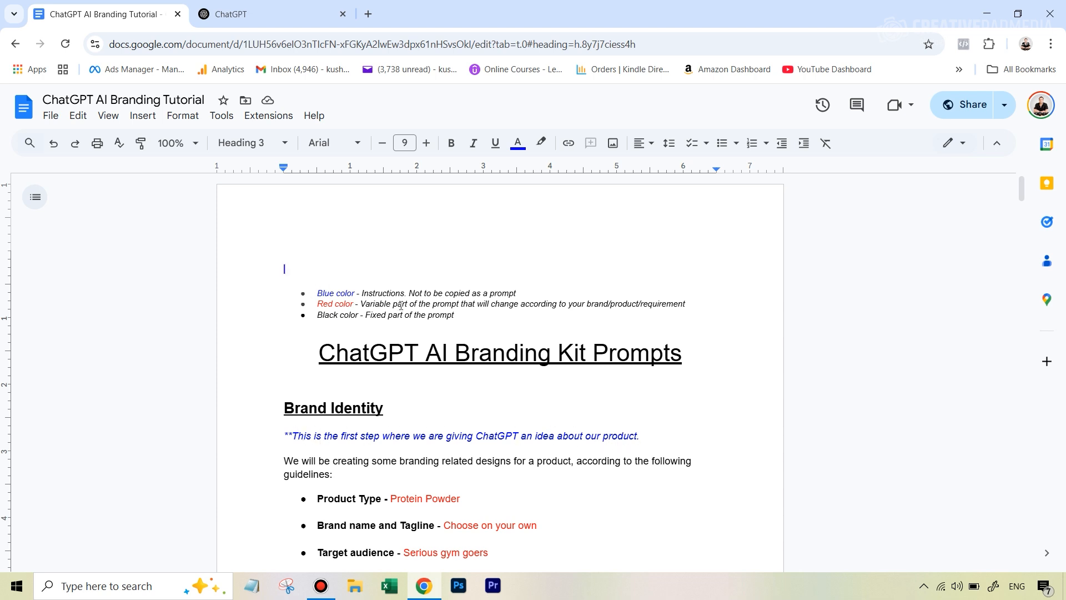
pyautogui.scroll(-3)
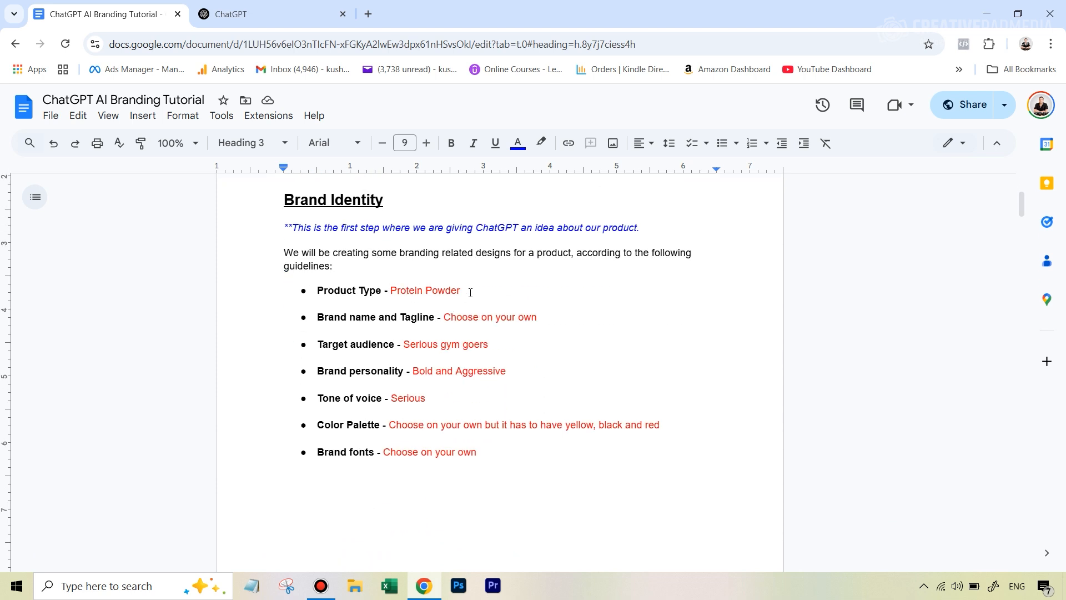
pyautogui.moveTo(472, 291)
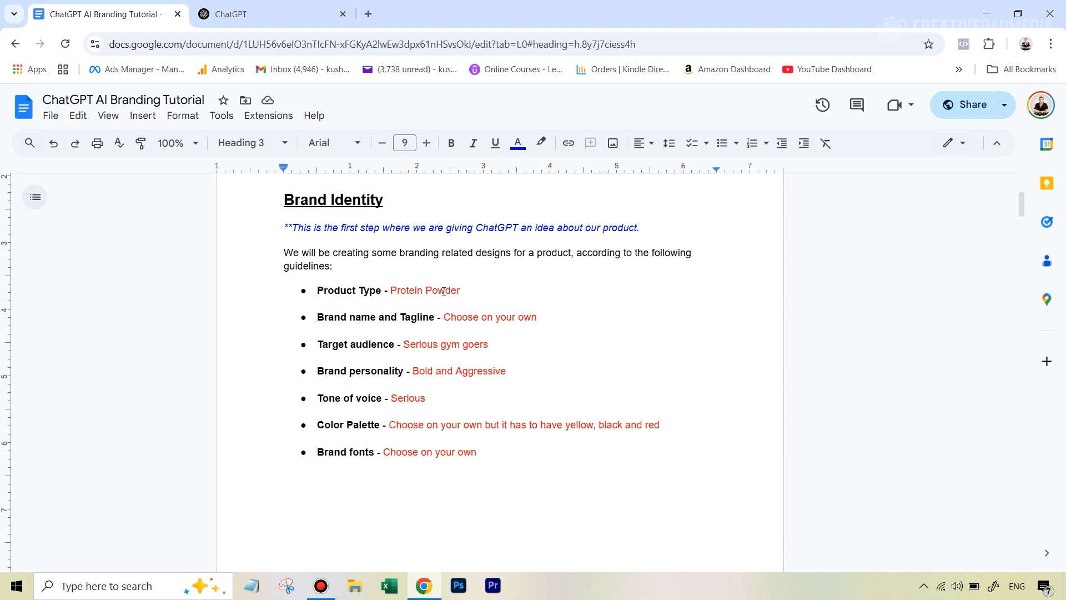
pyautogui.scroll(3)
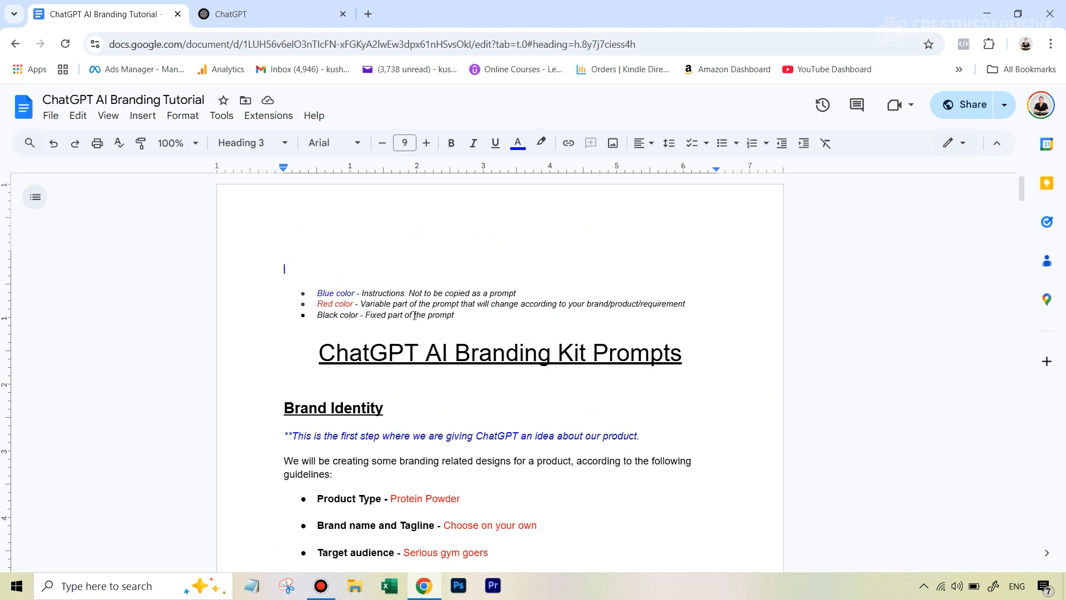
pyautogui.scroll(-3)
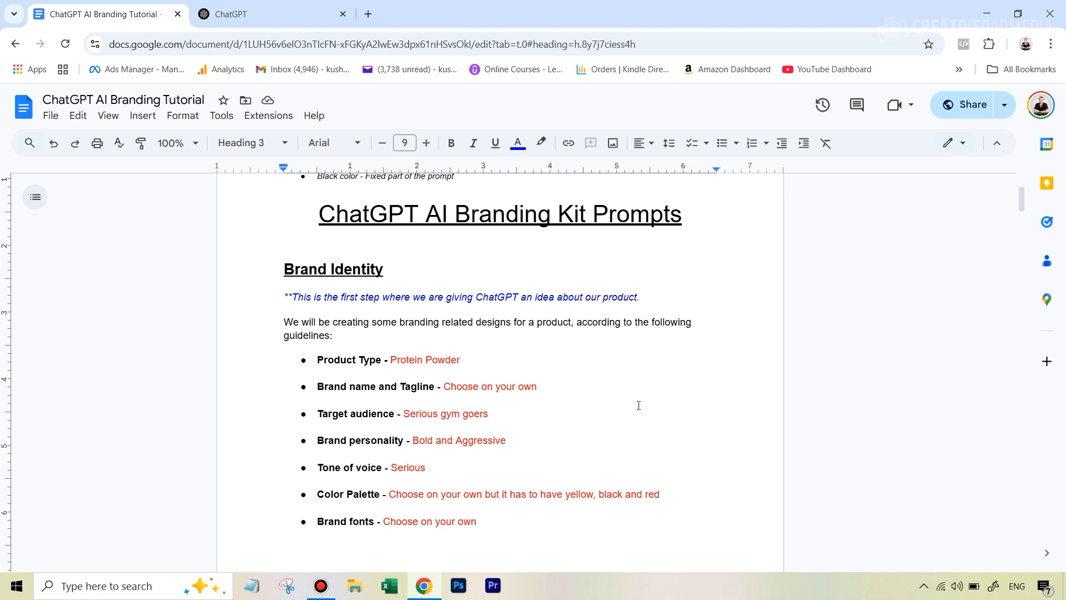
pyautogui.moveTo(568, 167)
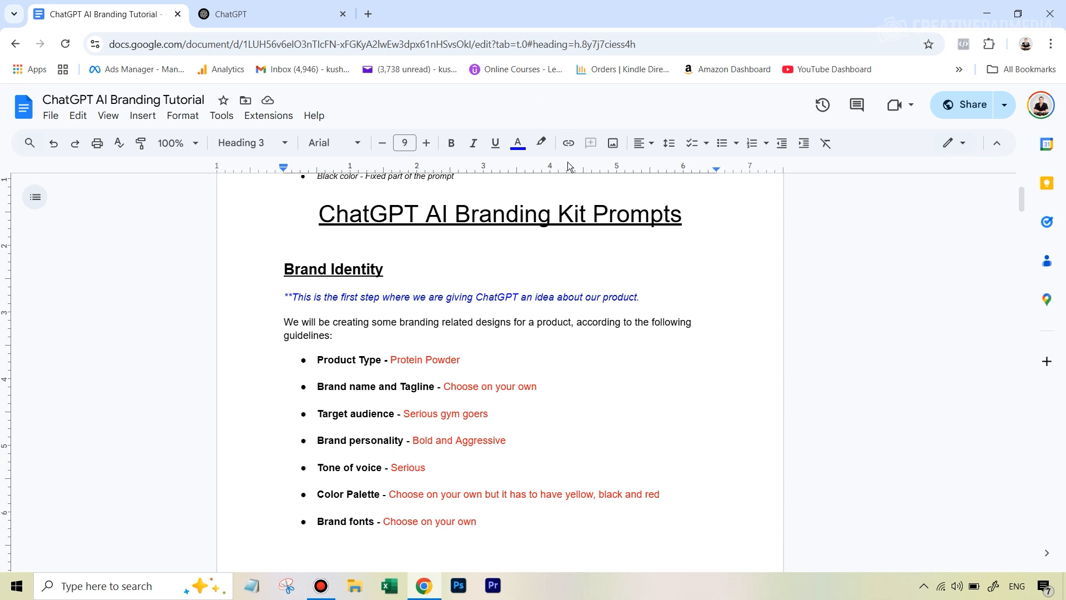
pyautogui.moveTo(176, 142)
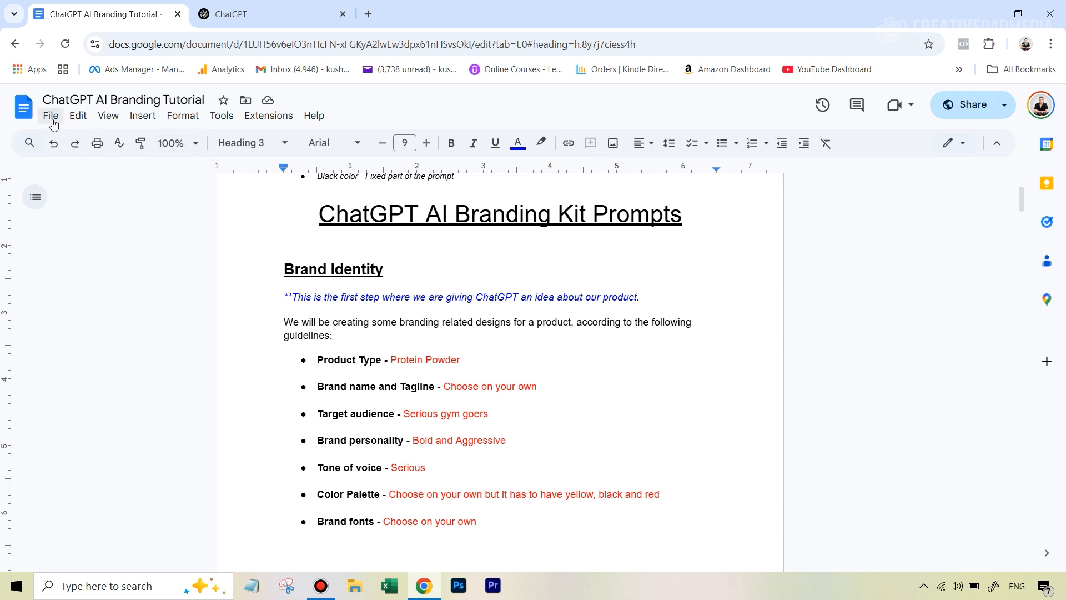
# View the document's File > Download format options, with Microsoft Word listed first
pyautogui.click(50, 114)
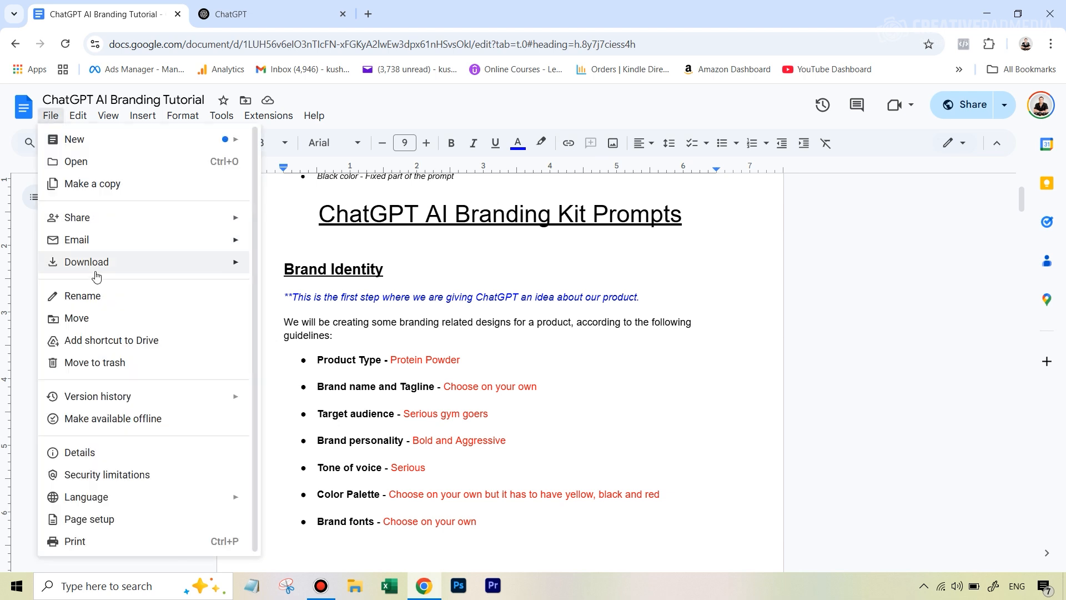
pyautogui.click(87, 263)
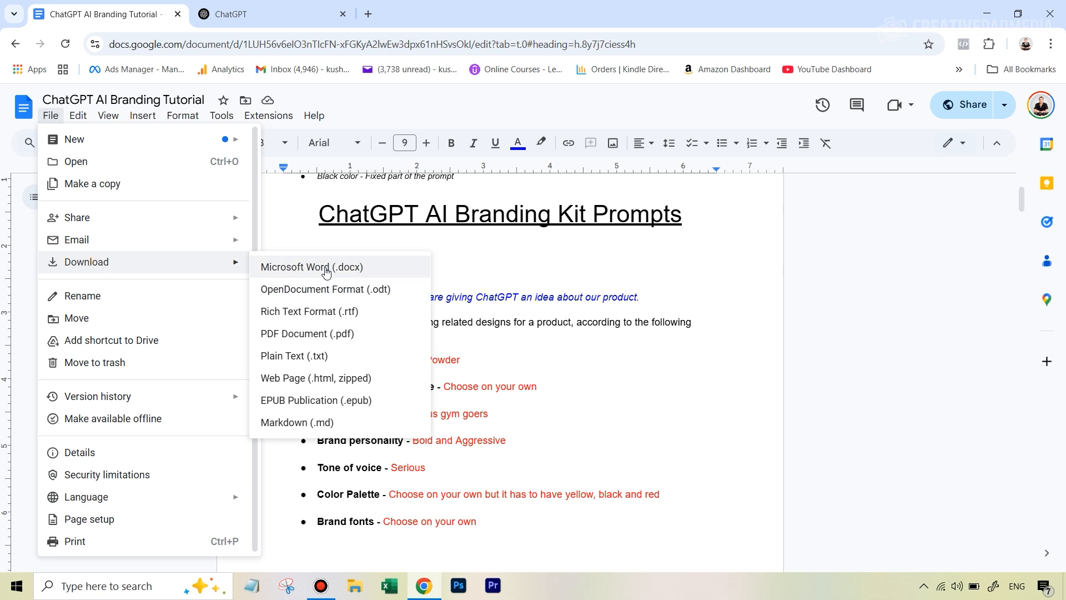
pyautogui.moveTo(326, 276)
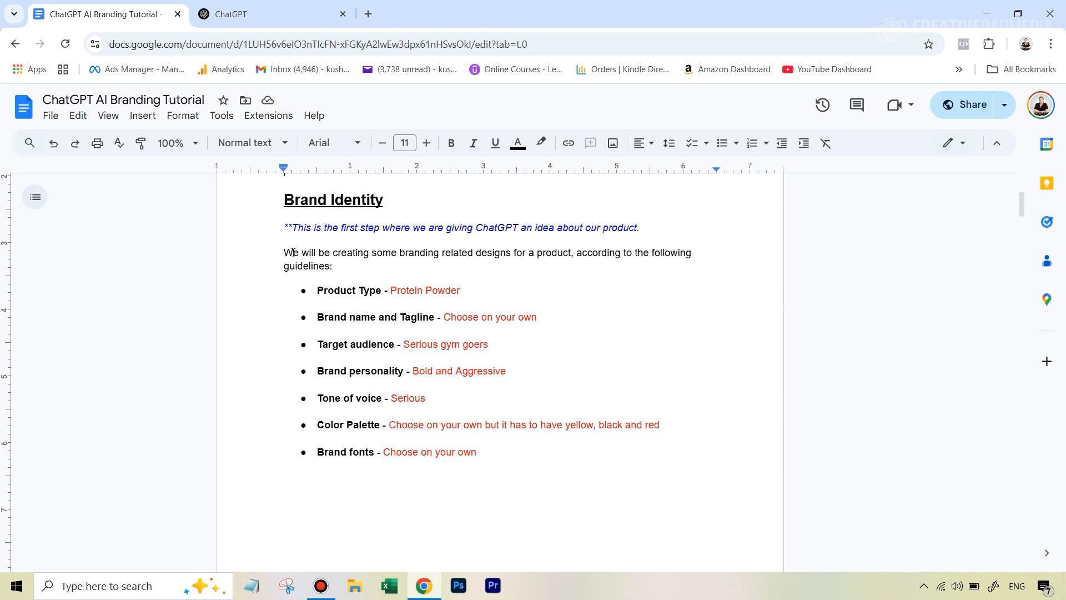
pyautogui.moveTo(521, 439)
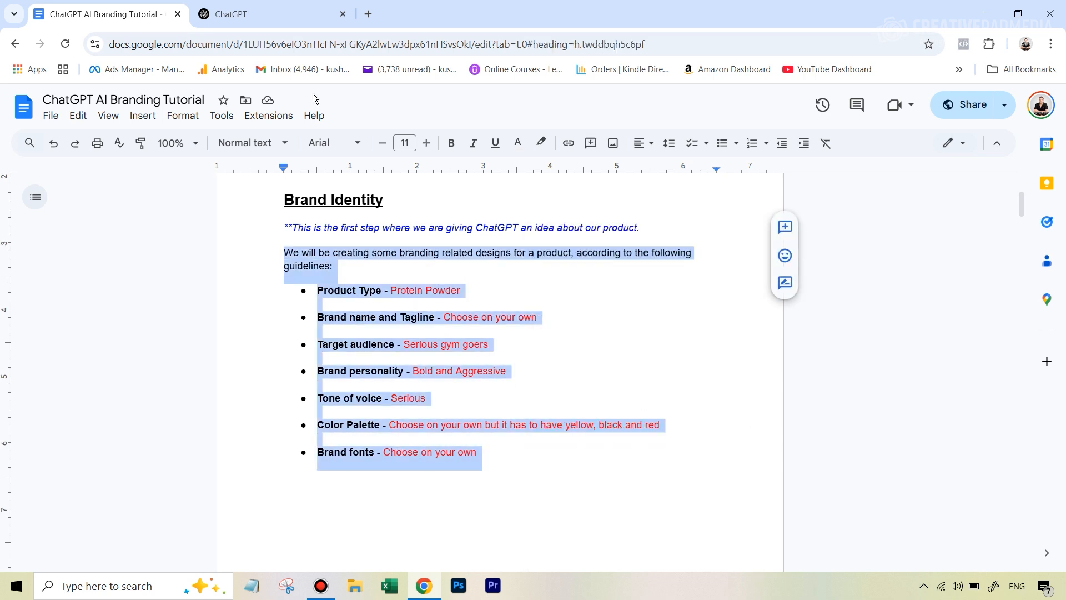
# Bring up the ChatGPT conversation to receive the pasted Brand Identity guidelines
pyautogui.click(245, 13)
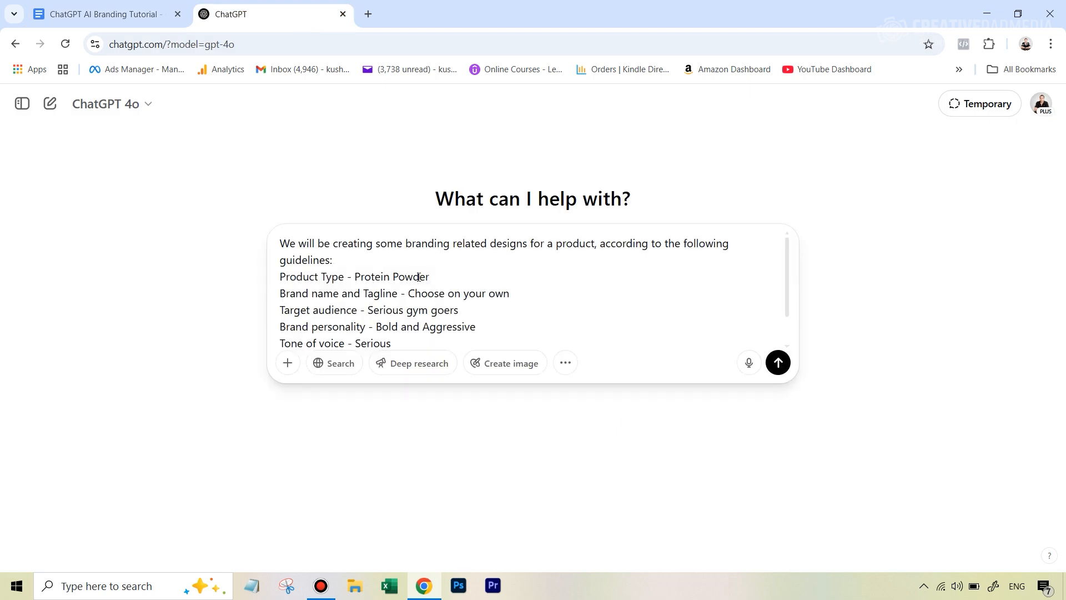
# Send the guidelines and read the FERAL FORCE name, tagline, colour palette and typography reply
pyautogui.click(777, 361)
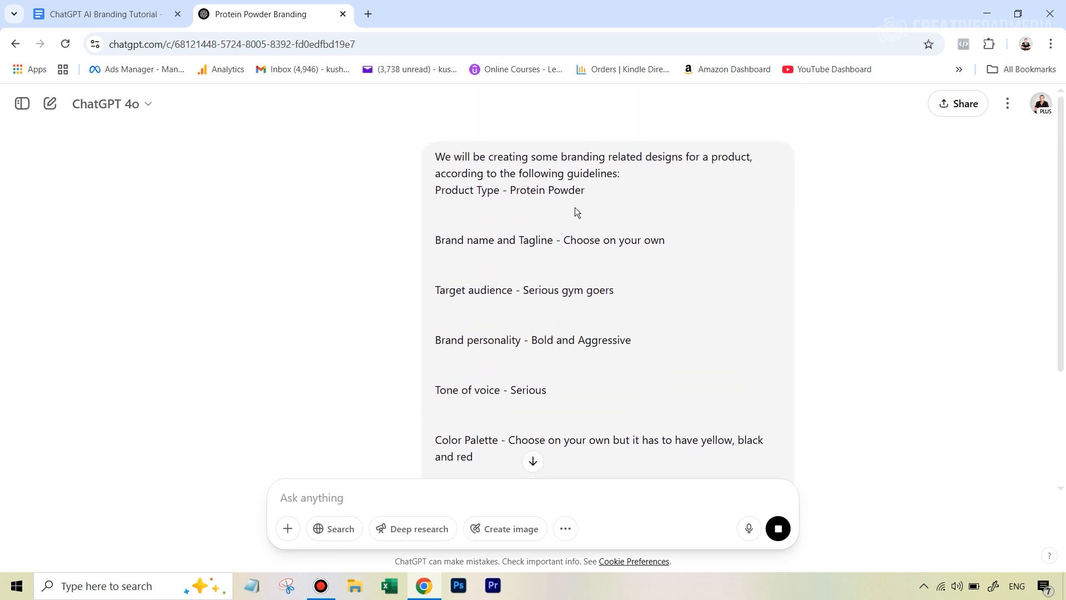
pyautogui.scroll(-3)
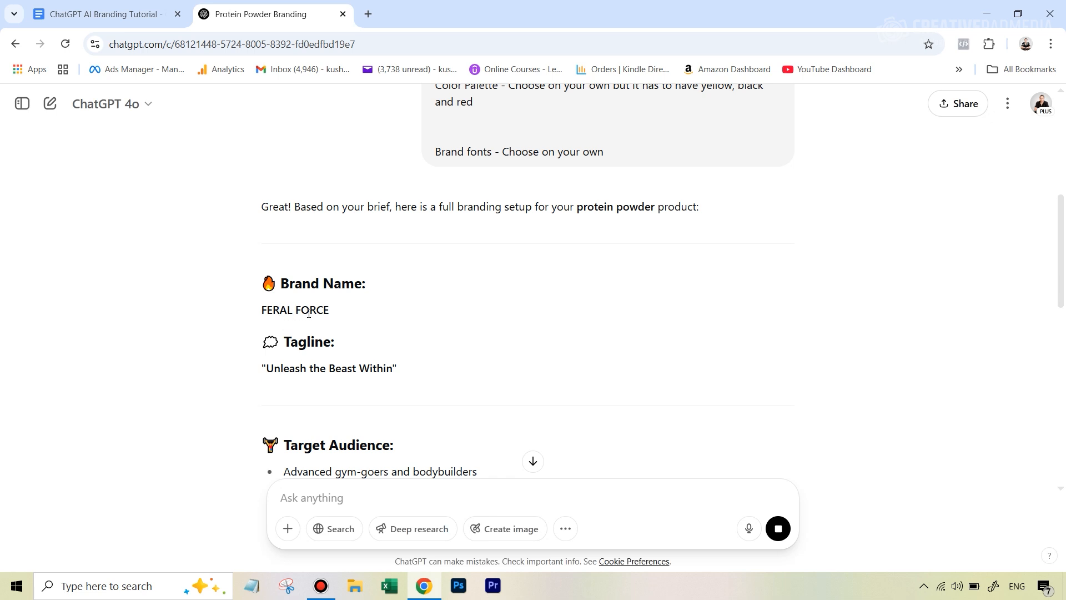
pyautogui.scroll(-3)
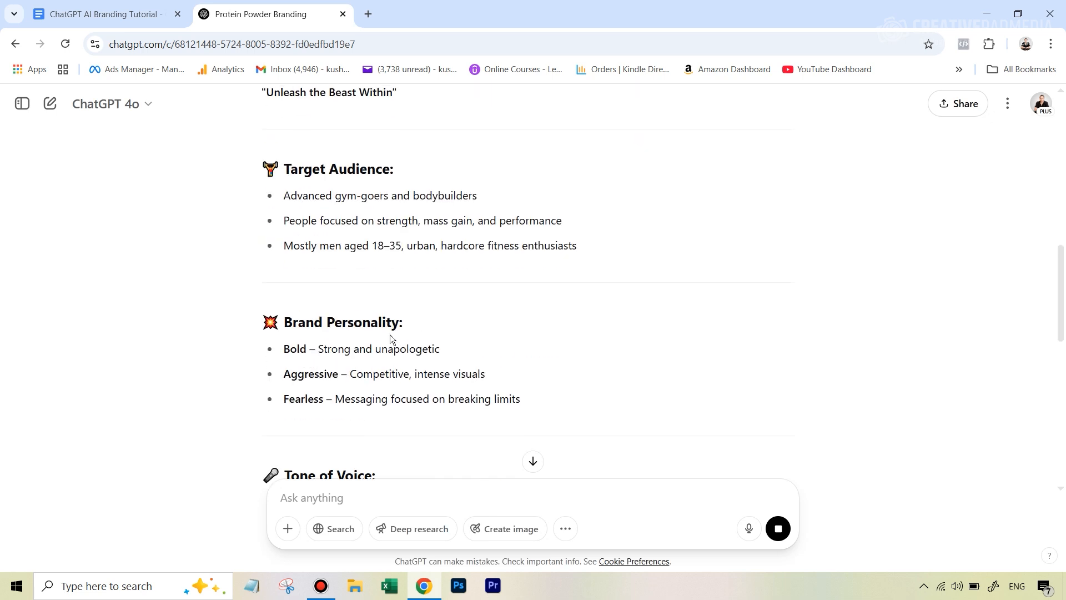
pyautogui.scroll(-3)
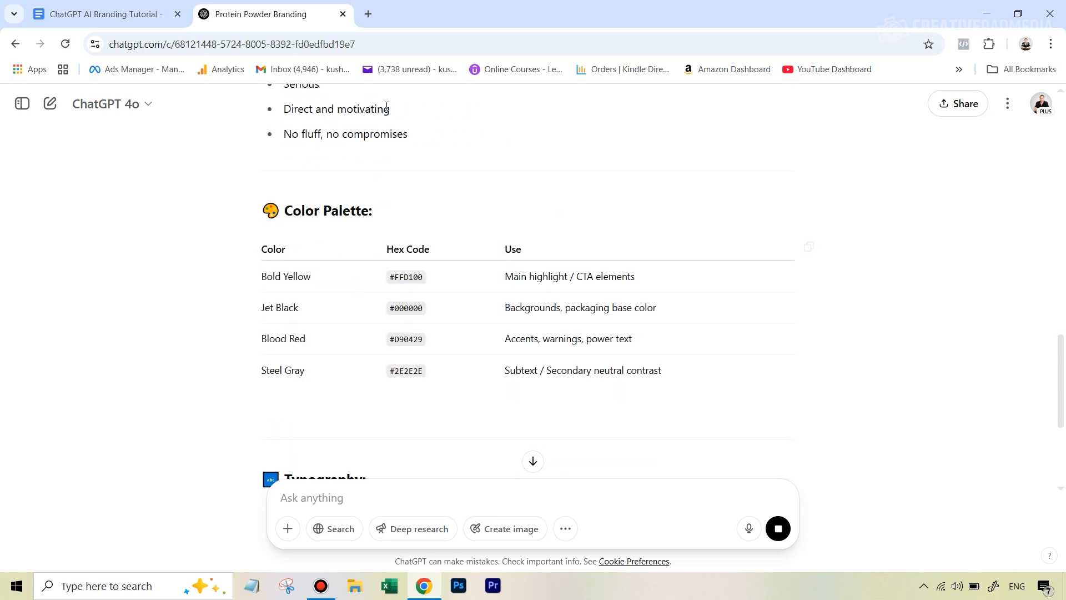
pyautogui.scroll(-3)
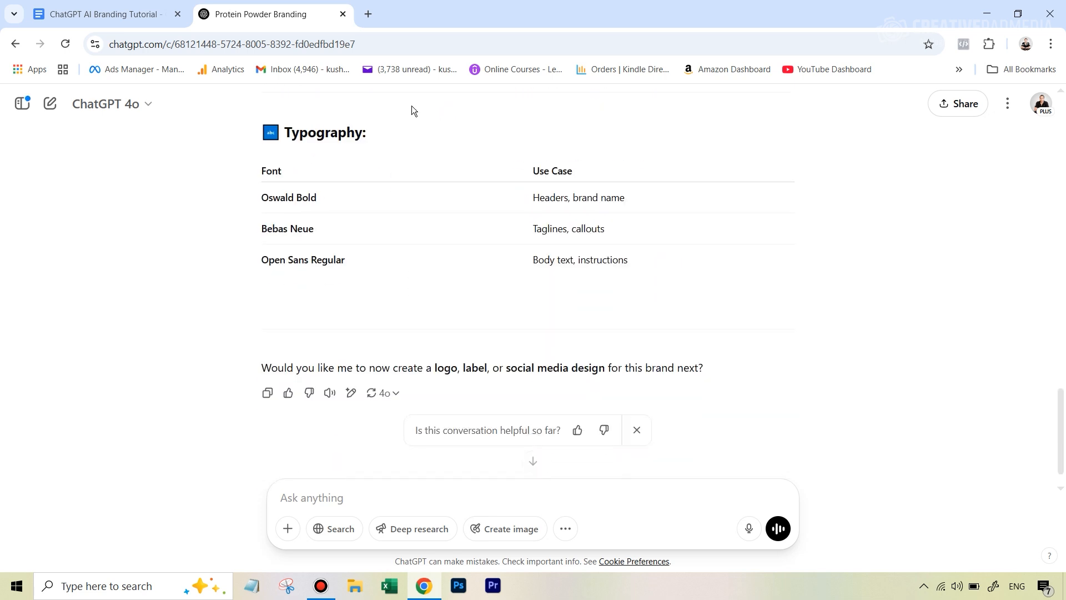
pyautogui.moveTo(456, 336)
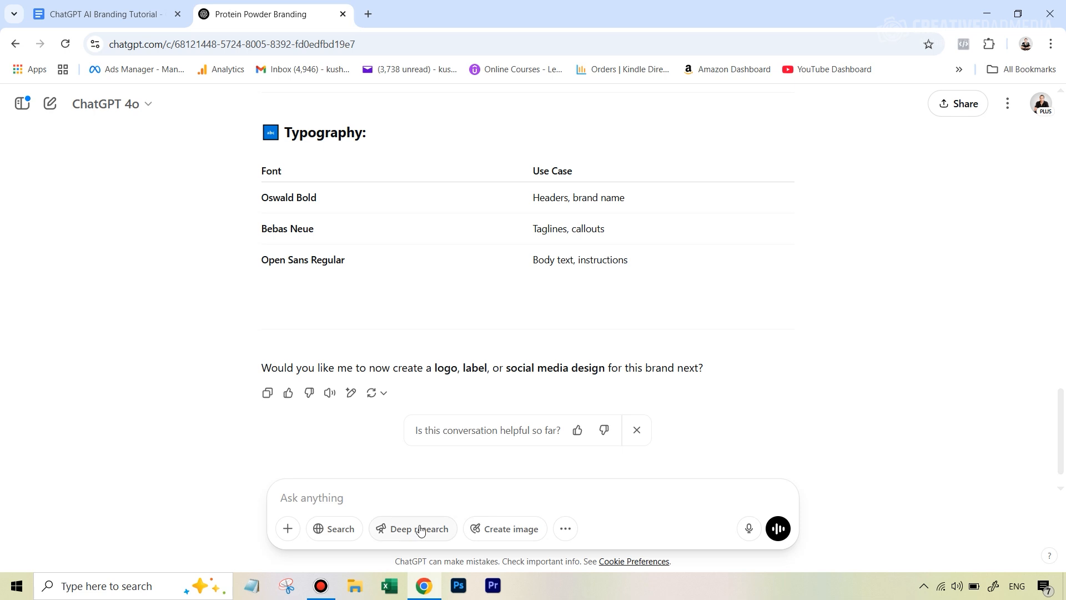
pyautogui.moveTo(502, 343)
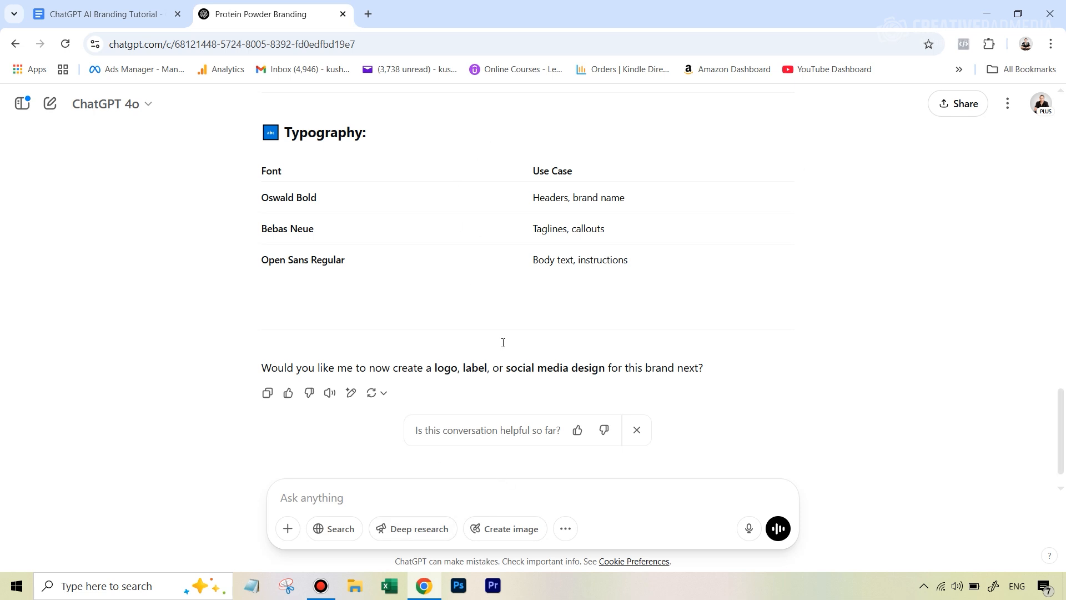
pyautogui.moveTo(496, 231)
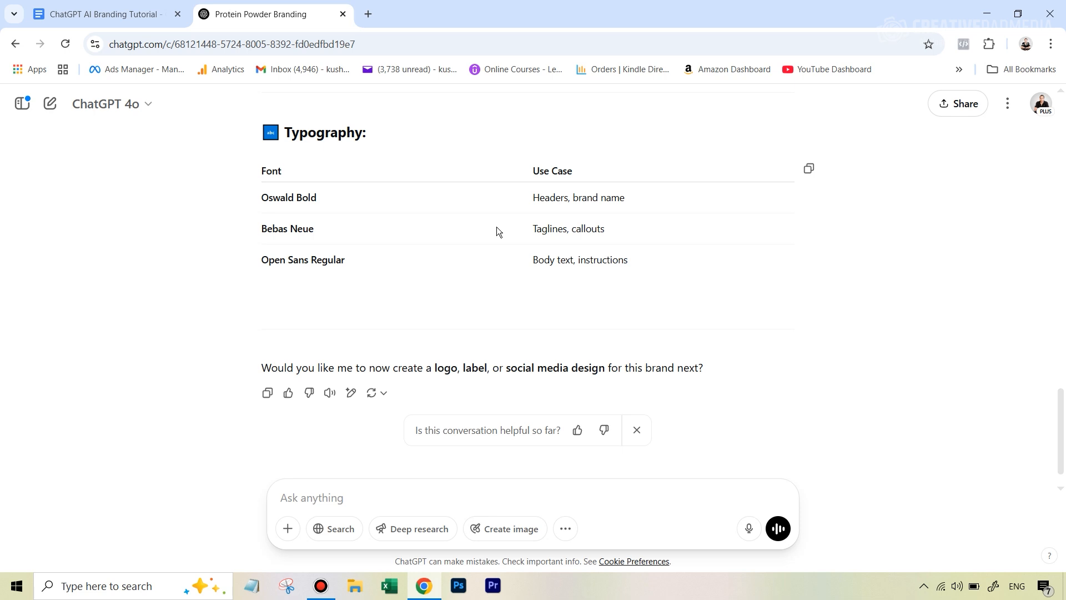
pyautogui.moveTo(225, 140)
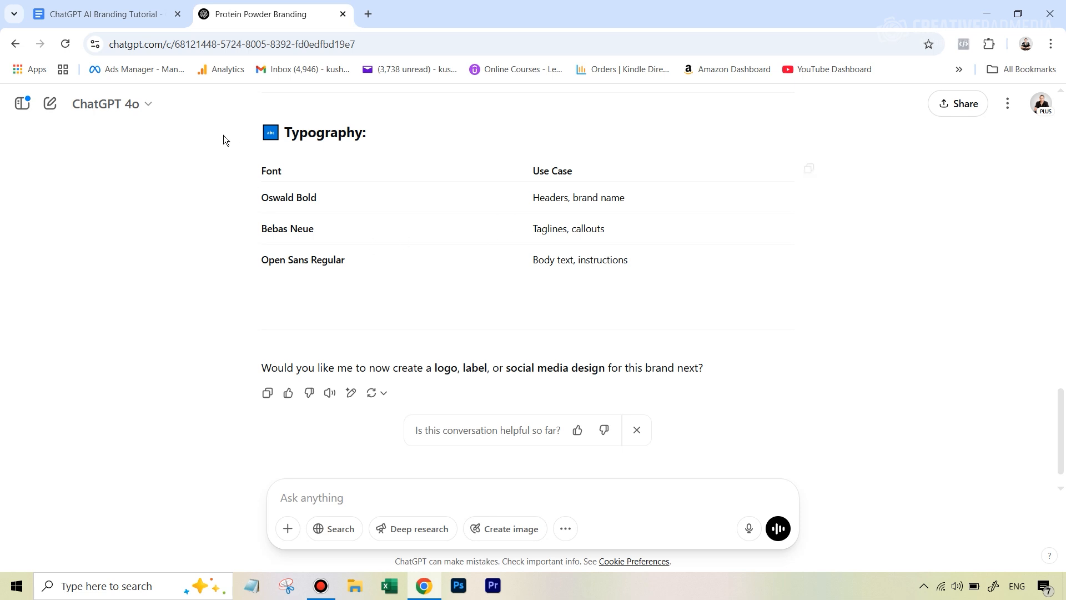
pyautogui.moveTo(105, 13)
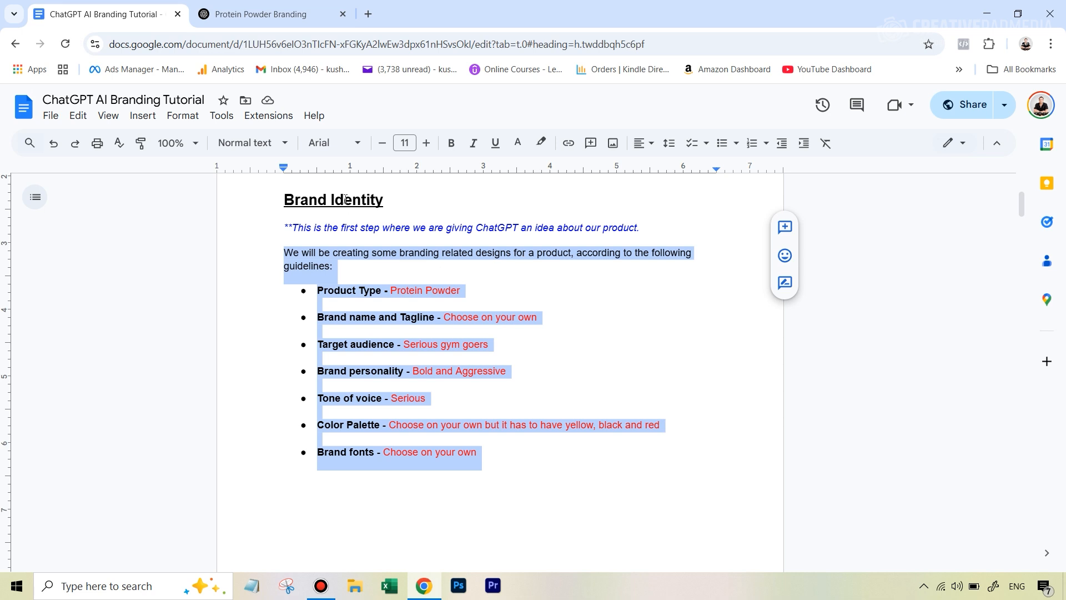
# Send the request 'Create a logo based on the brand identity described above'
pyautogui.scroll(-3)
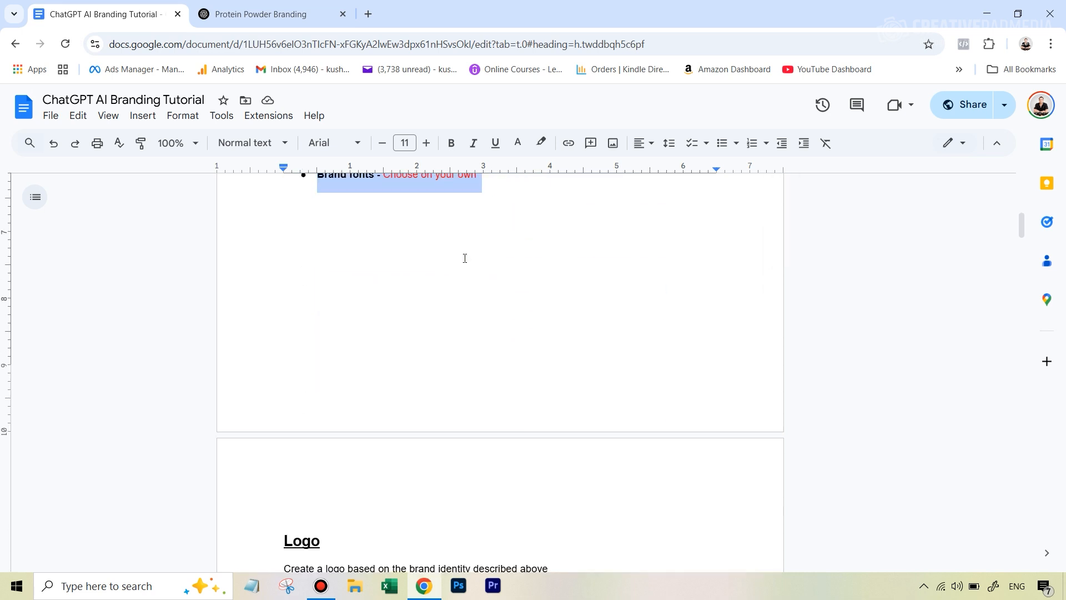
pyautogui.scroll(-3)
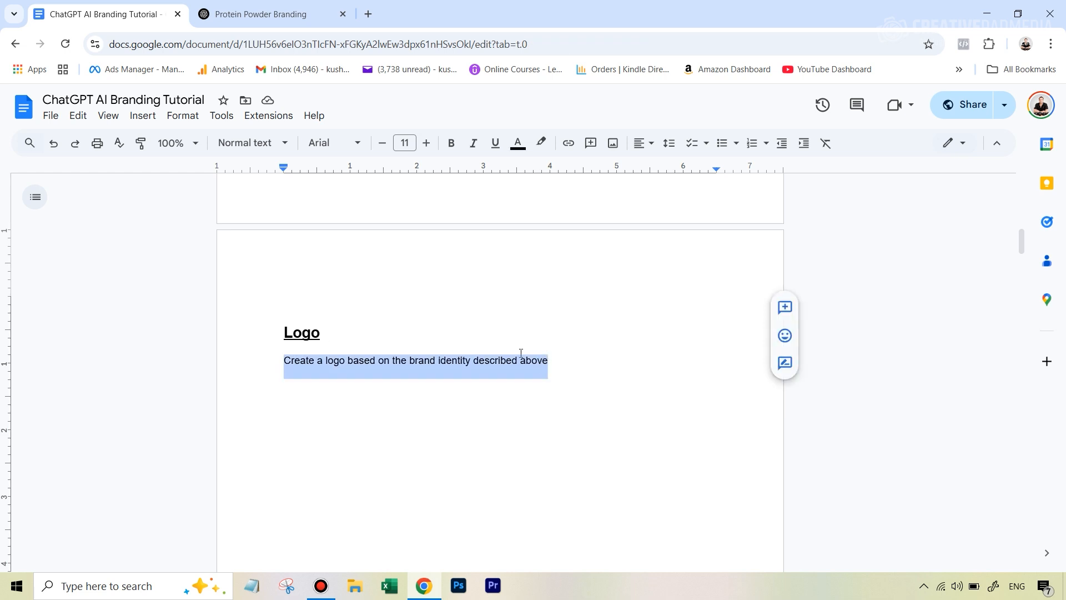
pyautogui.click(258, 13)
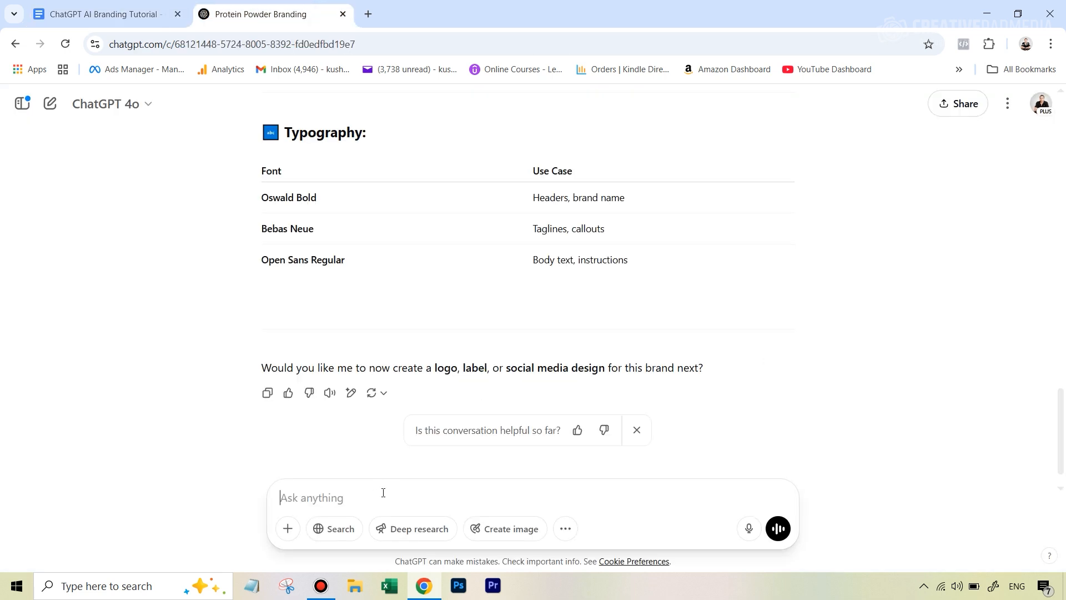
pyautogui.write('Create a logo based on the brand identity described above')
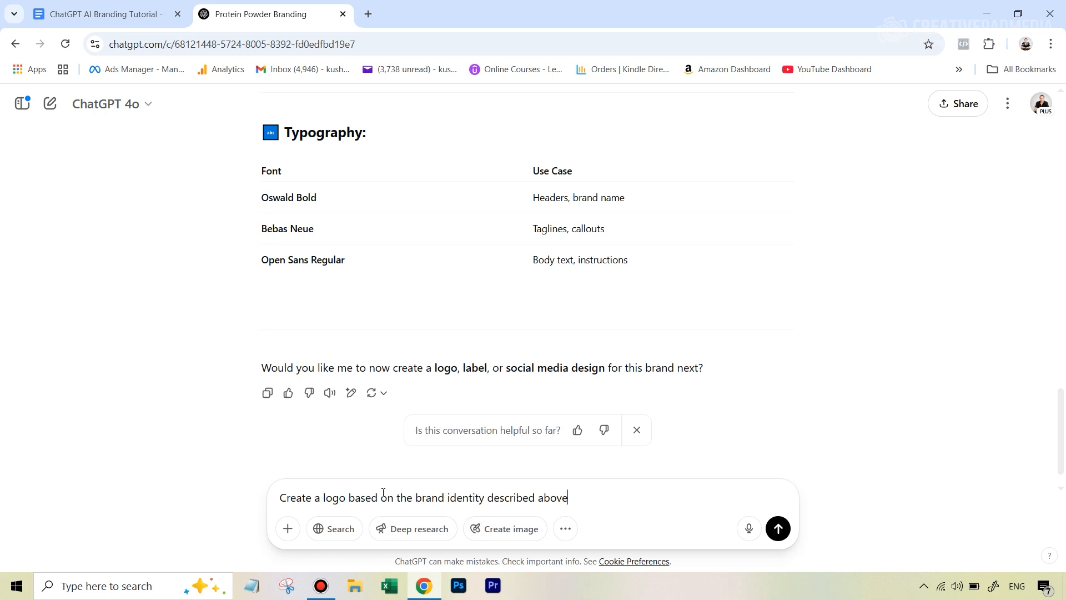
pyautogui.click(777, 528)
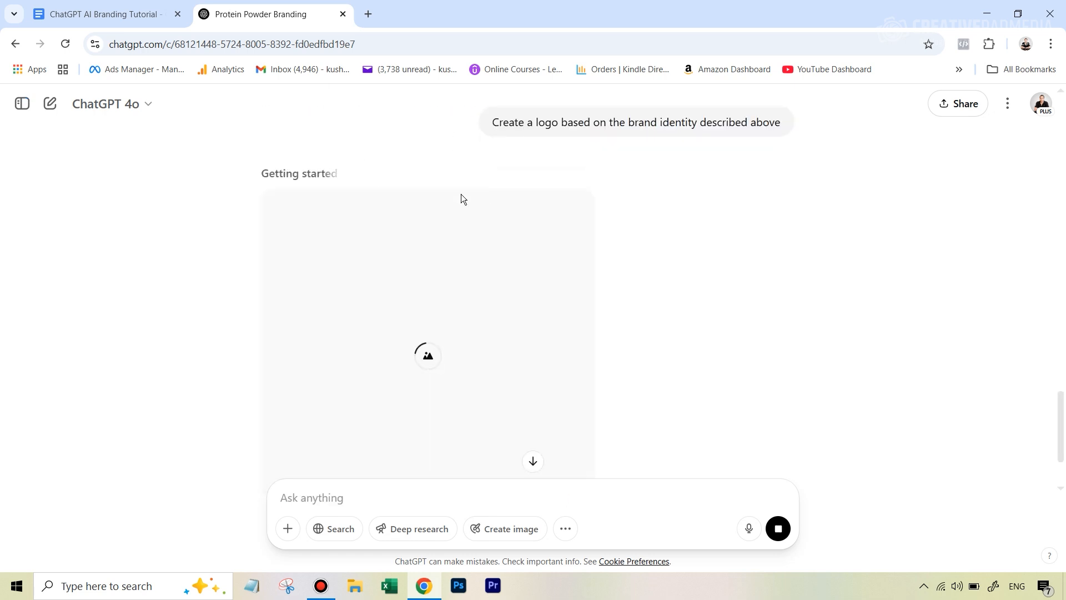
pyautogui.moveTo(473, 370)
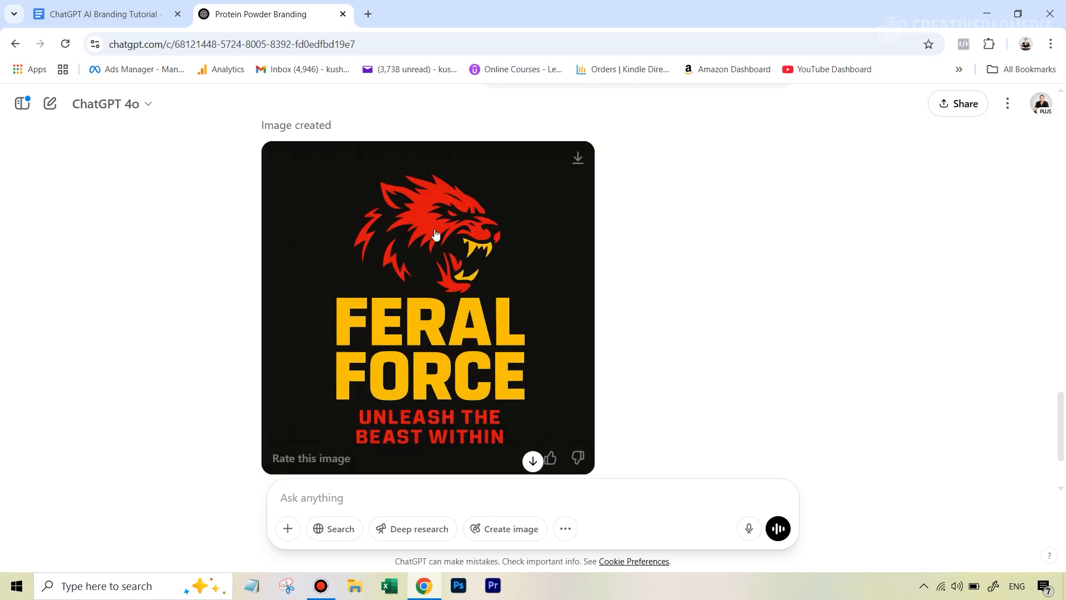
pyautogui.moveTo(425, 315)
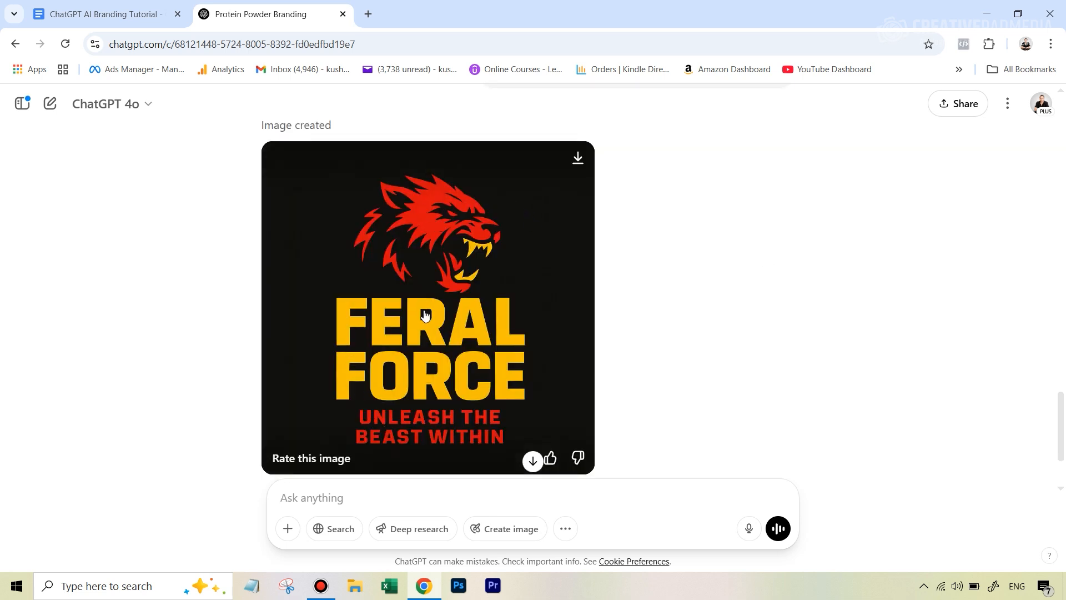
pyautogui.moveTo(458, 379)
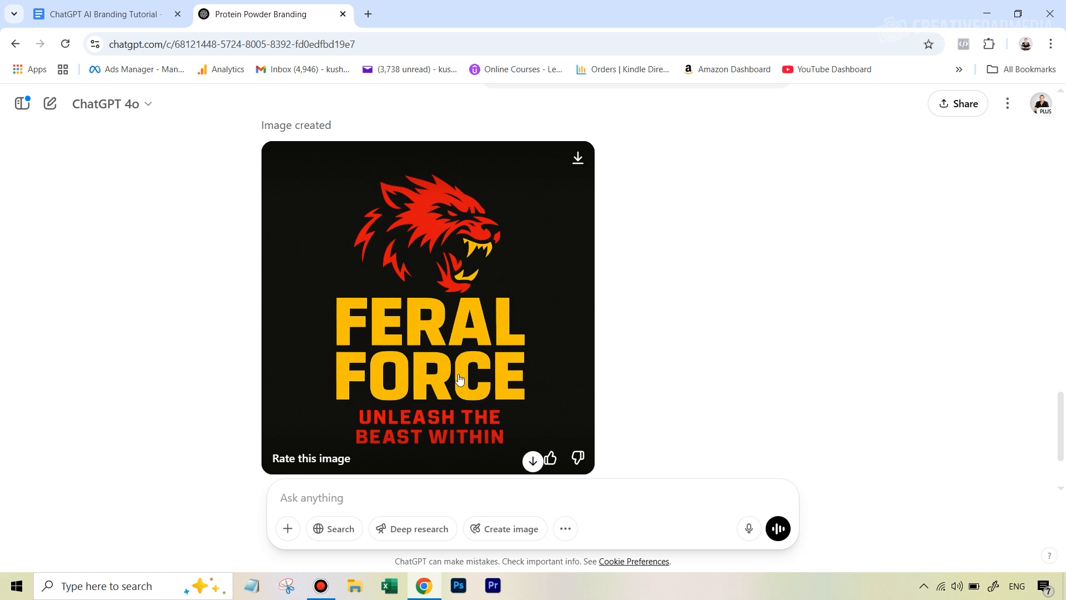
pyautogui.moveTo(518, 431)
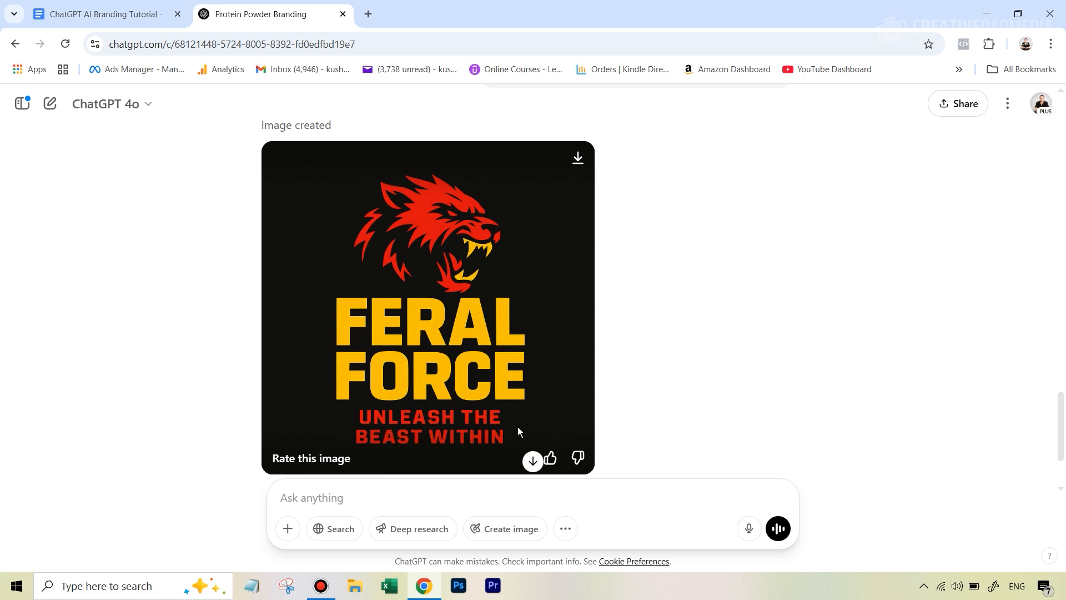
pyautogui.moveTo(728, 299)
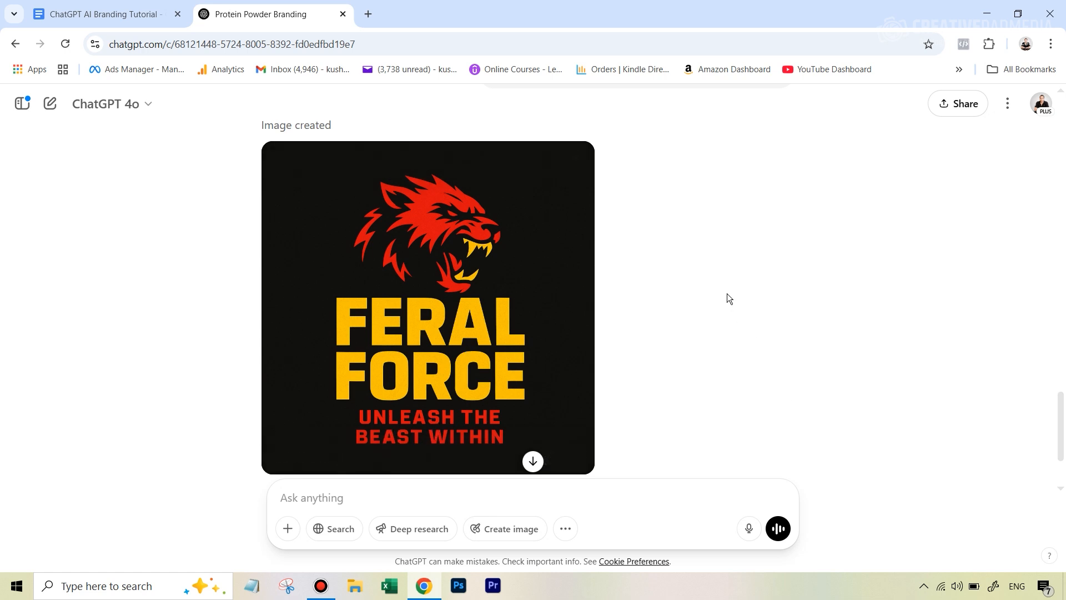
pyautogui.moveTo(611, 190)
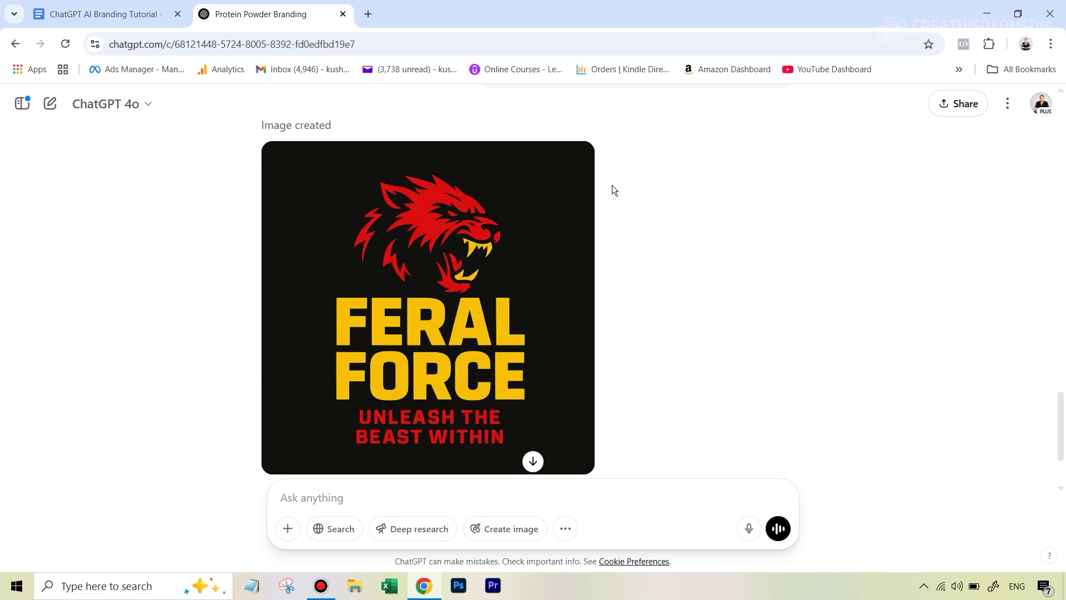
pyautogui.moveTo(707, 316)
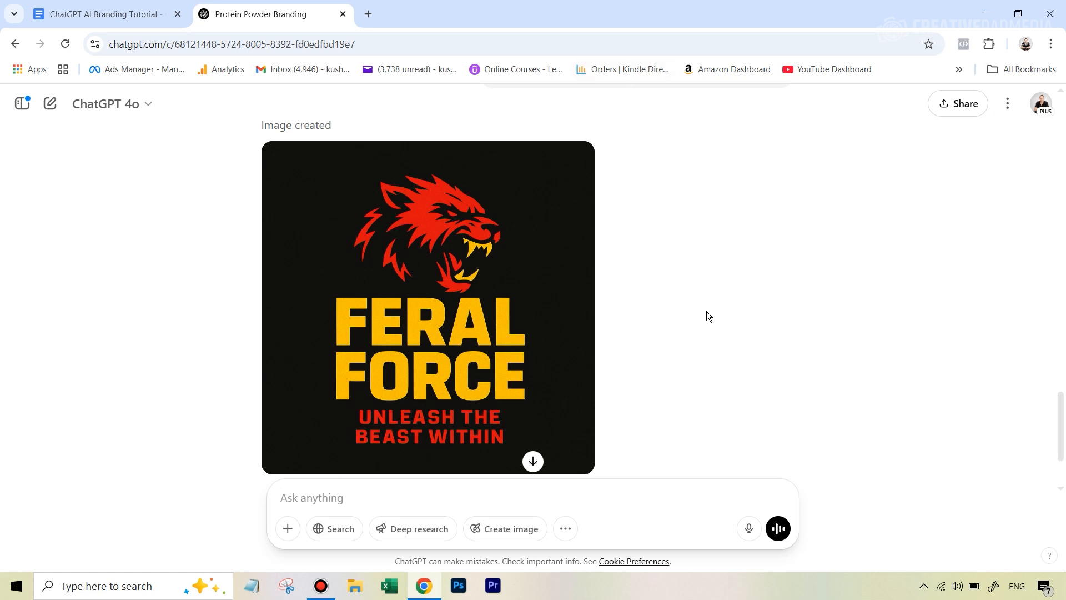
# Check the prompts document, then review the red wolf logo with 'Unleash the Beast Within'
pyautogui.click(102, 14)
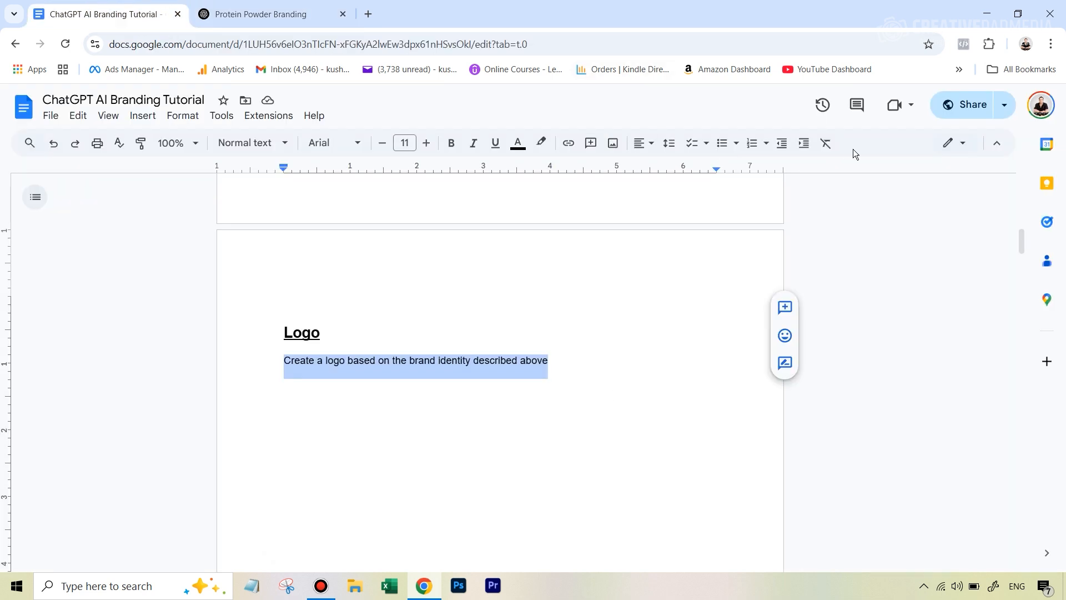
pyautogui.scroll(-3)
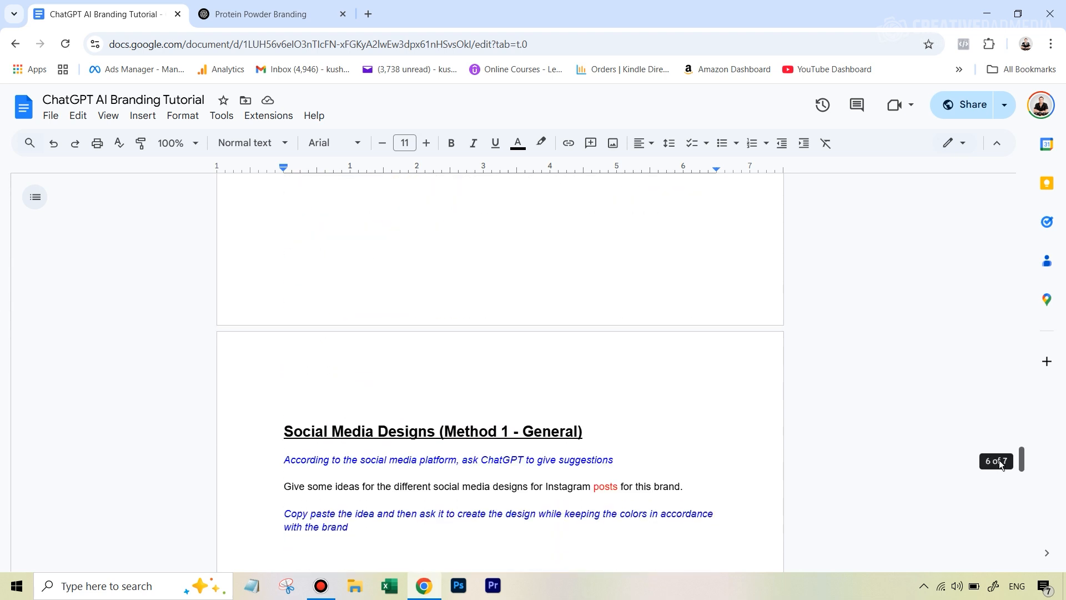
pyautogui.scroll(3)
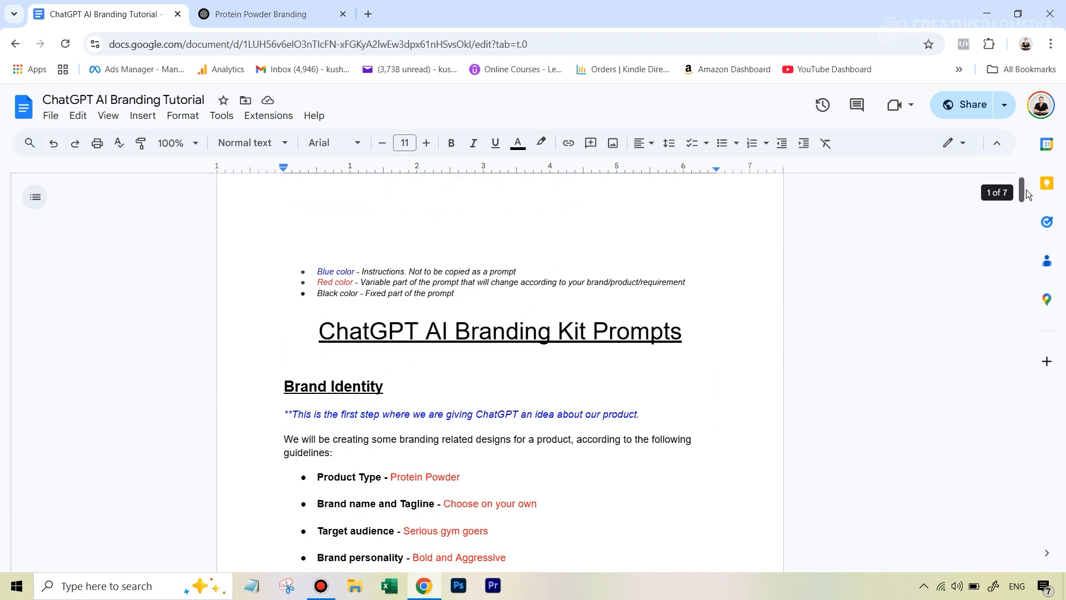
pyautogui.click(266, 13)
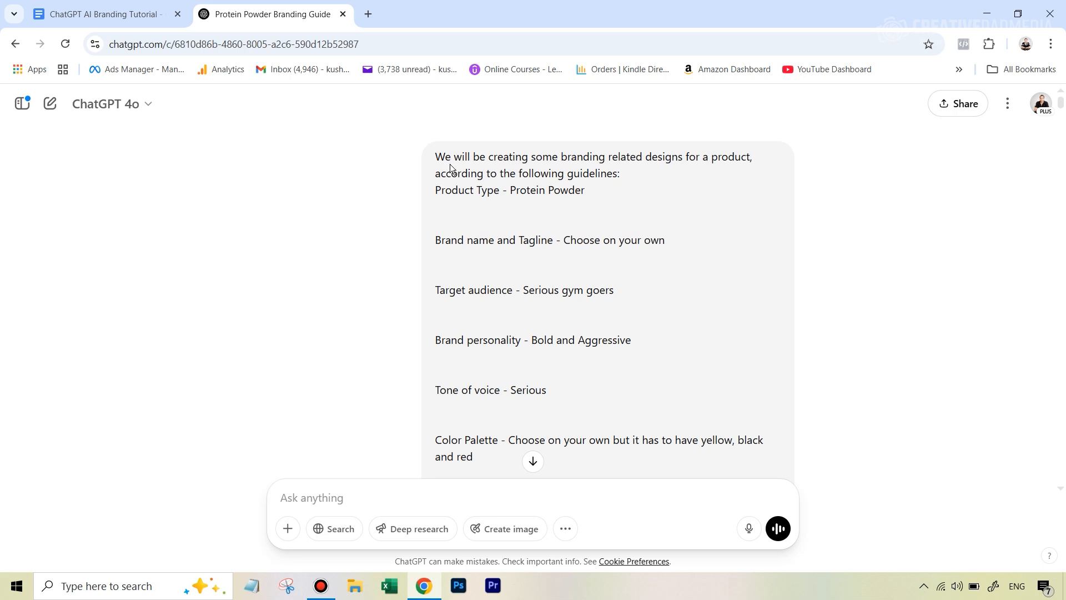
pyautogui.moveTo(450, 168)
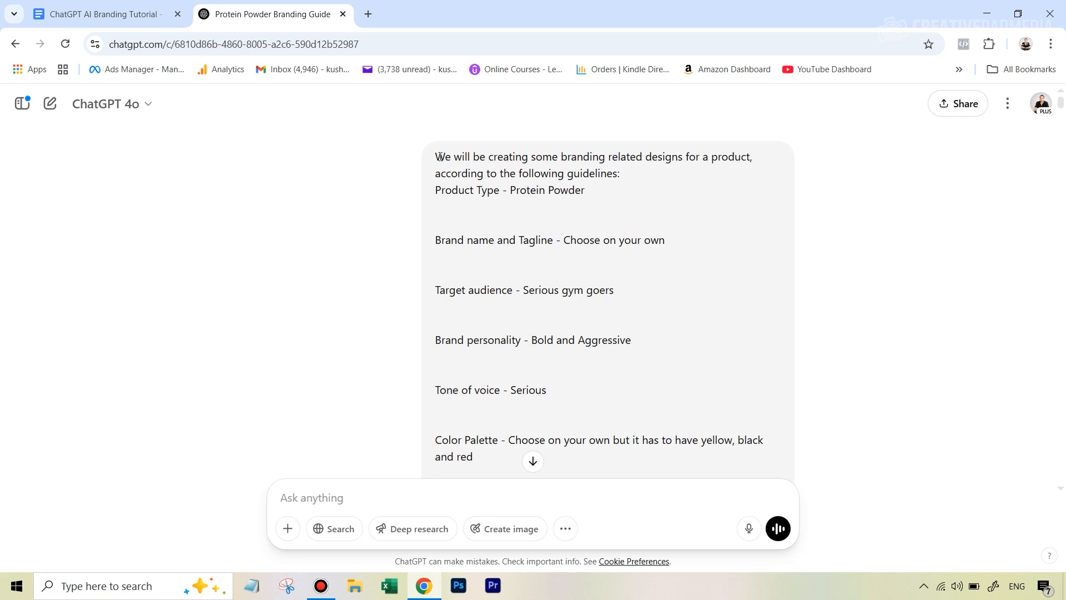
pyautogui.scroll(-3)
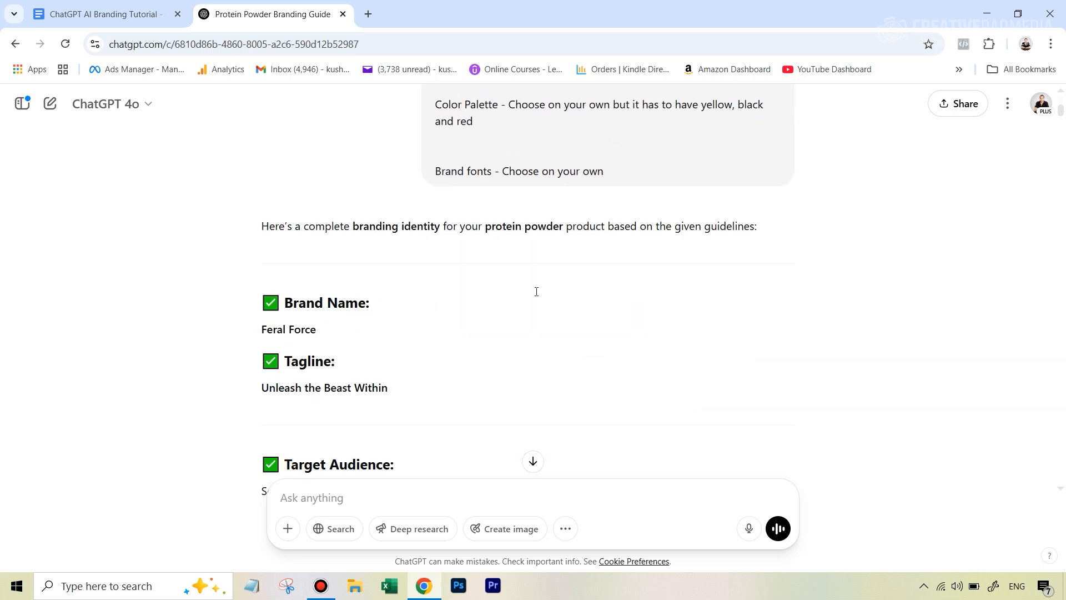
pyautogui.scroll(-3)
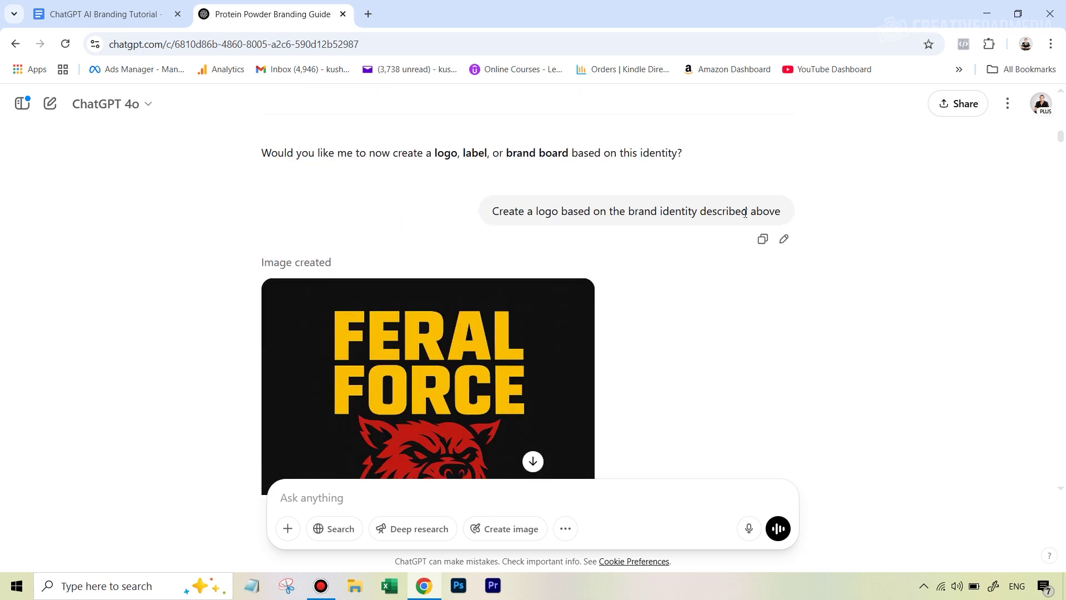
pyautogui.scroll(-3)
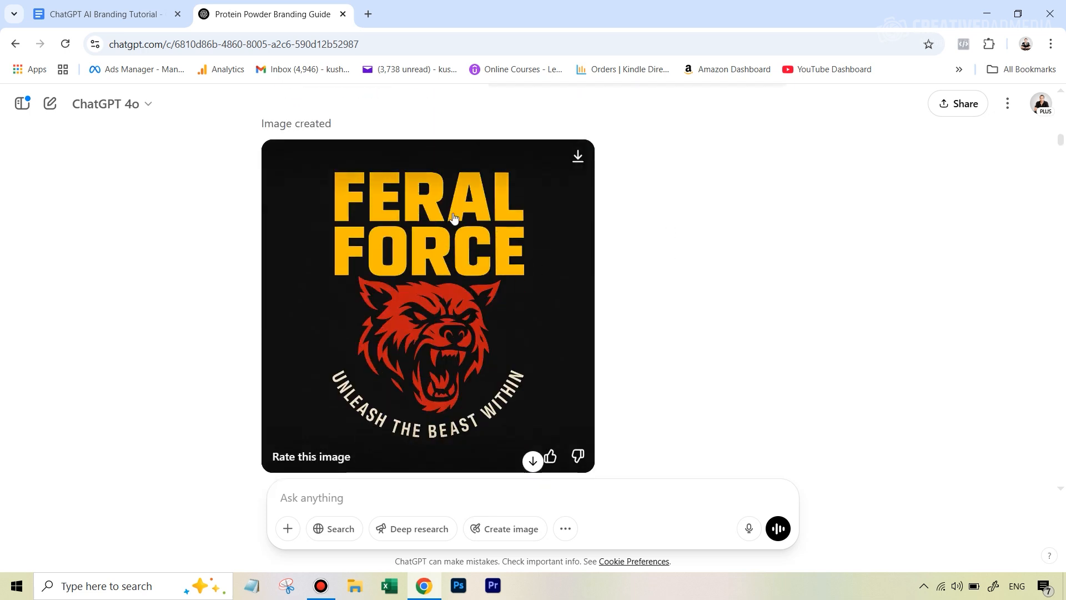
pyautogui.moveTo(461, 293)
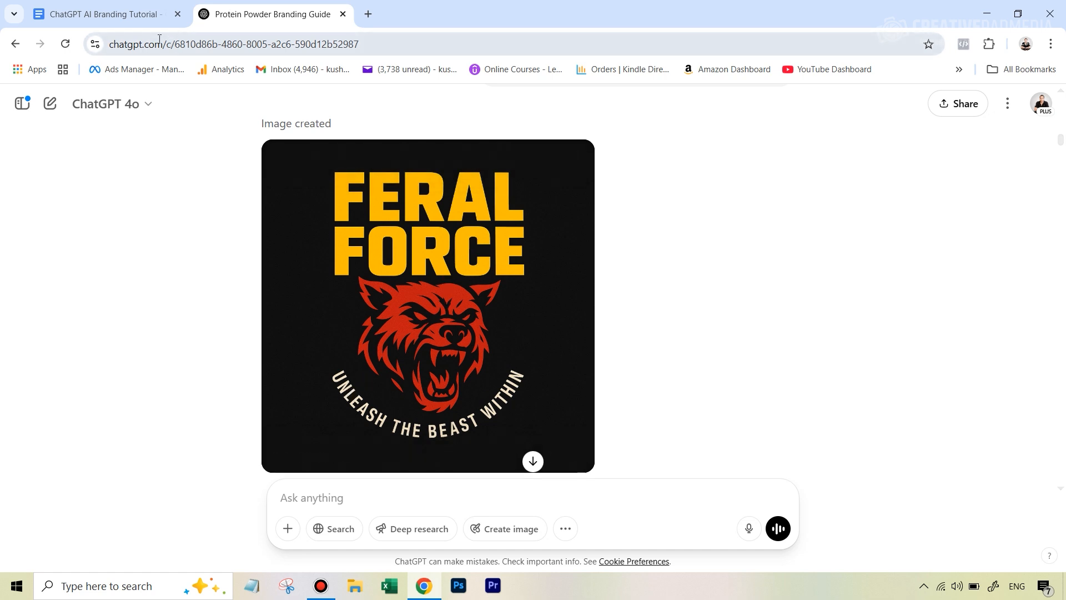
# Scroll the prompts document to the Label section for the jar's front and back
pyautogui.click(102, 14)
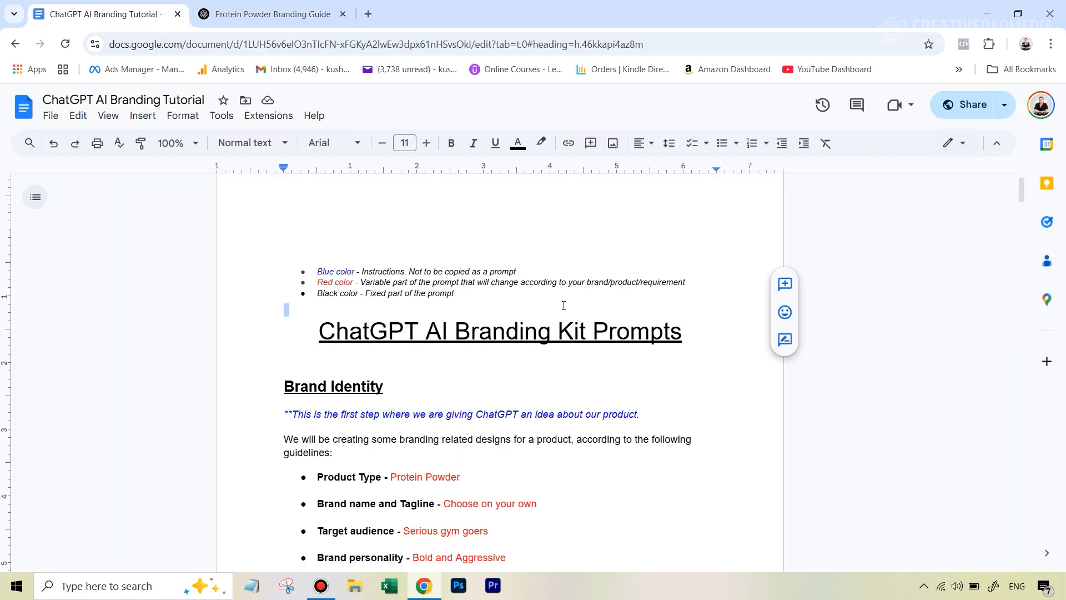
pyautogui.scroll(-3)
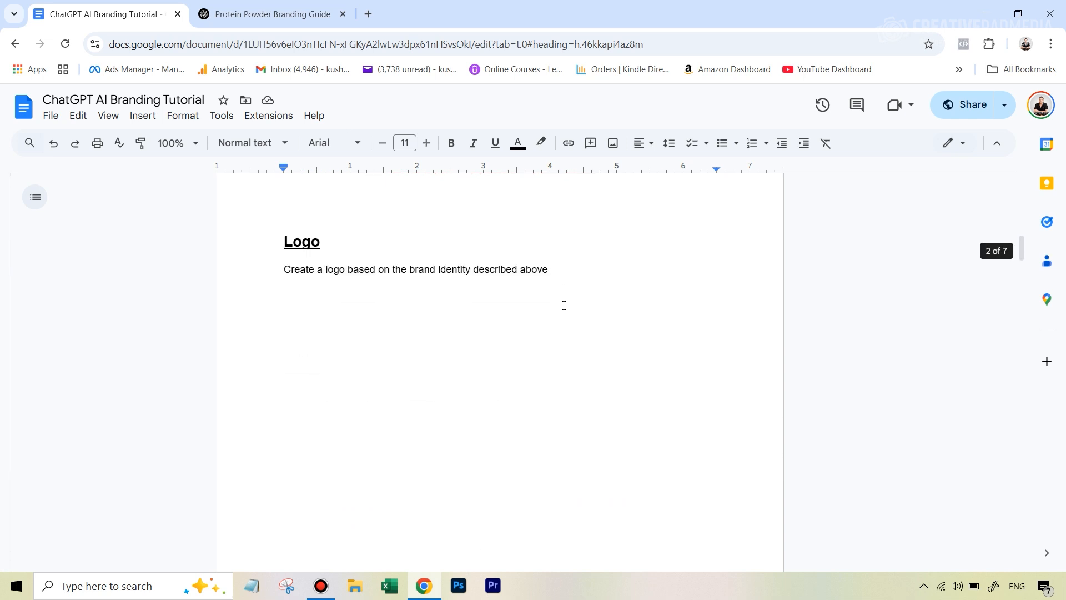
pyautogui.scroll(-3)
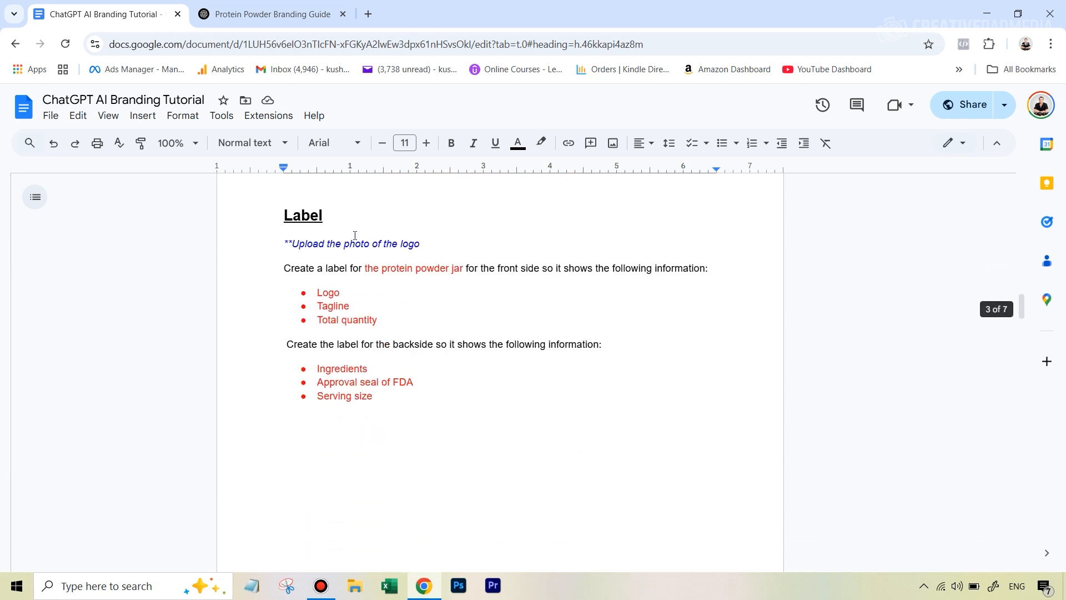
pyautogui.moveTo(413, 262)
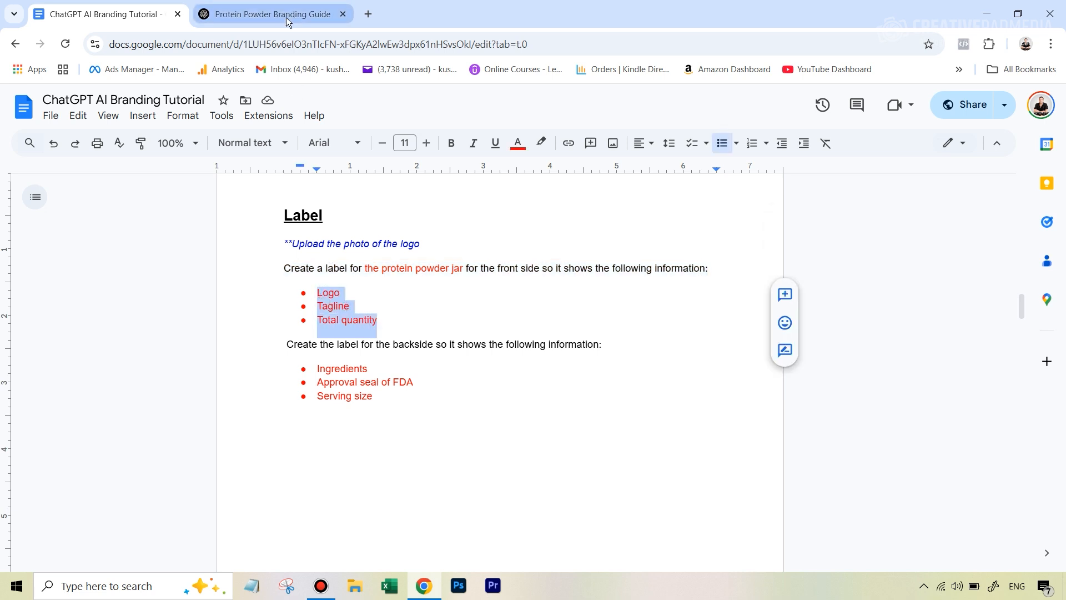
# Review the generated front label showing NET WT. 2 LB (907g)
pyautogui.click(270, 13)
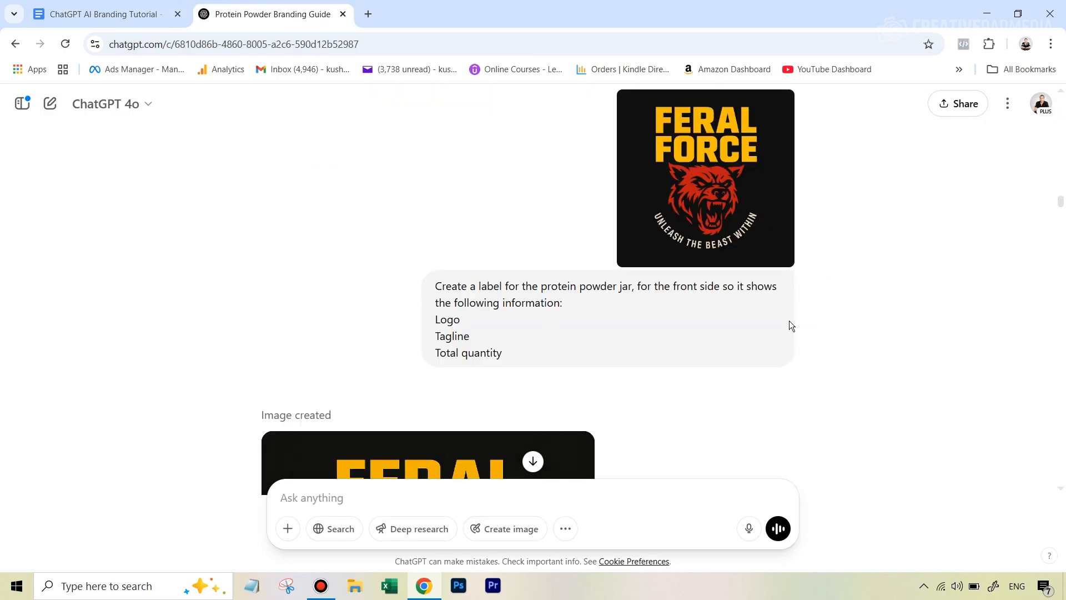
pyautogui.moveTo(587, 265)
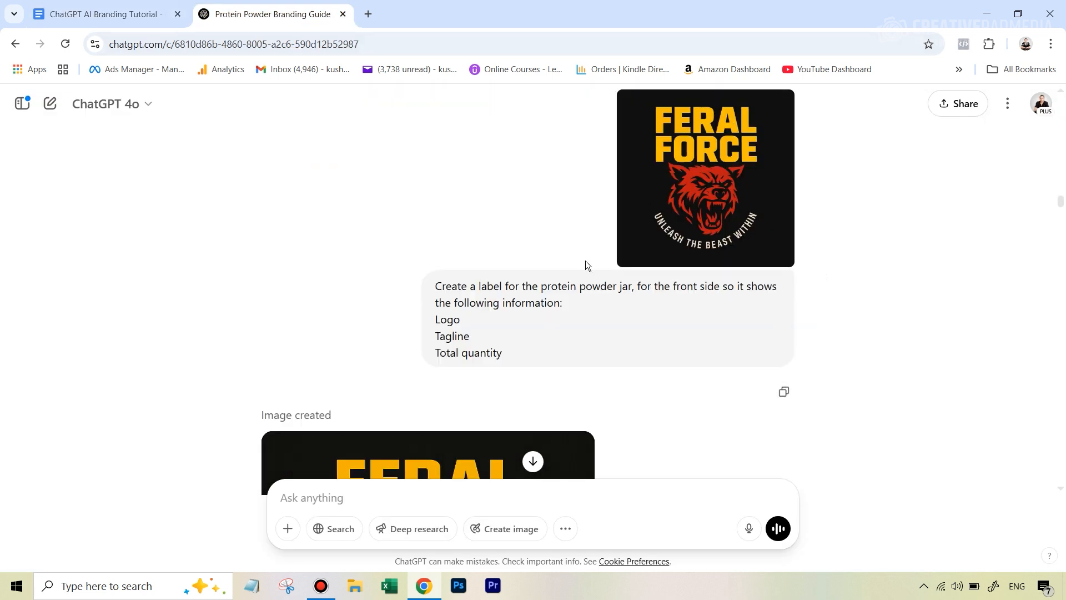
pyautogui.moveTo(439, 296)
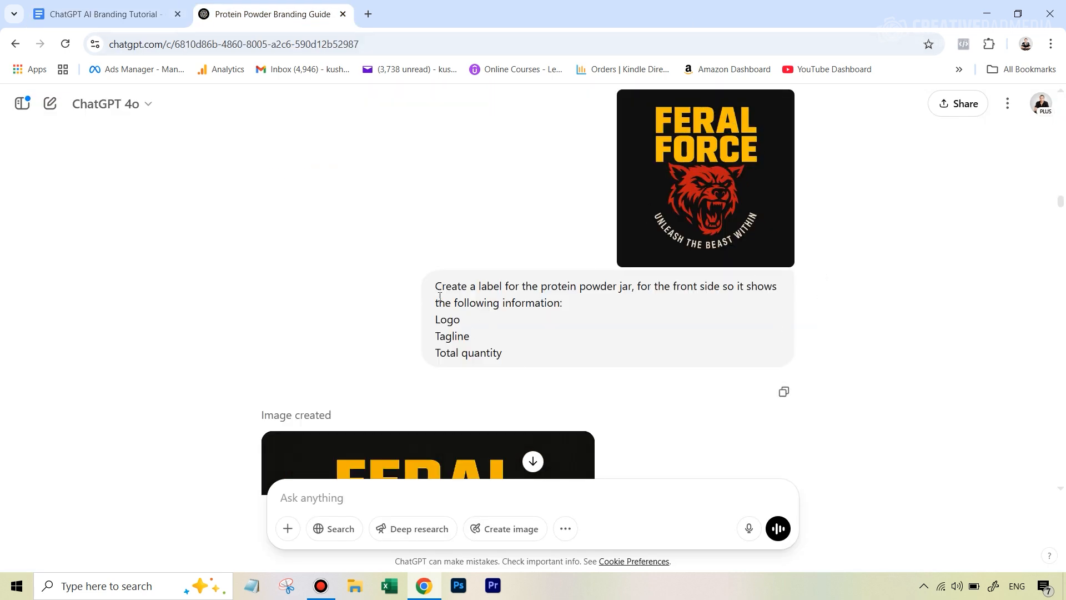
pyautogui.scroll(-3)
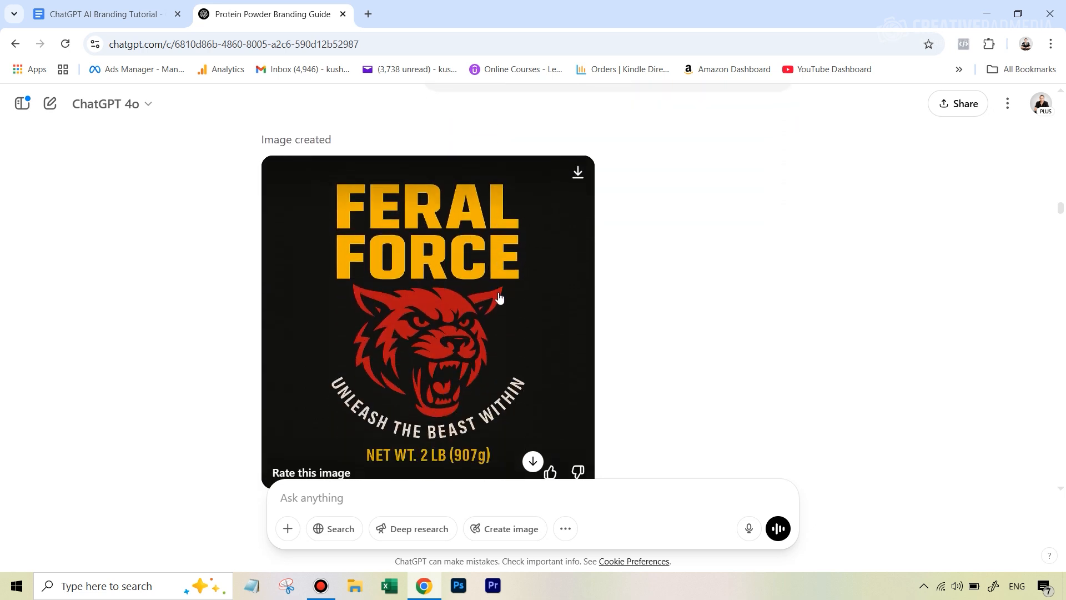
pyautogui.scroll(3)
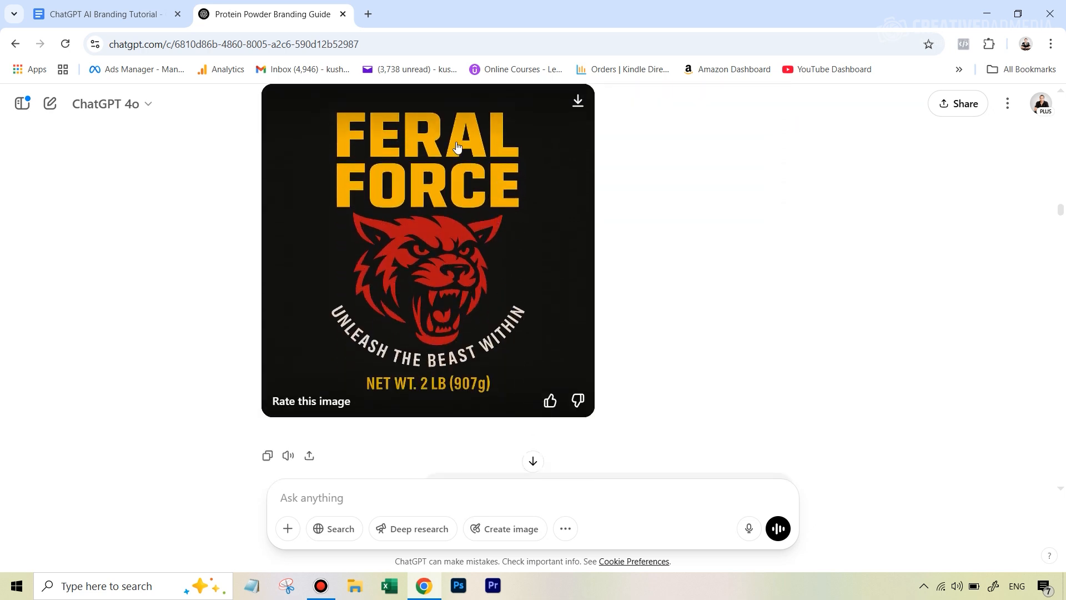
pyautogui.moveTo(665, 263)
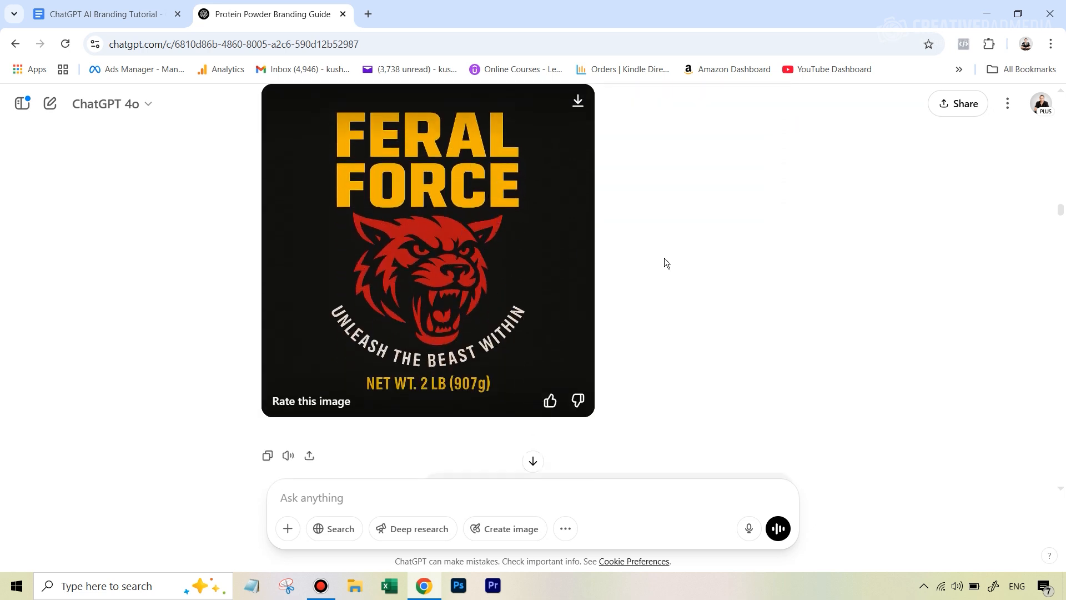
pyautogui.scroll(-3)
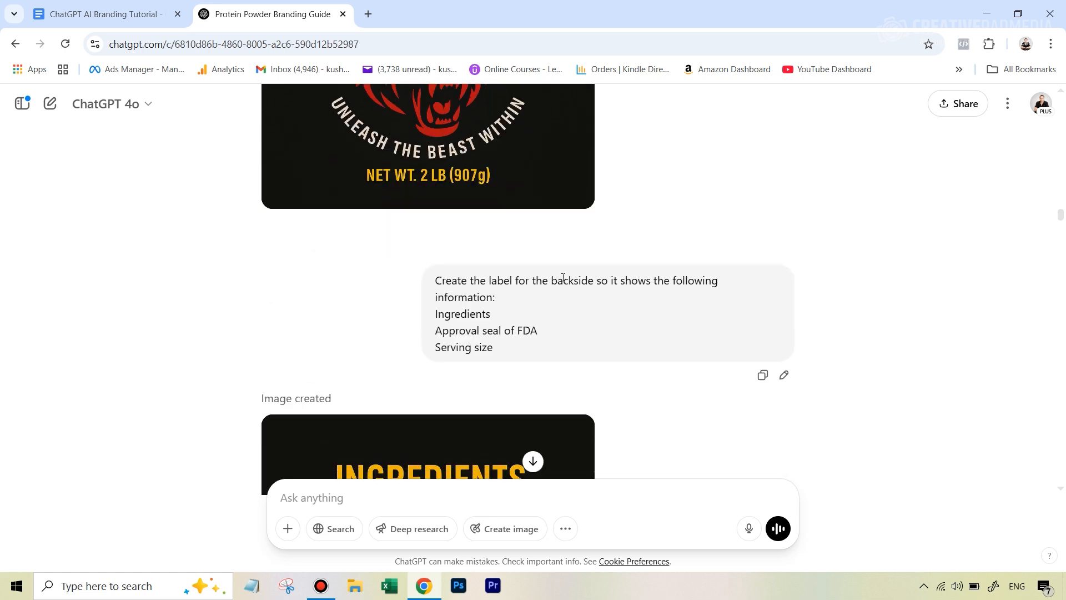
# Check the backside prompt, then review the back label with ingredients, FDA seal and serving size
pyautogui.click(102, 13)
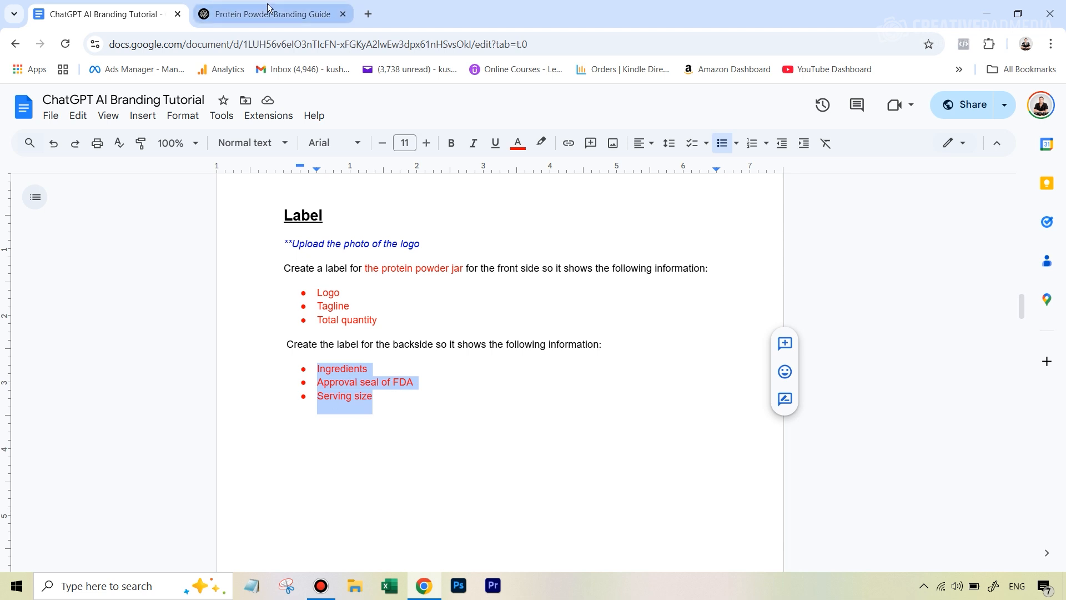
pyautogui.click(268, 13)
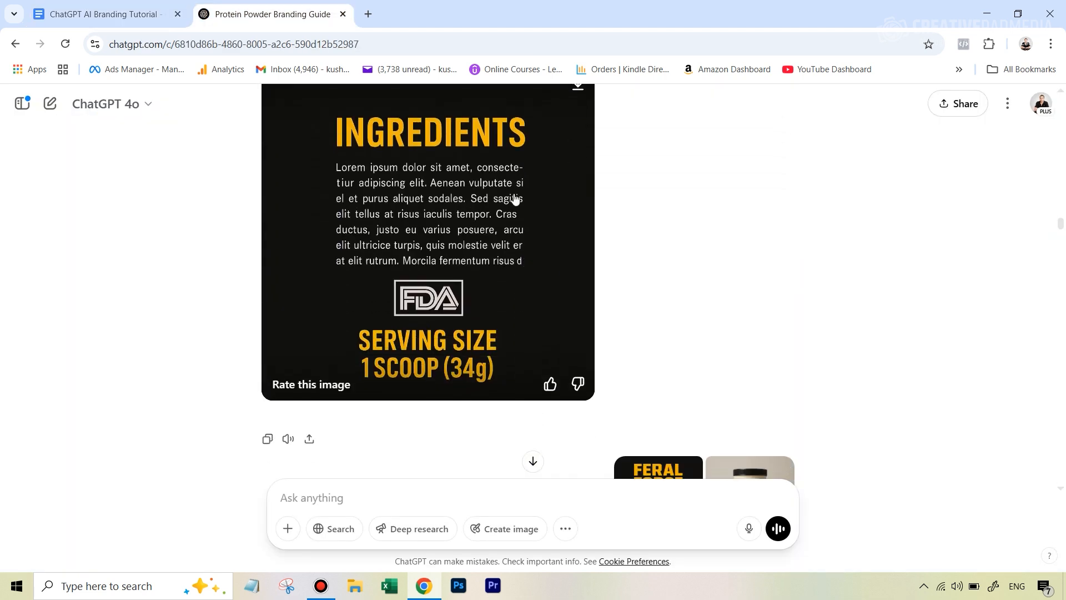
pyautogui.moveTo(387, 185)
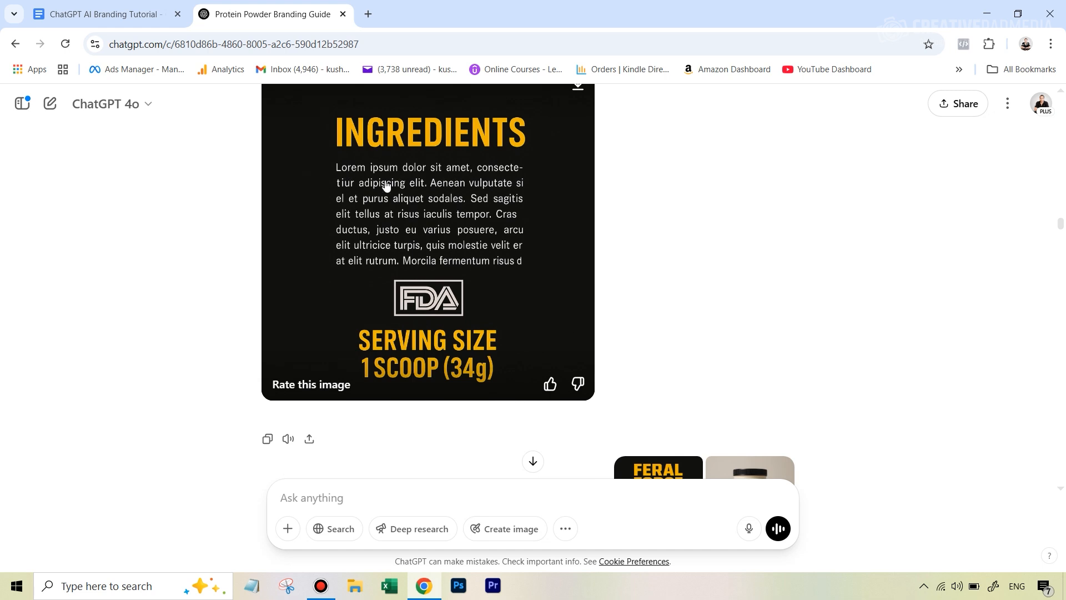
pyautogui.moveTo(394, 173)
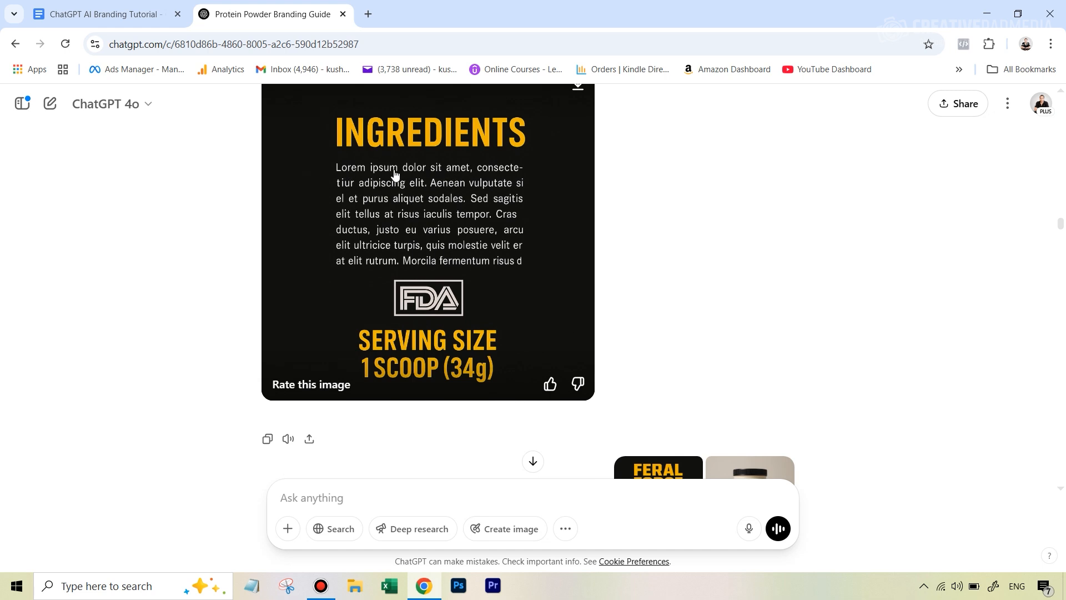
pyautogui.moveTo(443, 276)
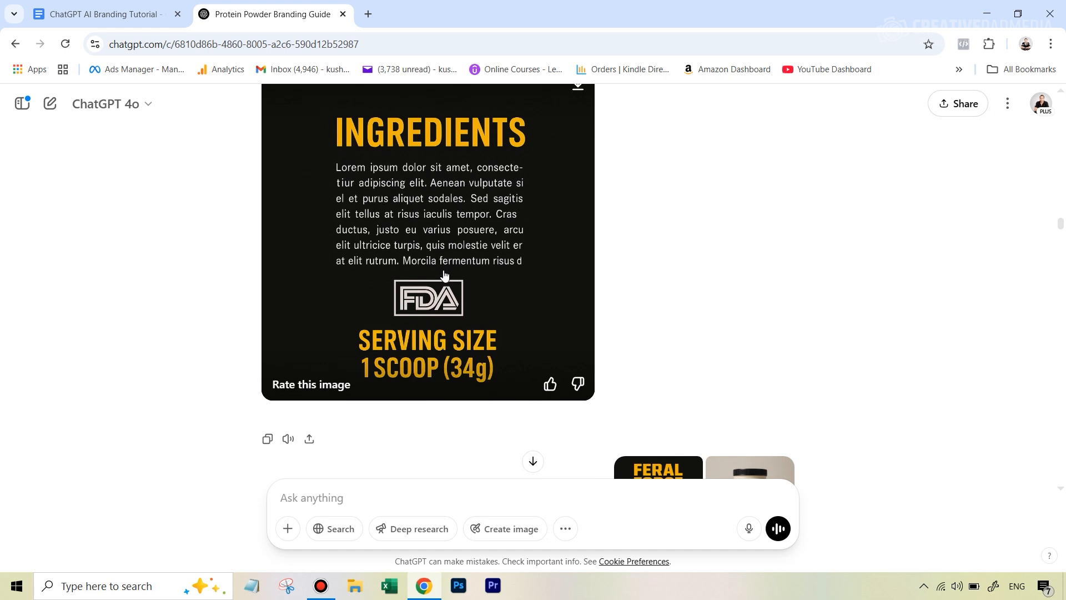
pyautogui.moveTo(460, 185)
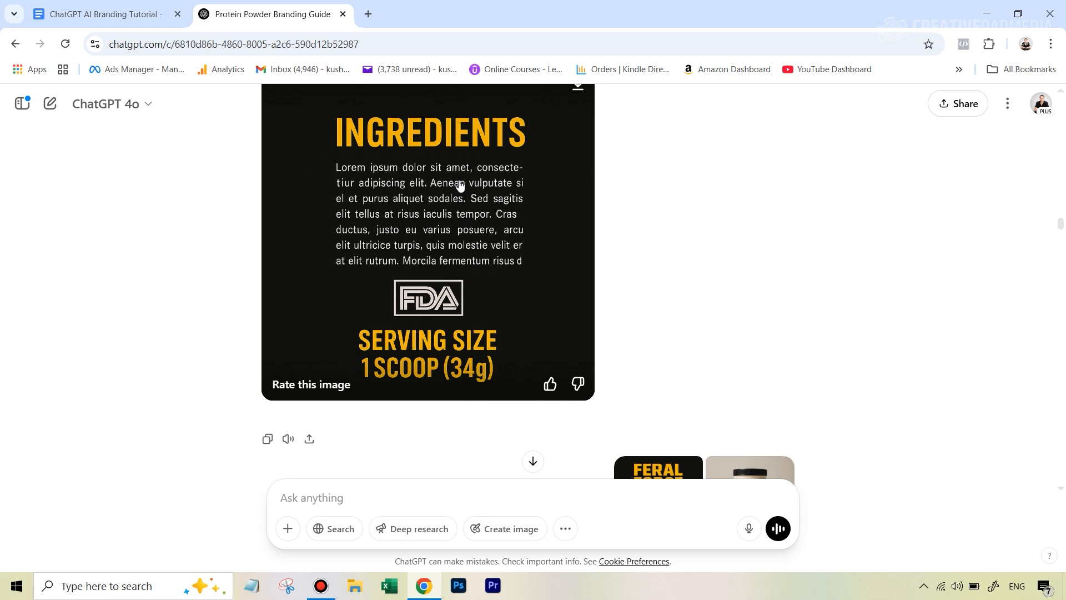
pyautogui.moveTo(708, 261)
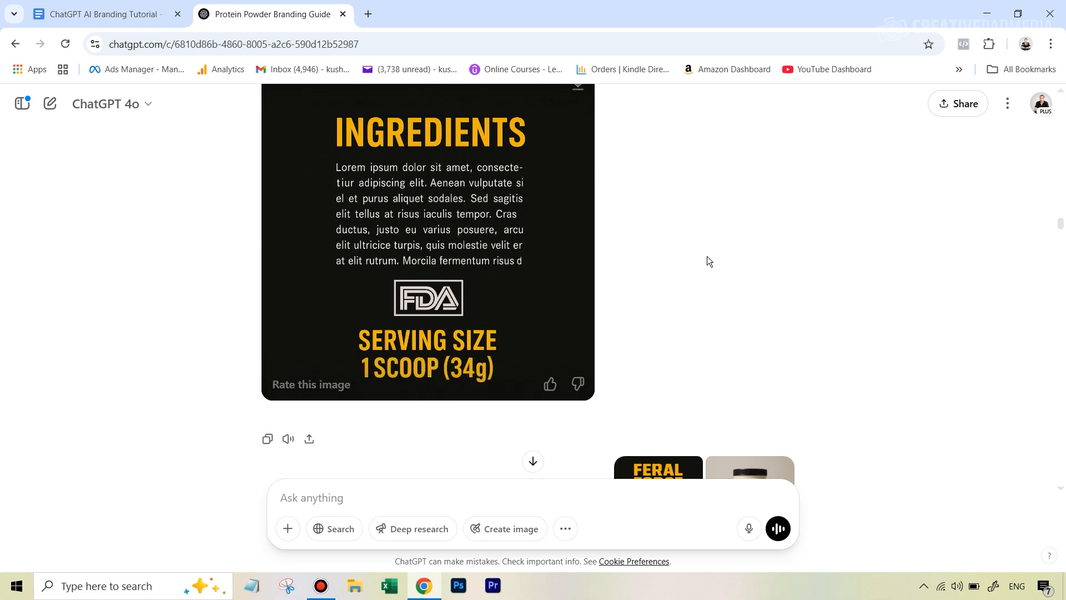
pyautogui.scroll(-3)
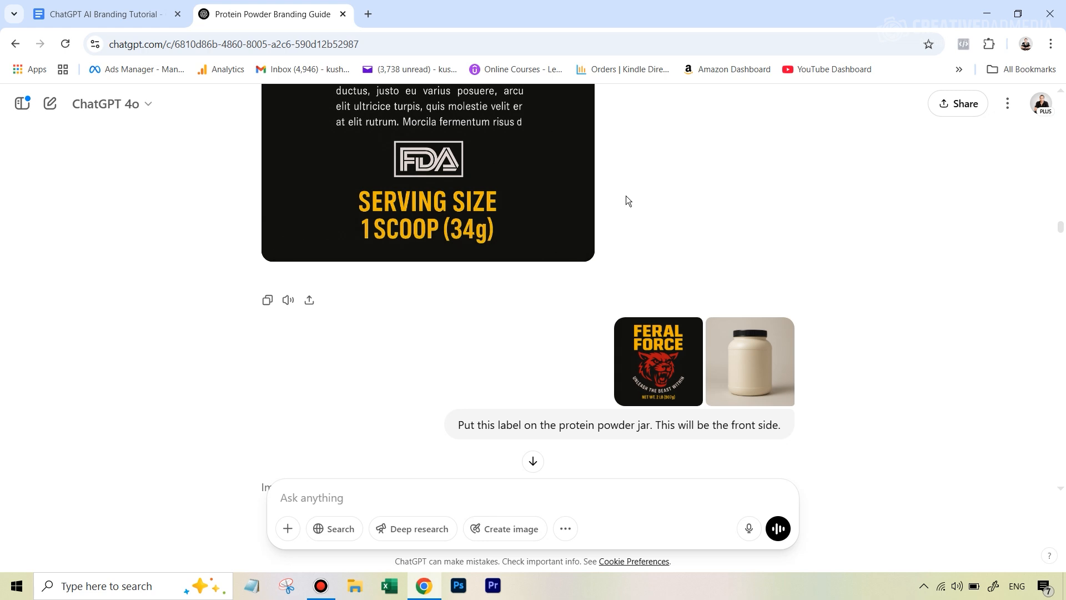
# Locate the Product Photos With Branding prompts for jar labels, drinking bottle and t-shirt
pyautogui.click(102, 13)
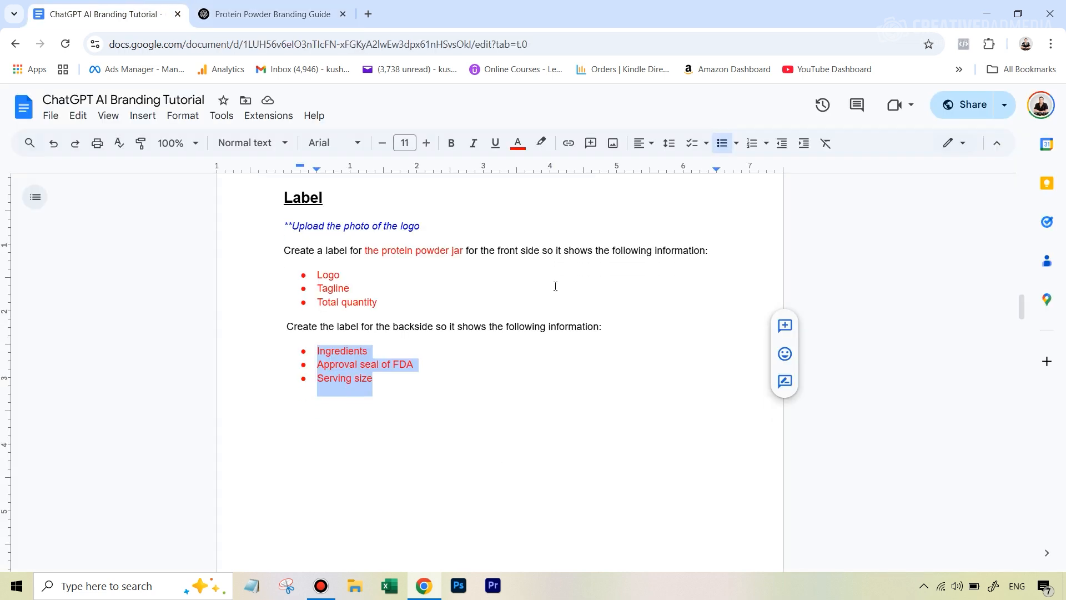
pyautogui.scroll(-3)
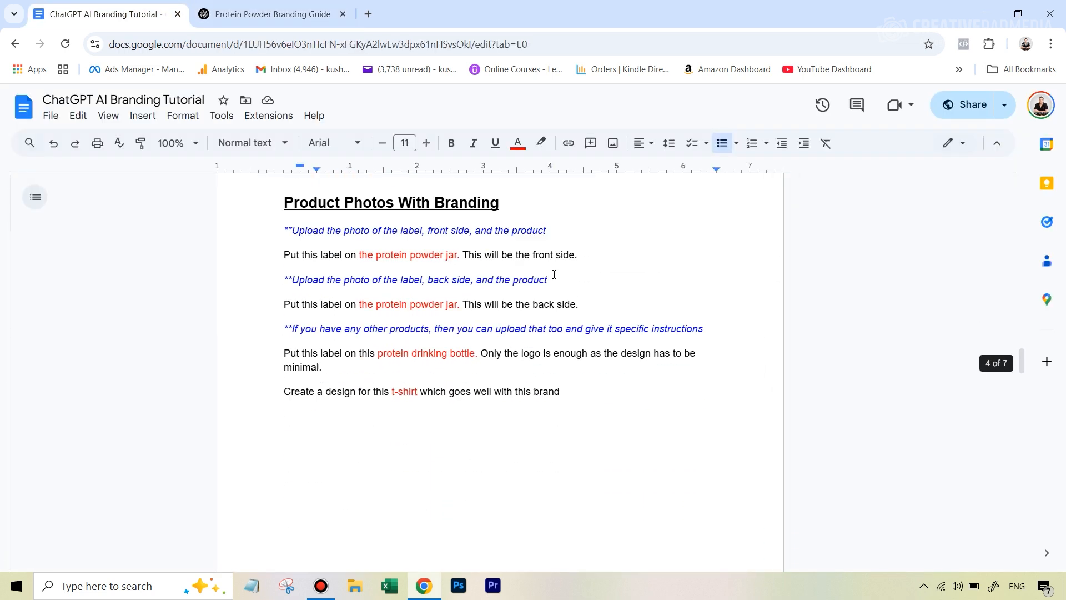
pyautogui.scroll(3)
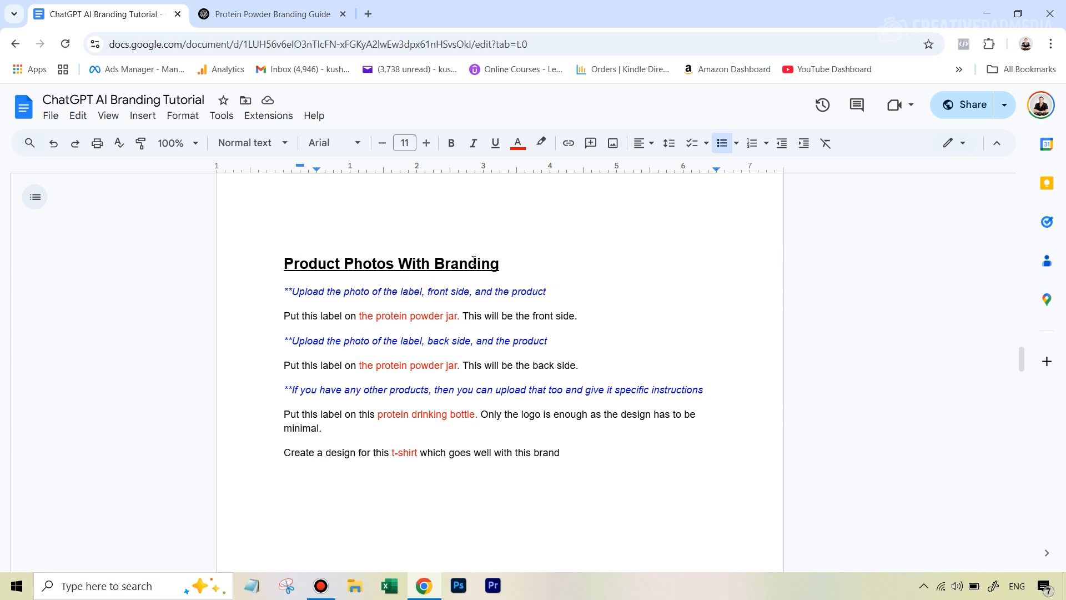
pyautogui.scroll(3)
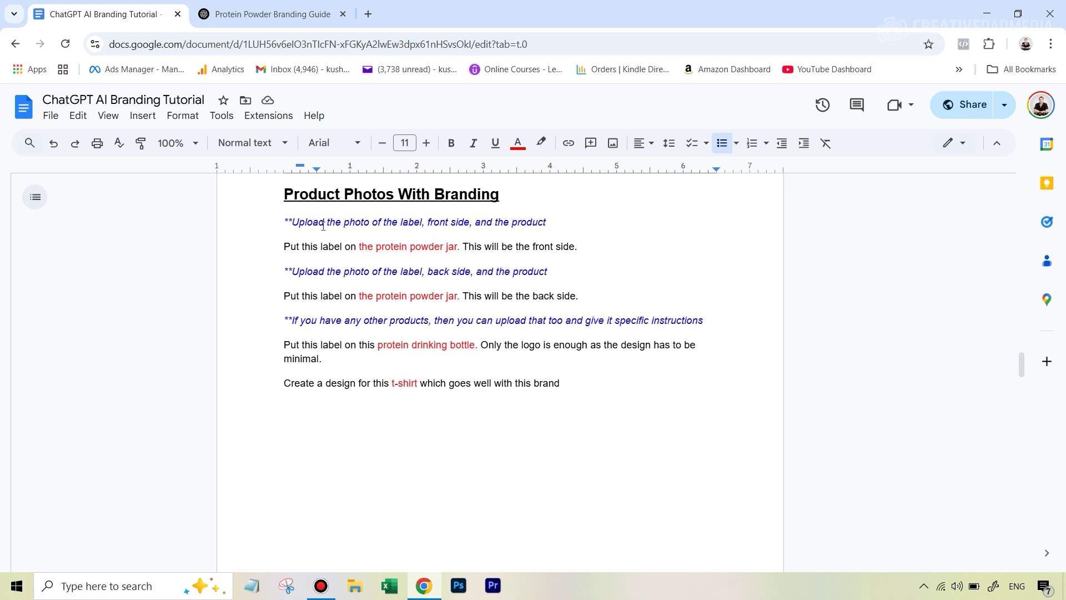
pyautogui.moveTo(528, 227)
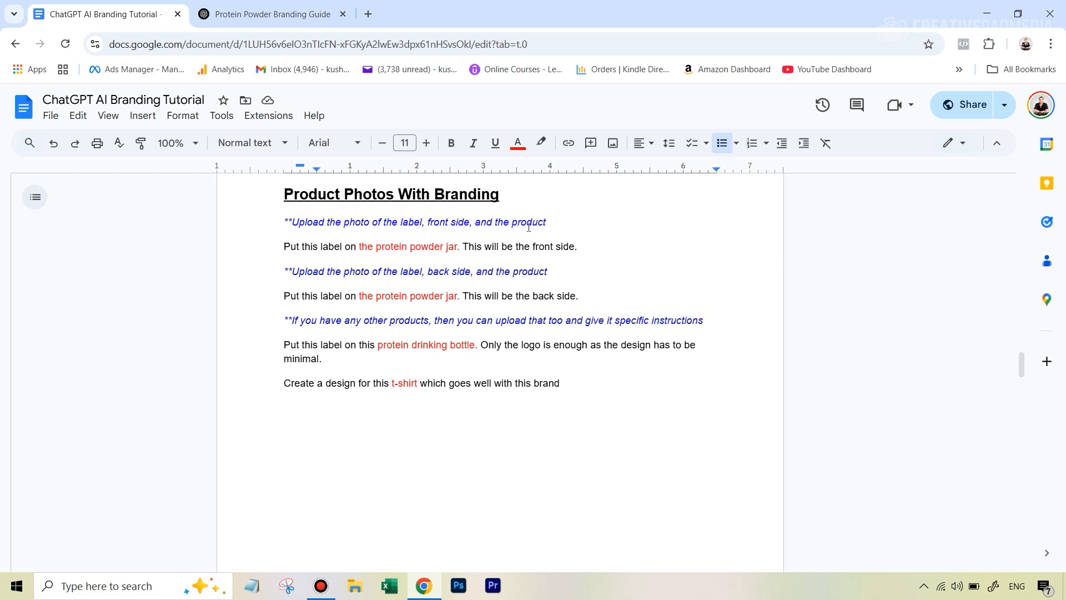
# Scroll through the labelled jar mockups and the white shaker bottle bearing the wolf logo
pyautogui.click(271, 13)
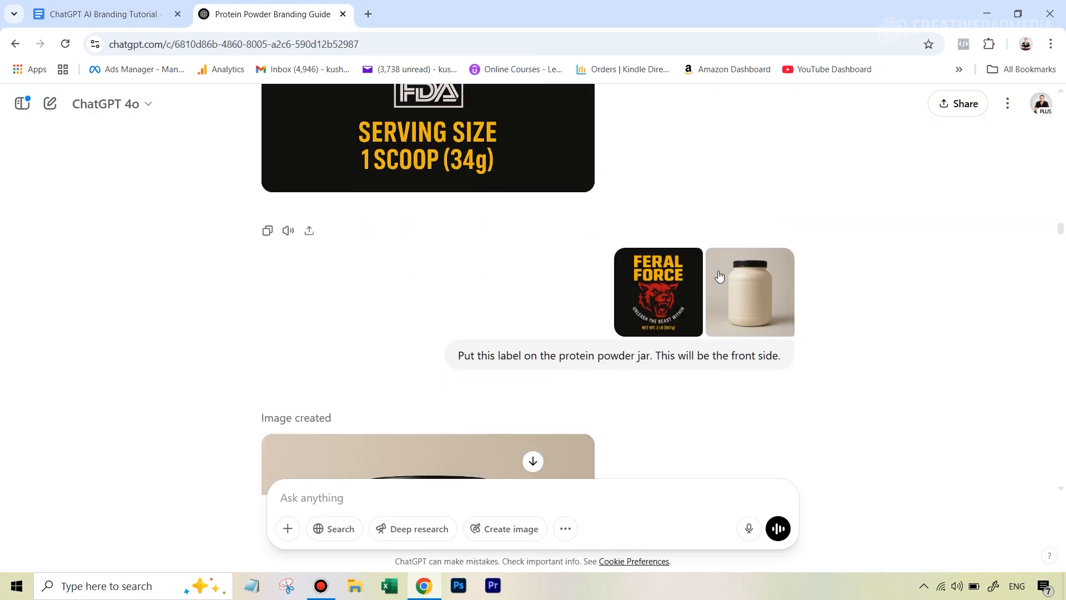
pyautogui.moveTo(669, 297)
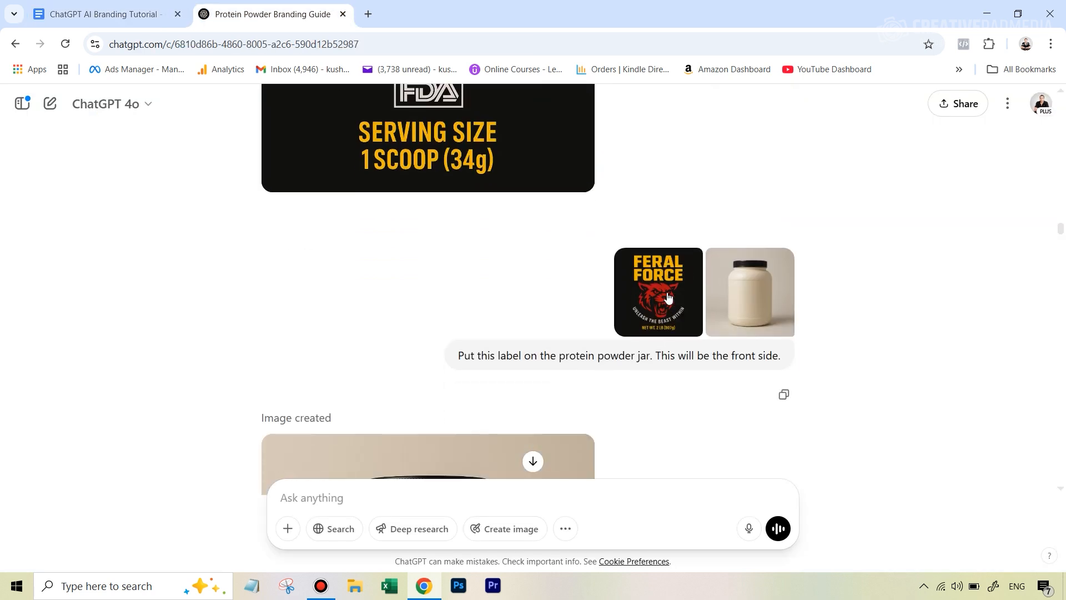
pyautogui.moveTo(623, 361)
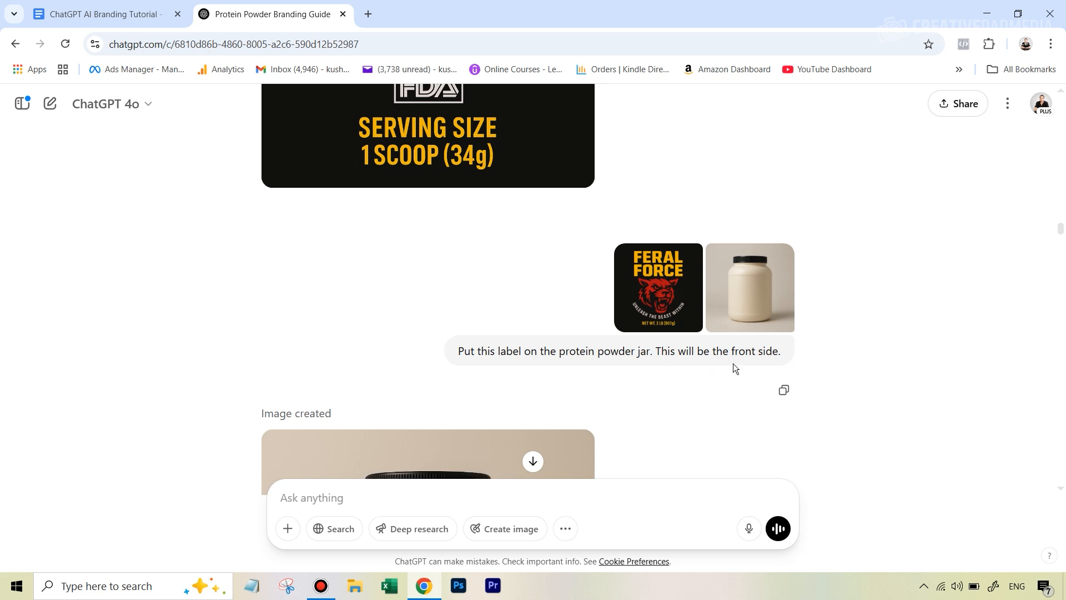
pyautogui.scroll(-3)
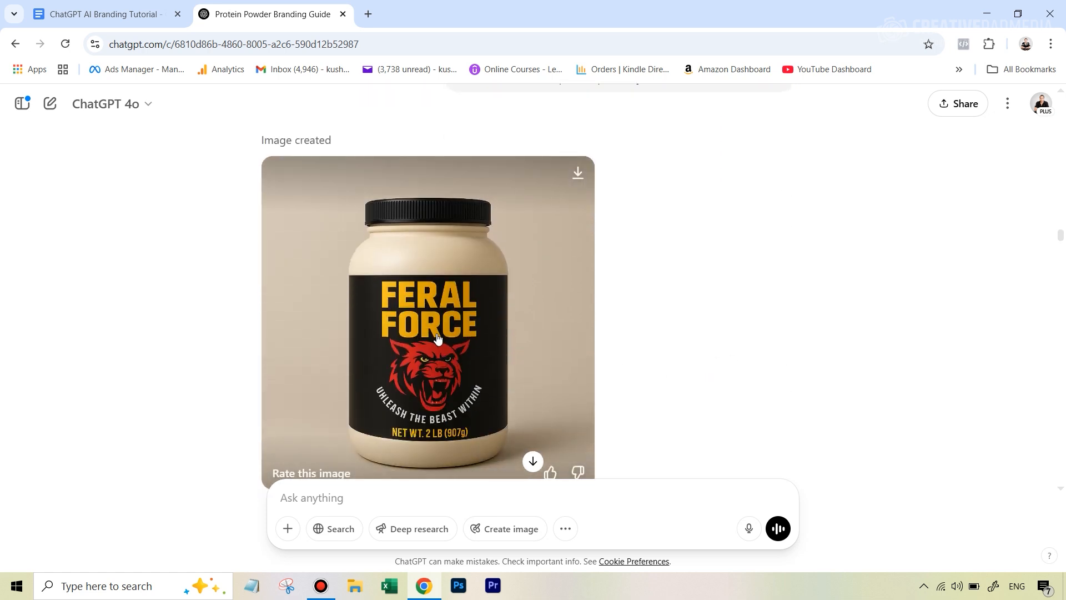
pyautogui.scroll(-3)
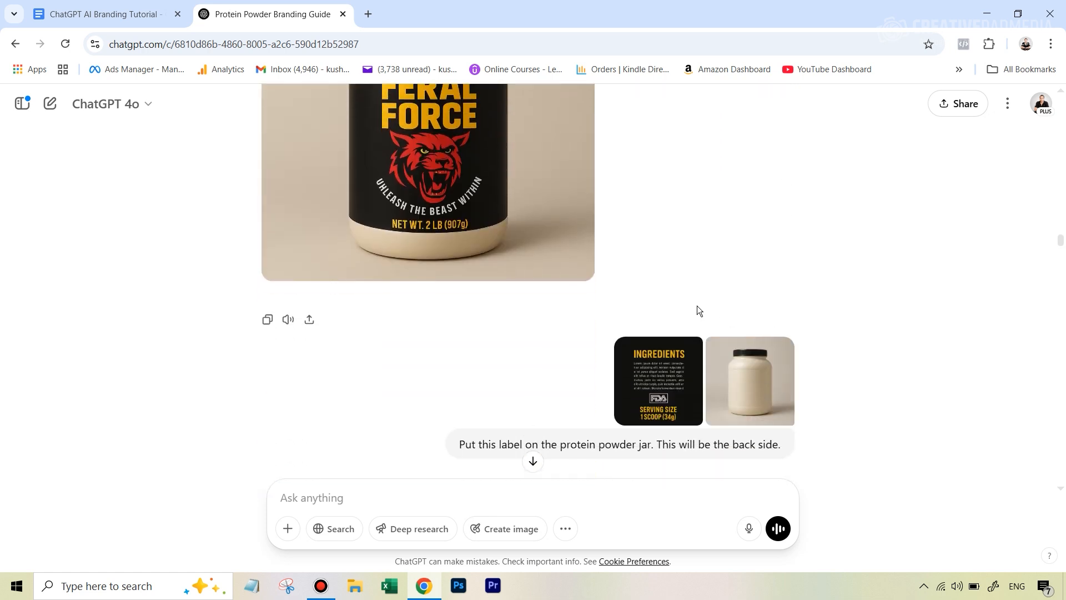
pyautogui.scroll(-3)
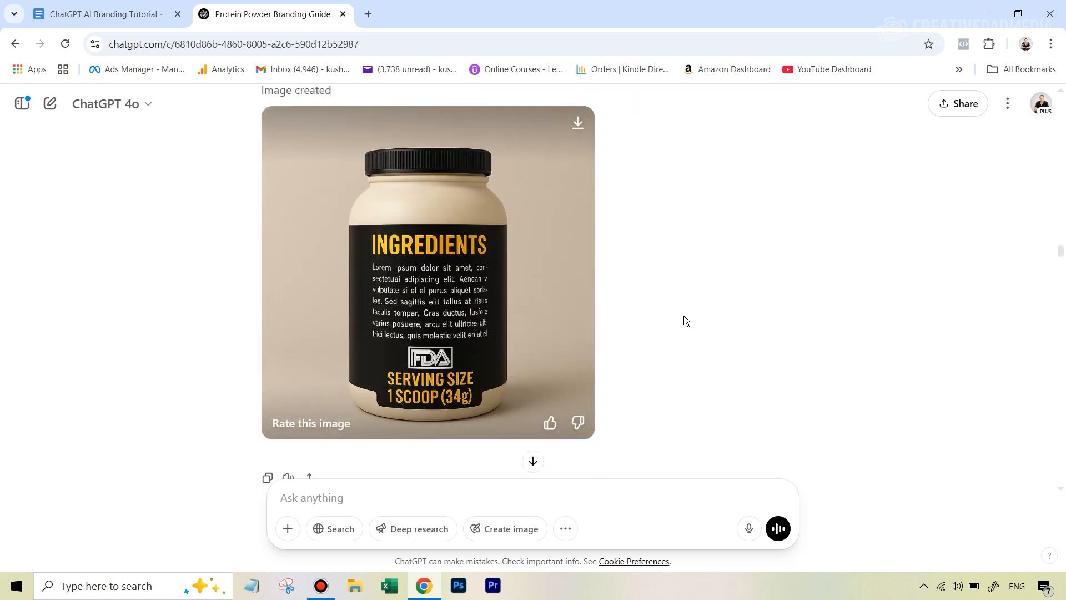
pyautogui.scroll(-3)
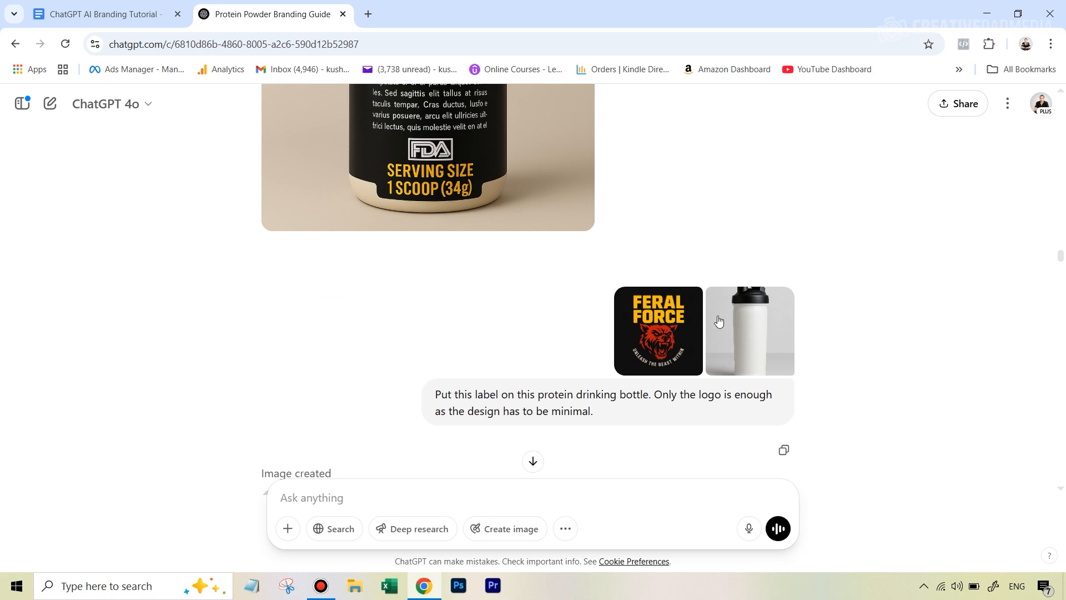
pyautogui.moveTo(765, 353)
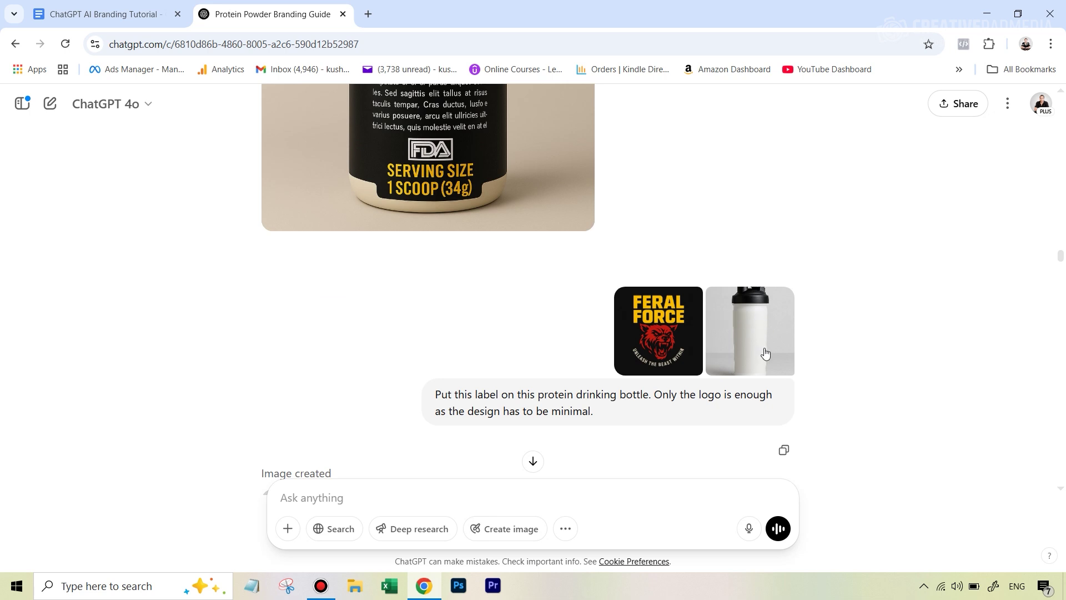
pyautogui.moveTo(764, 333)
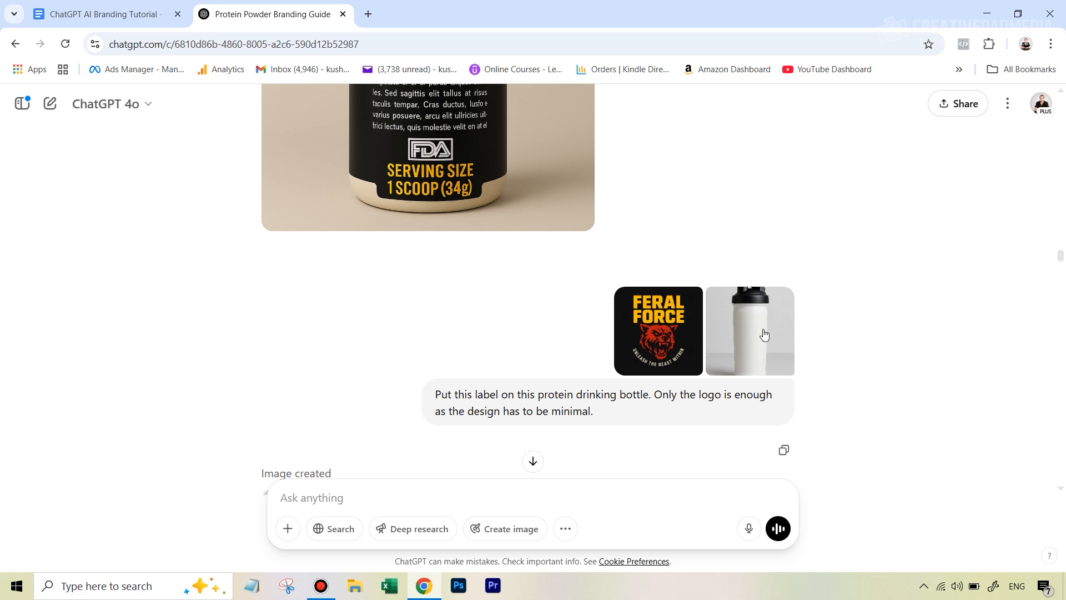
pyautogui.moveTo(772, 328)
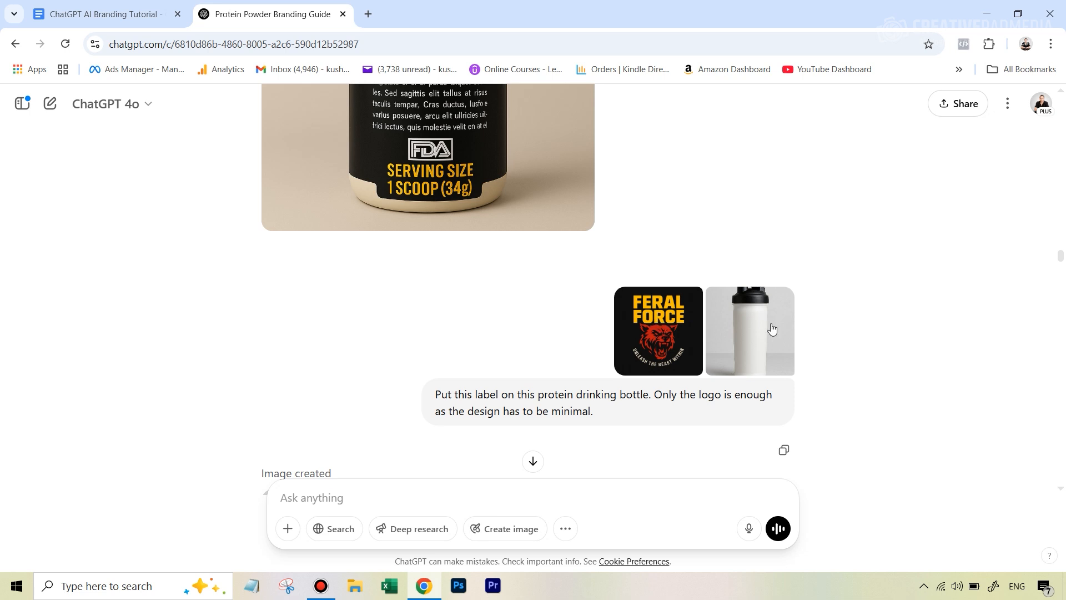
pyautogui.moveTo(705, 415)
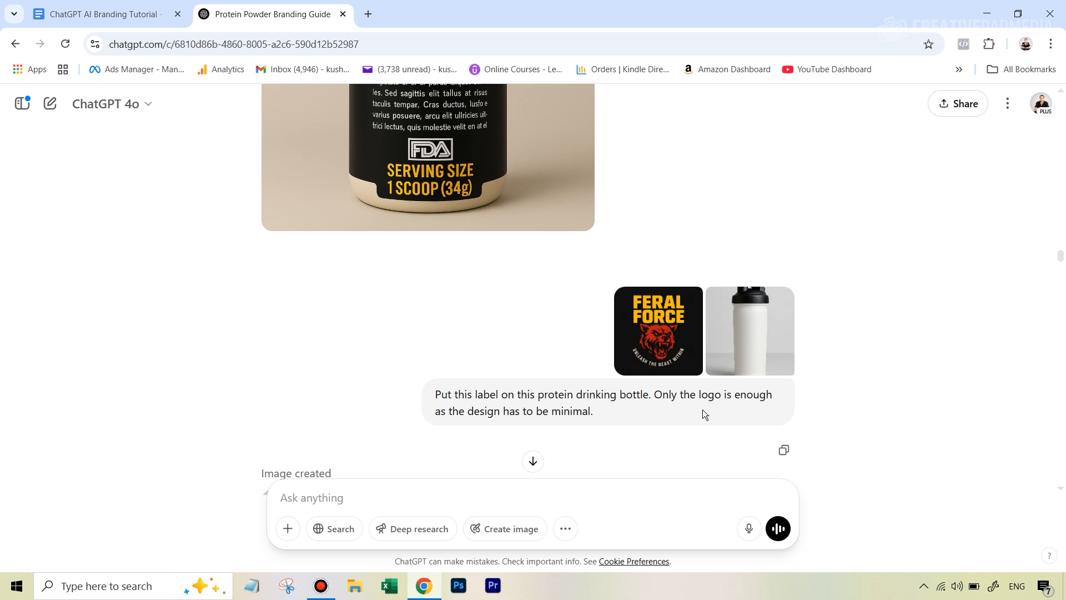
pyautogui.moveTo(508, 423)
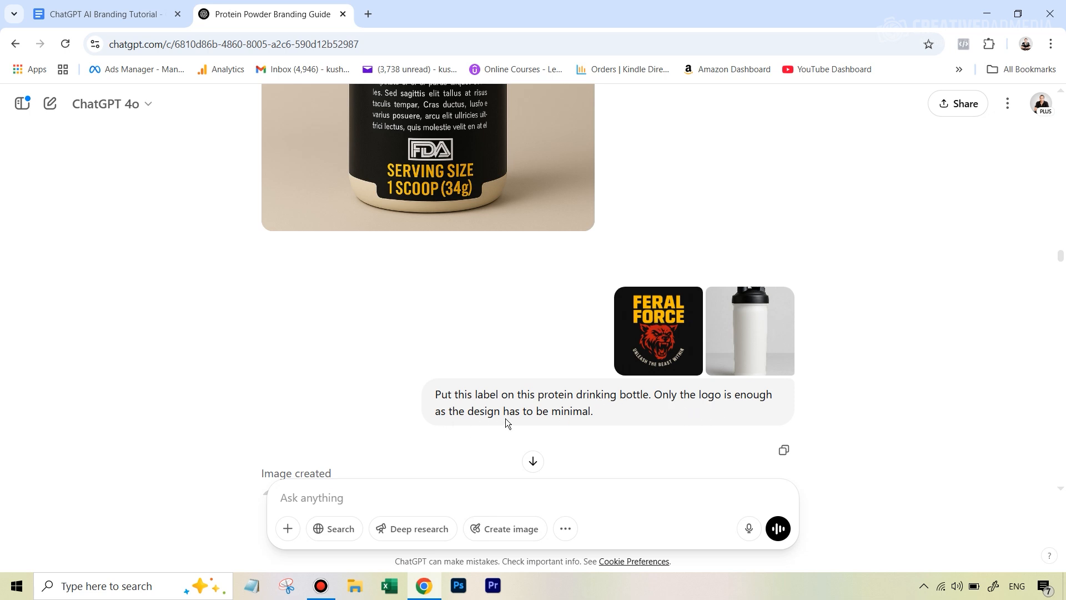
pyautogui.scroll(-3)
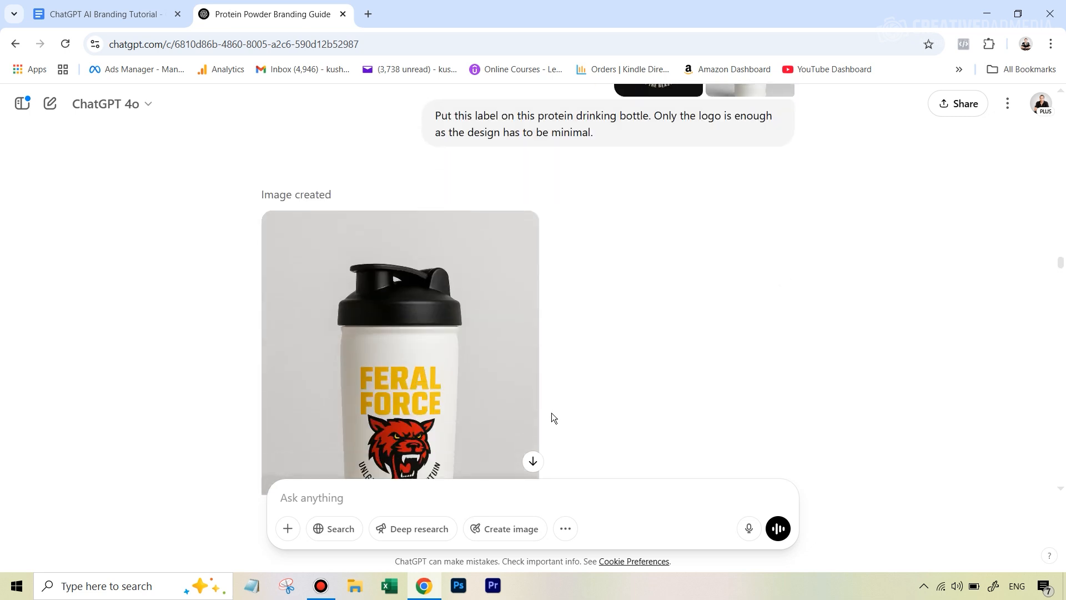
pyautogui.scroll(-3)
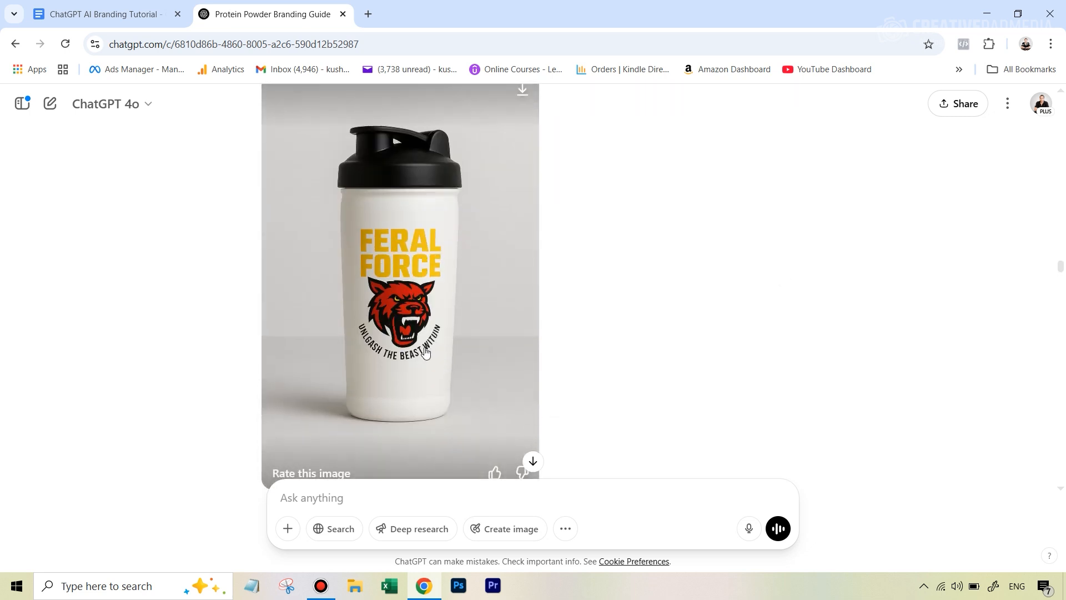
pyautogui.moveTo(415, 330)
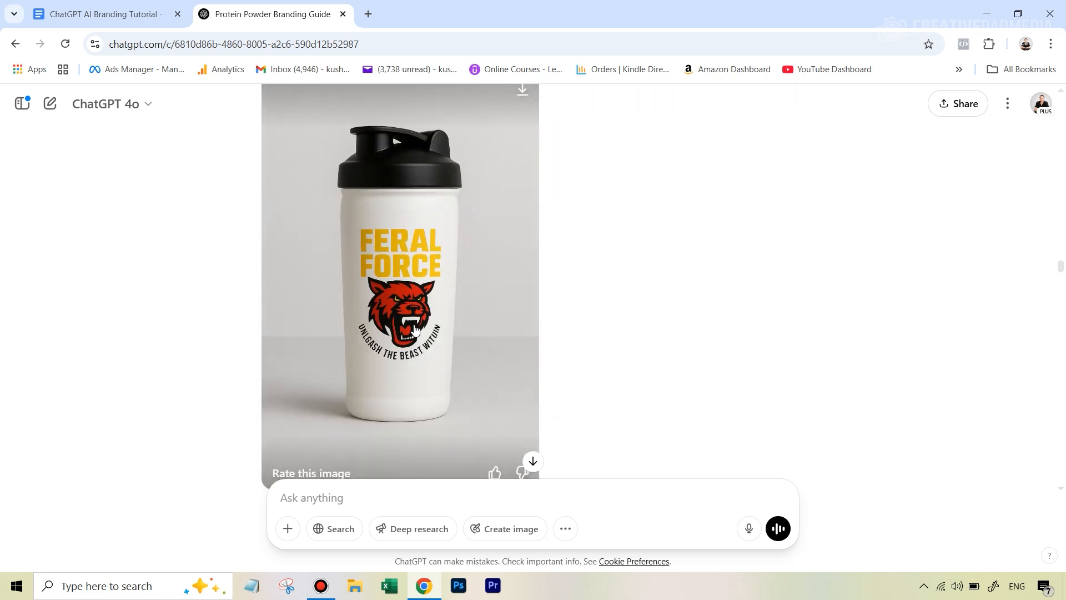
pyautogui.scroll(-3)
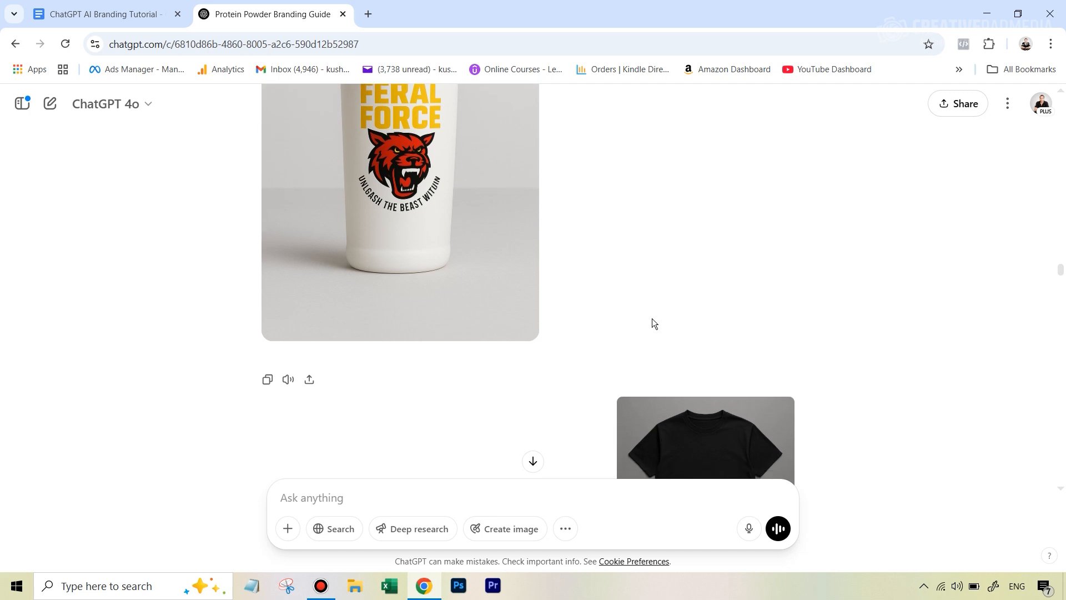
# Glance at the tutorial's t-shirt prompt, then scroll to the claw-mark Feral Force tee
pyautogui.scroll(-3)
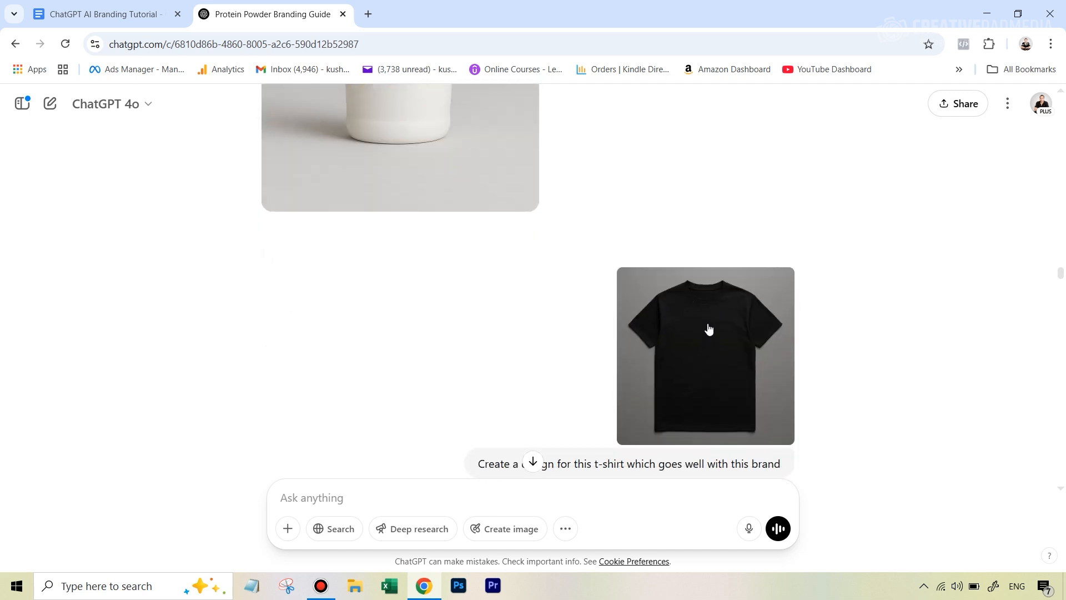
pyautogui.scroll(-3)
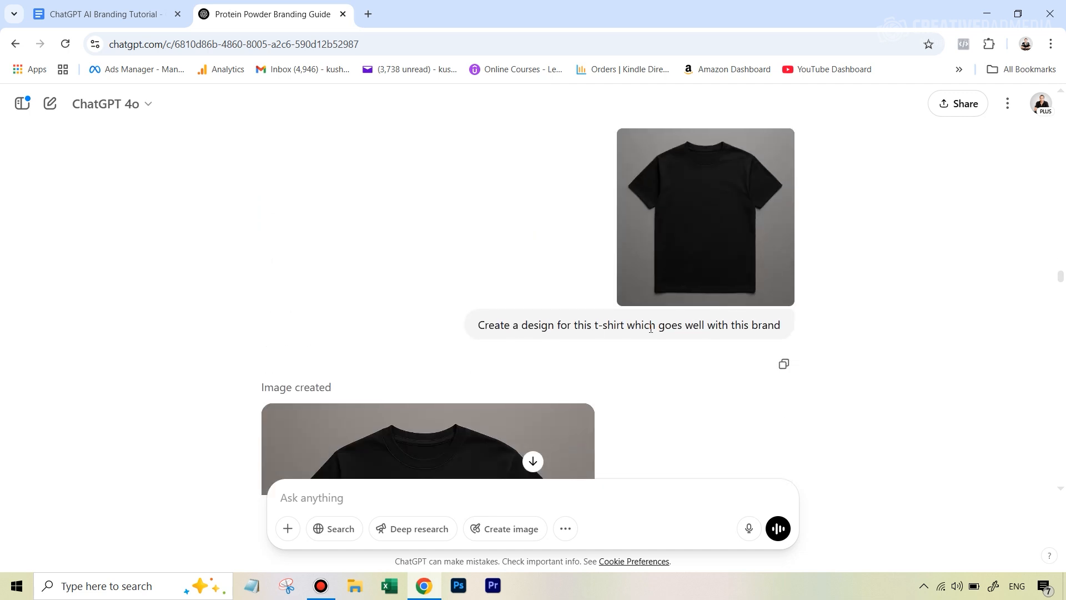
pyautogui.click(102, 14)
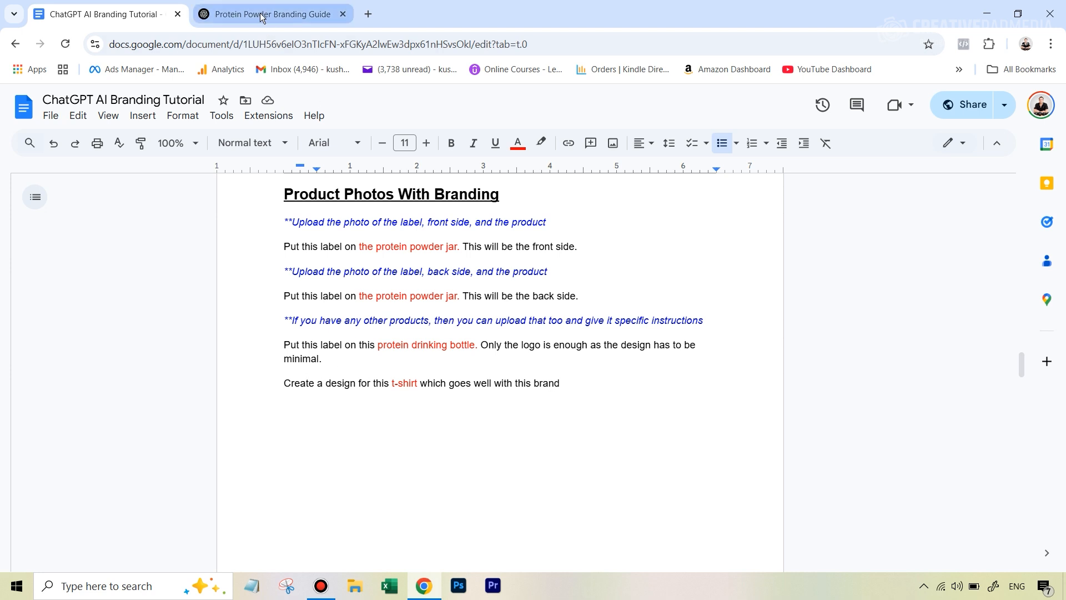
pyautogui.click(271, 14)
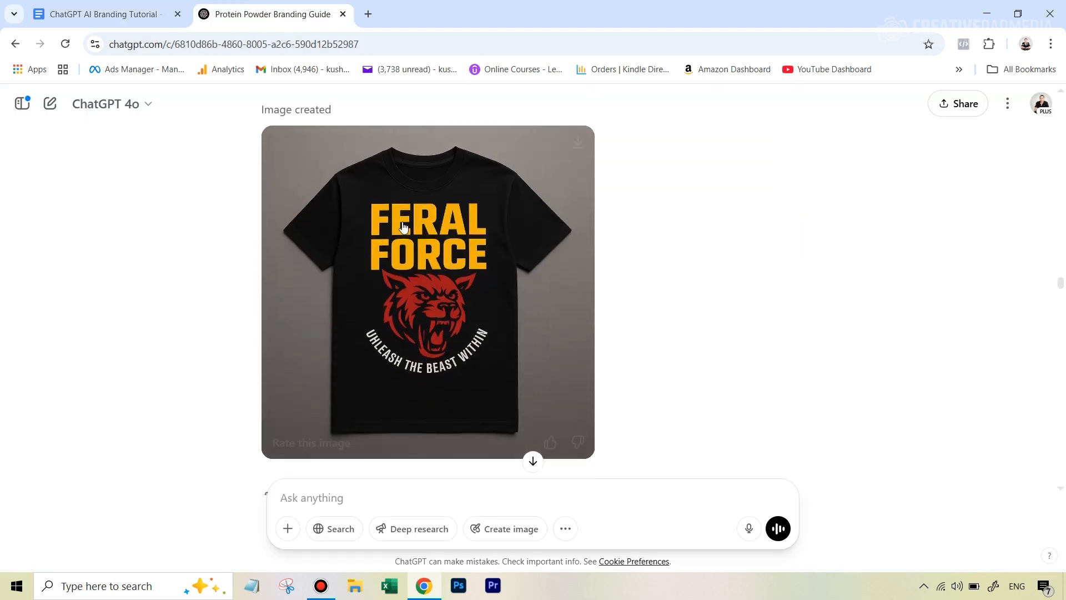
pyautogui.scroll(-3)
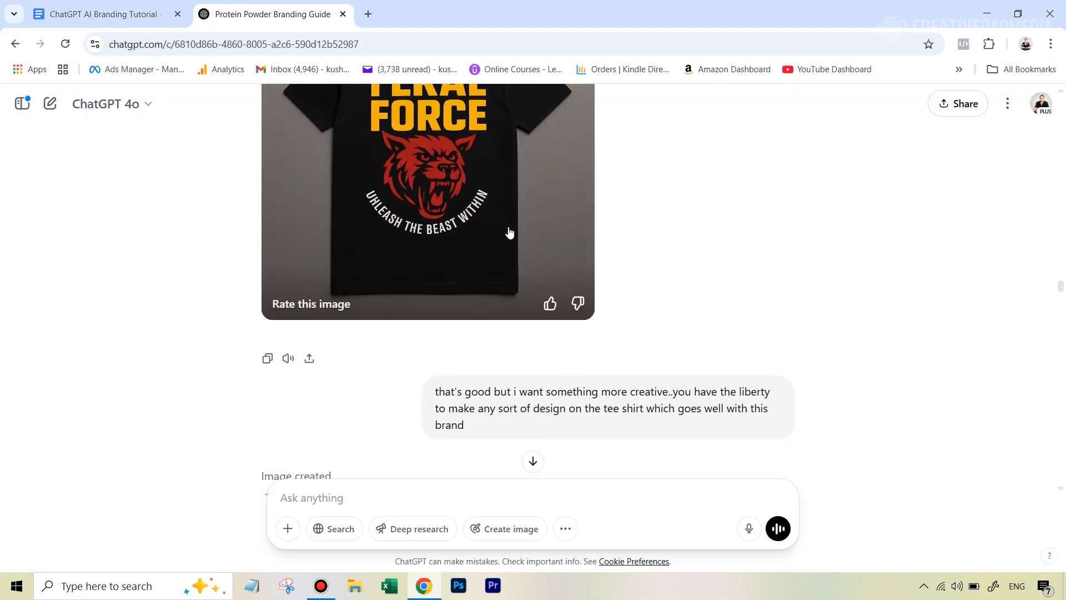
pyautogui.scroll(-3)
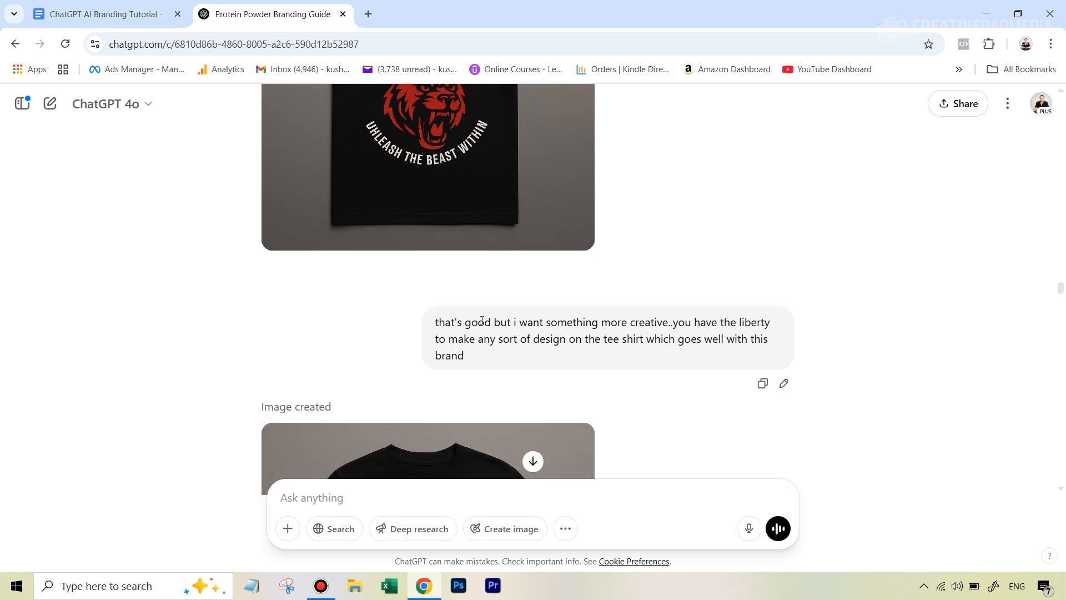
pyautogui.moveTo(657, 360)
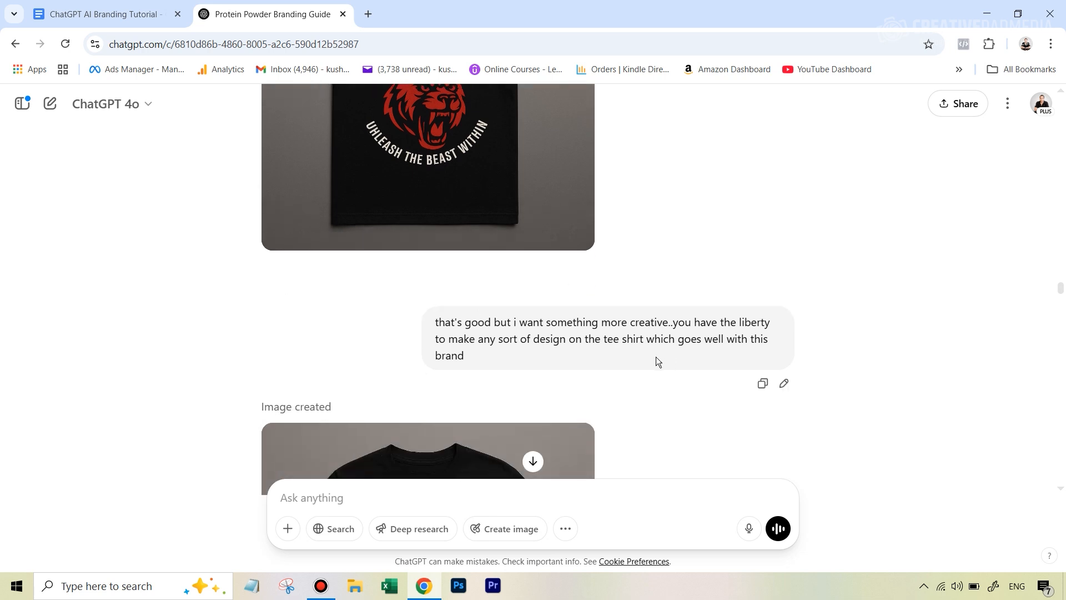
pyautogui.scroll(-3)
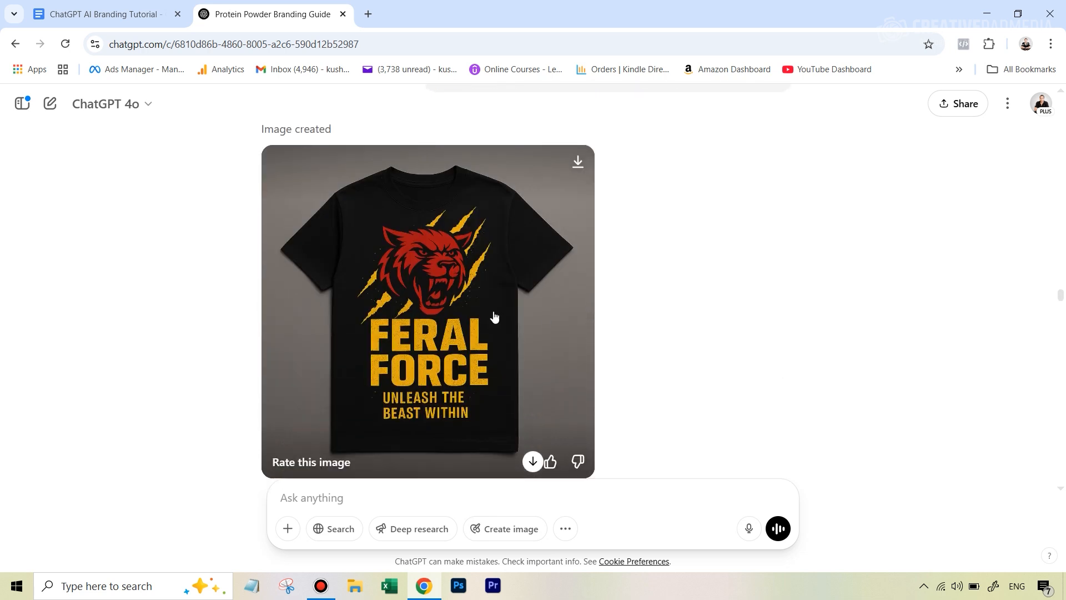
pyautogui.moveTo(445, 275)
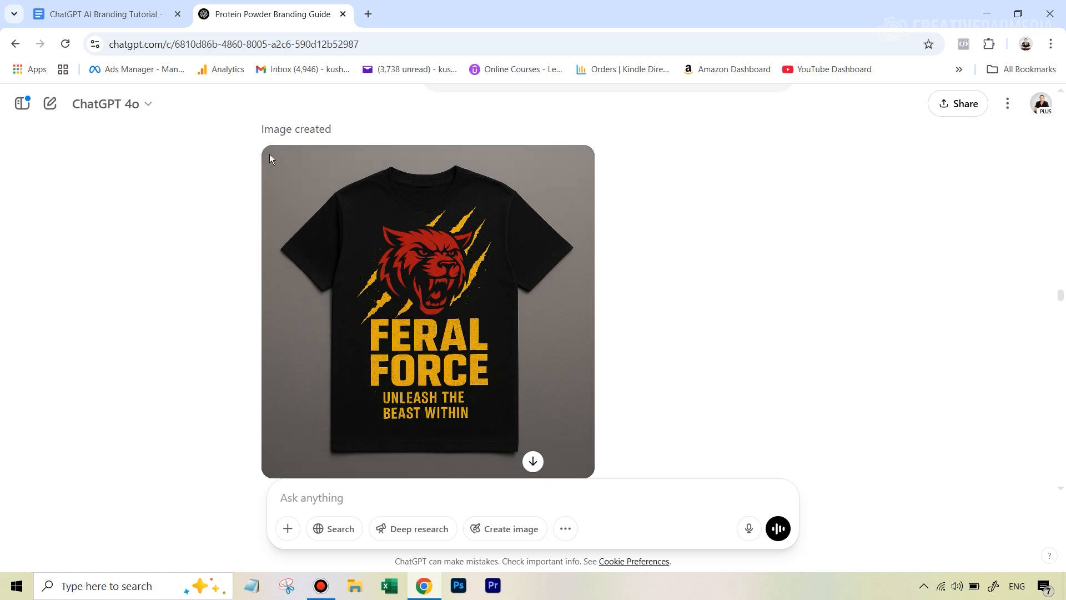
# Bring up the tutorial doc at the Creative Product Photo Shoot reference-image prompt
pyautogui.click(102, 13)
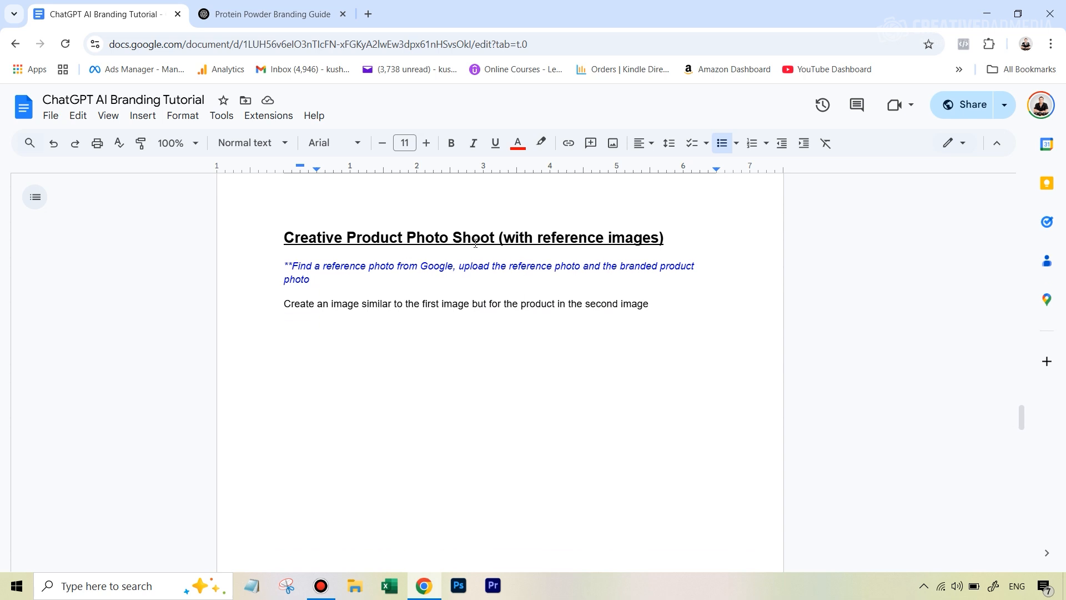
pyautogui.moveTo(610, 248)
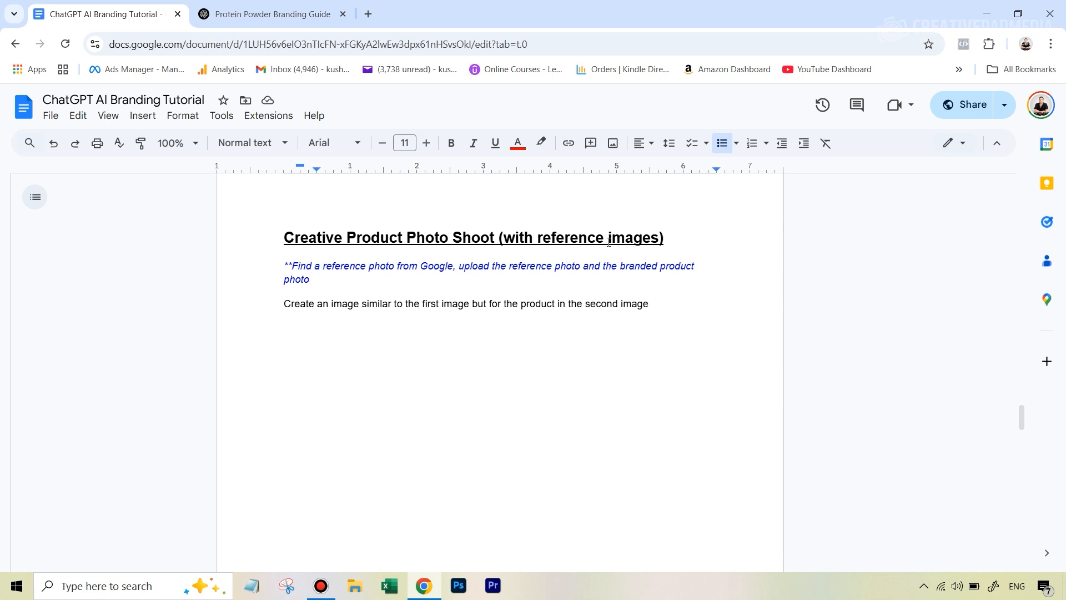
pyautogui.moveTo(106, 4)
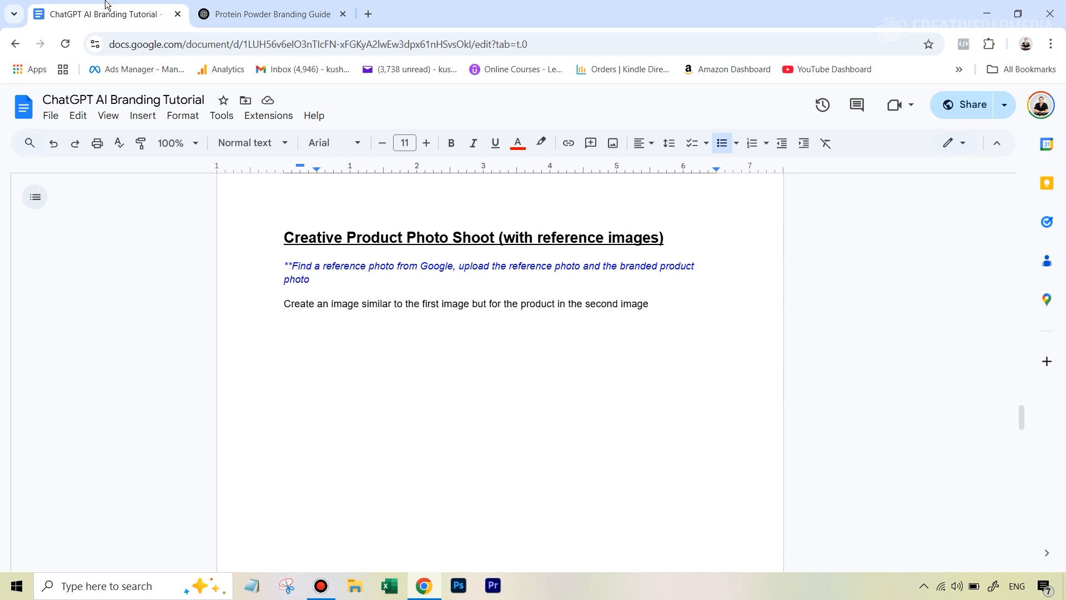
# Go back to the Protein Powder Branding Guide chat and the dark-background FERAL FORCE jar image
pyautogui.click(270, 14)
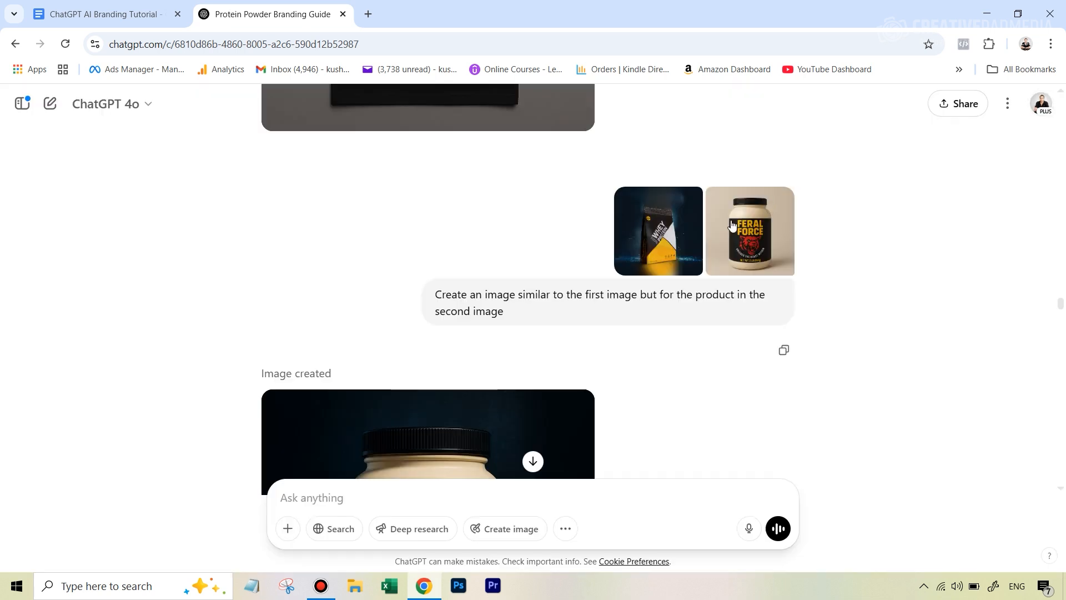
pyautogui.moveTo(510, 288)
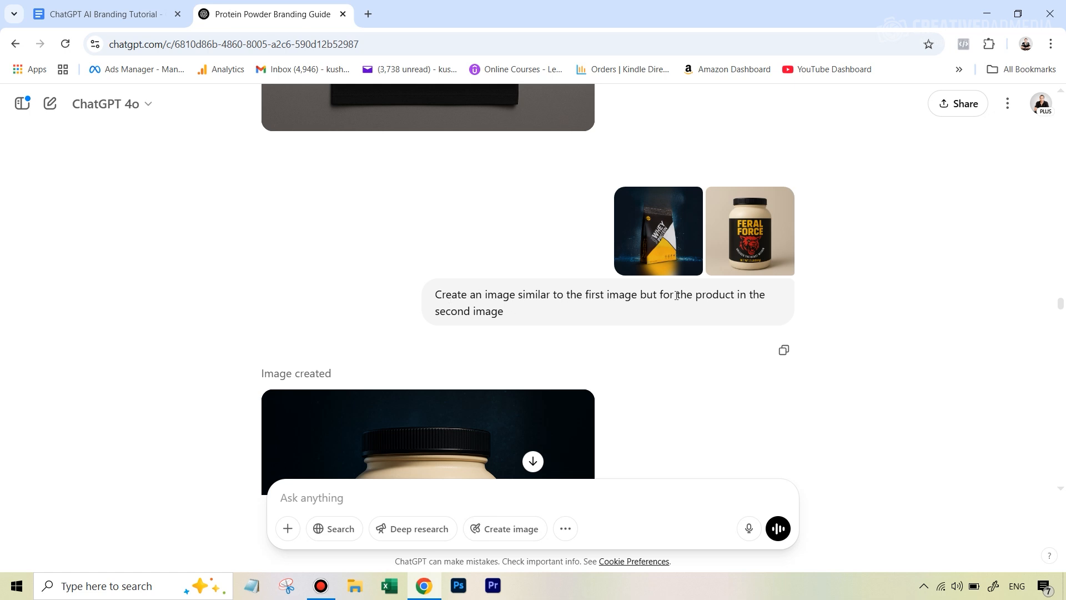
pyautogui.moveTo(644, 338)
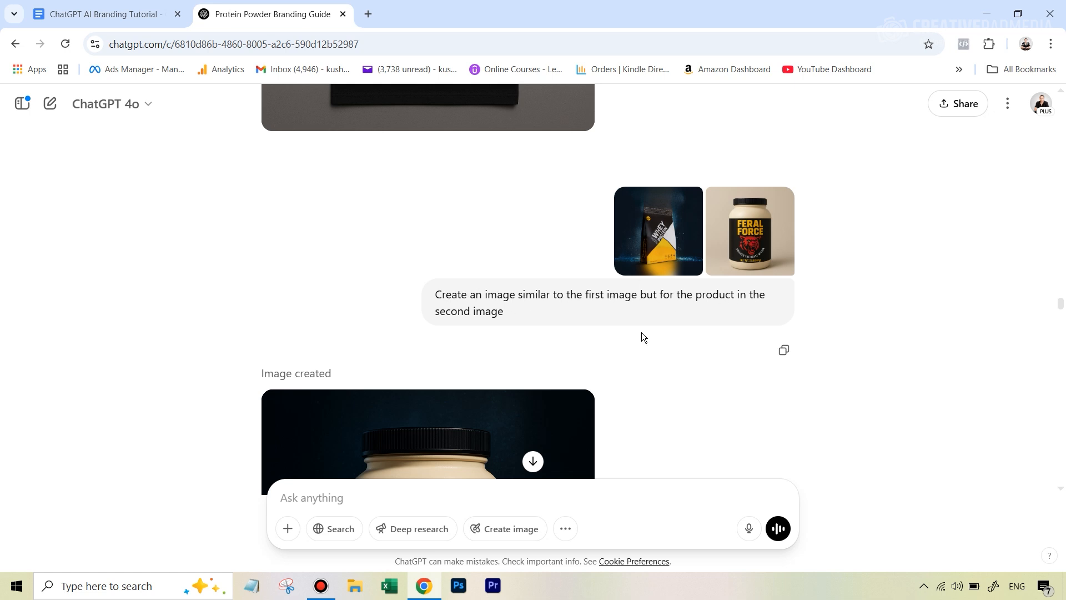
pyautogui.scroll(-3)
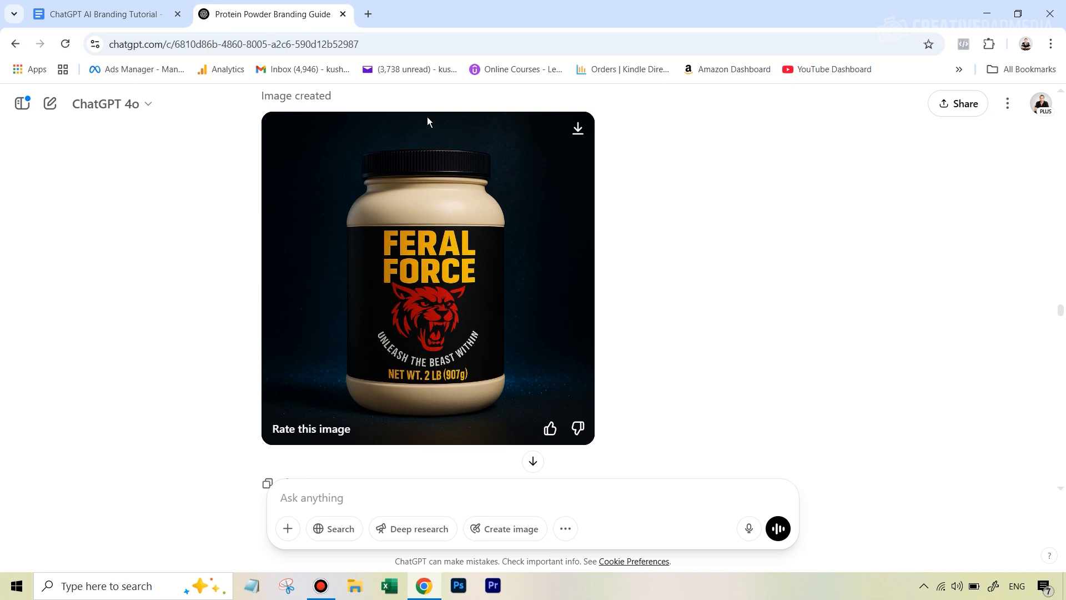
pyautogui.moveTo(514, 320)
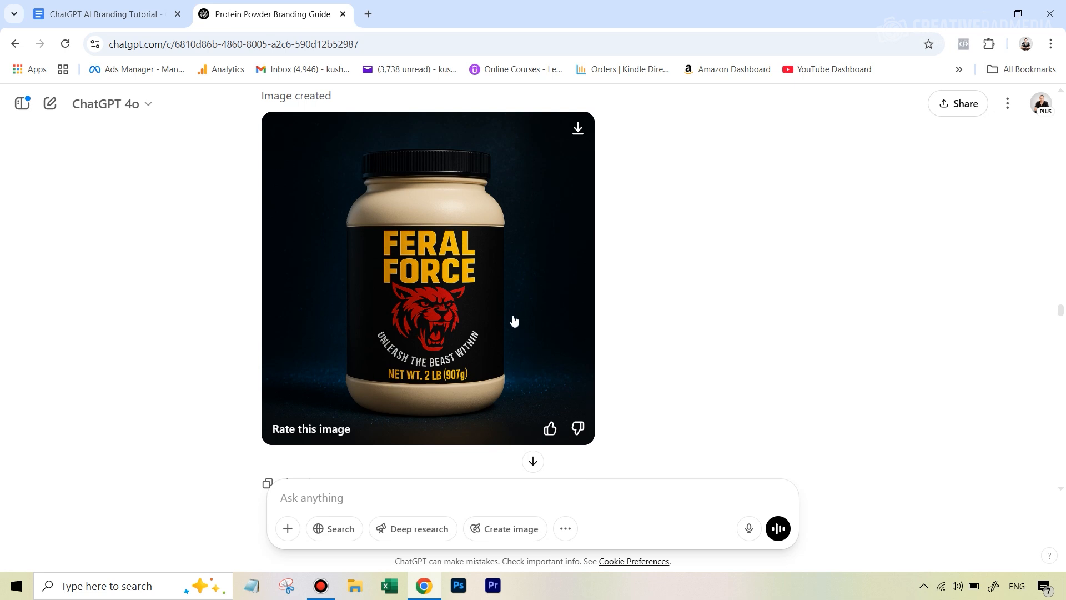
pyautogui.moveTo(828, 320)
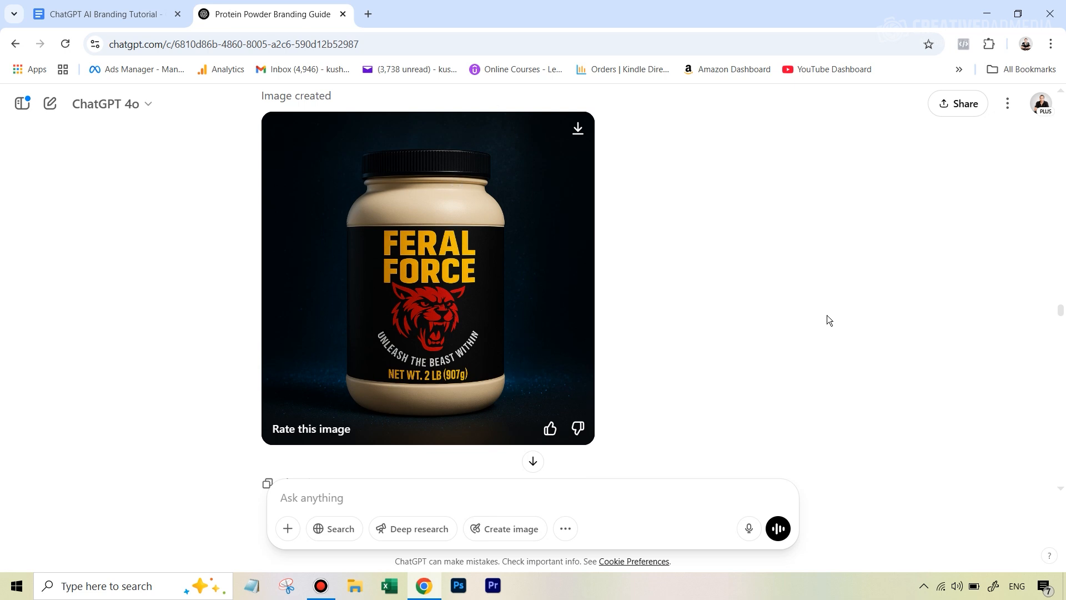
# Enlarge the camera reference photo for a closer look, then close it
pyautogui.scroll(-3)
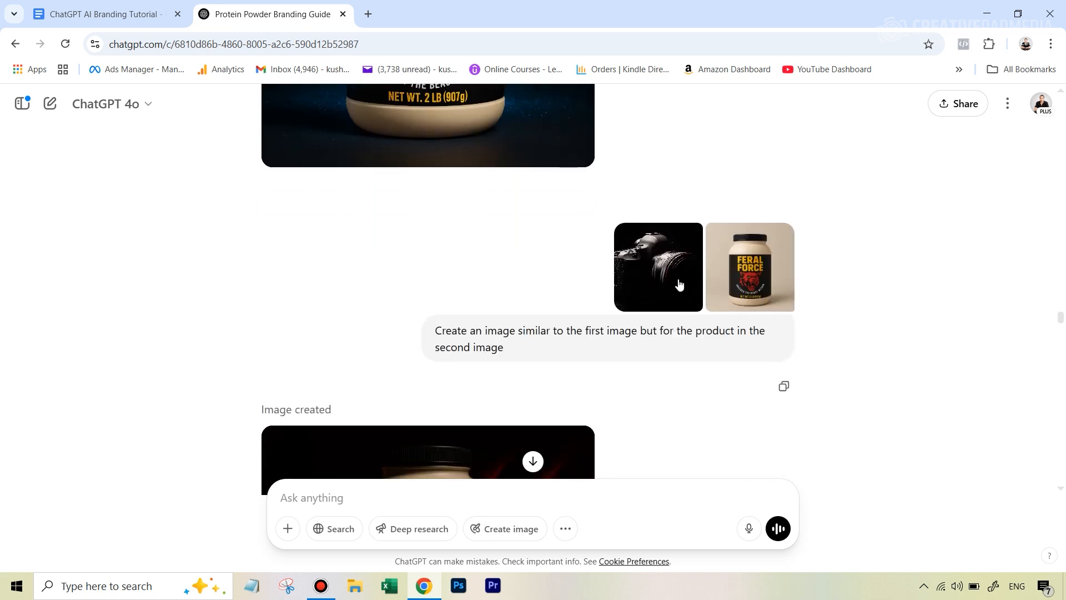
pyautogui.click(655, 267)
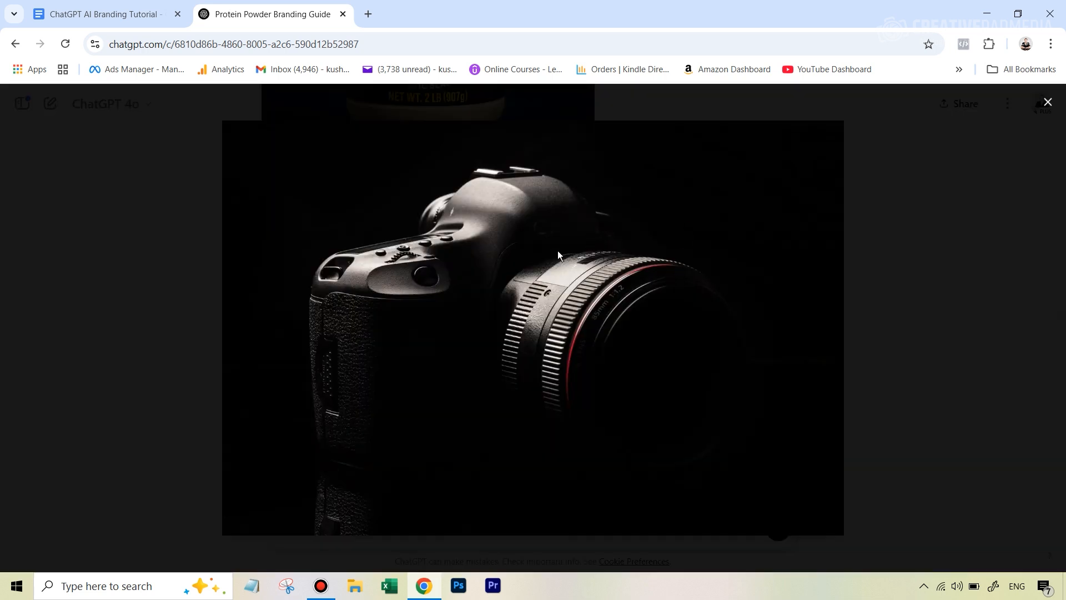
pyautogui.click(1046, 101)
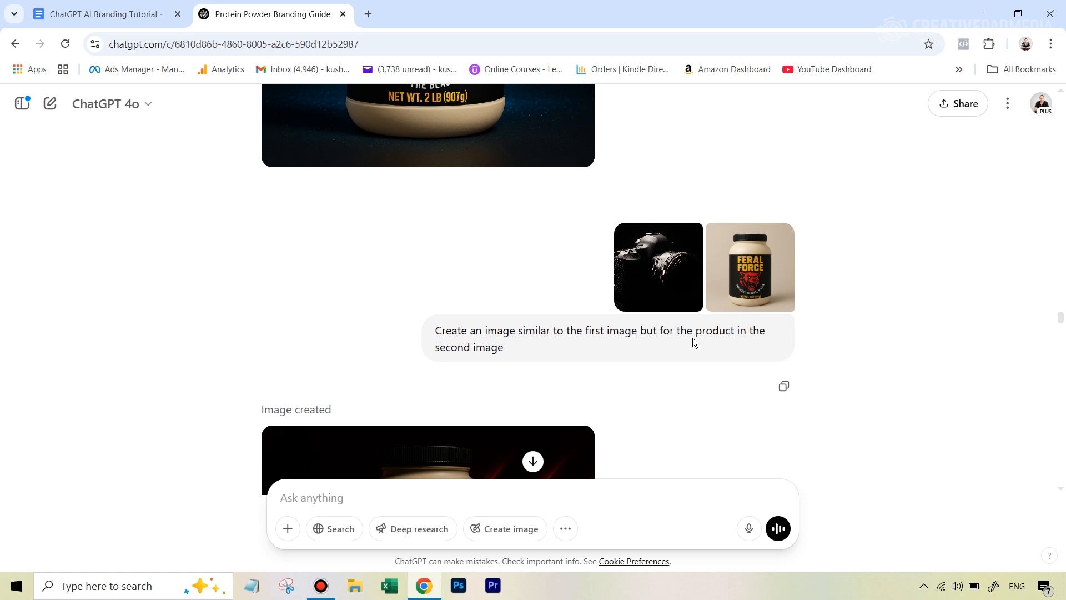
# Scroll through the red wolf logo jar revision to the wide shot with a scoop
pyautogui.scroll(-3)
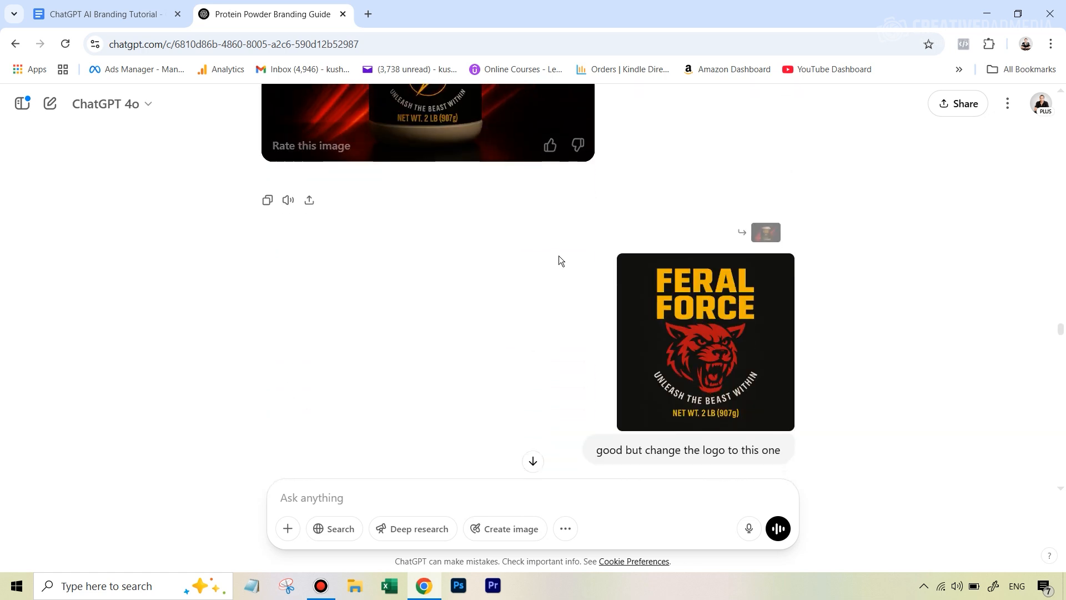
pyautogui.scroll(3)
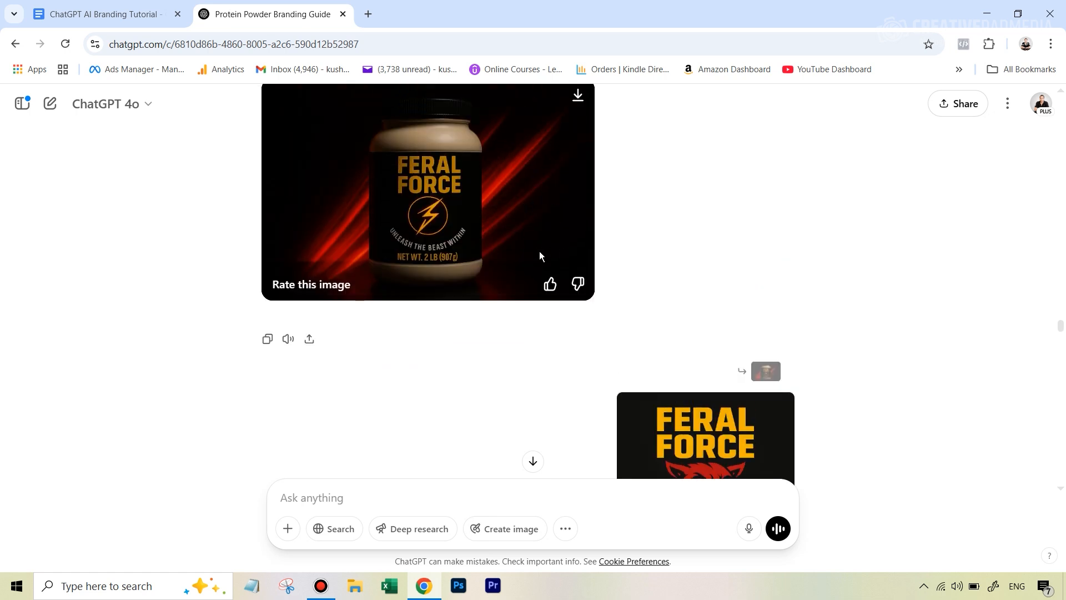
pyautogui.scroll(-3)
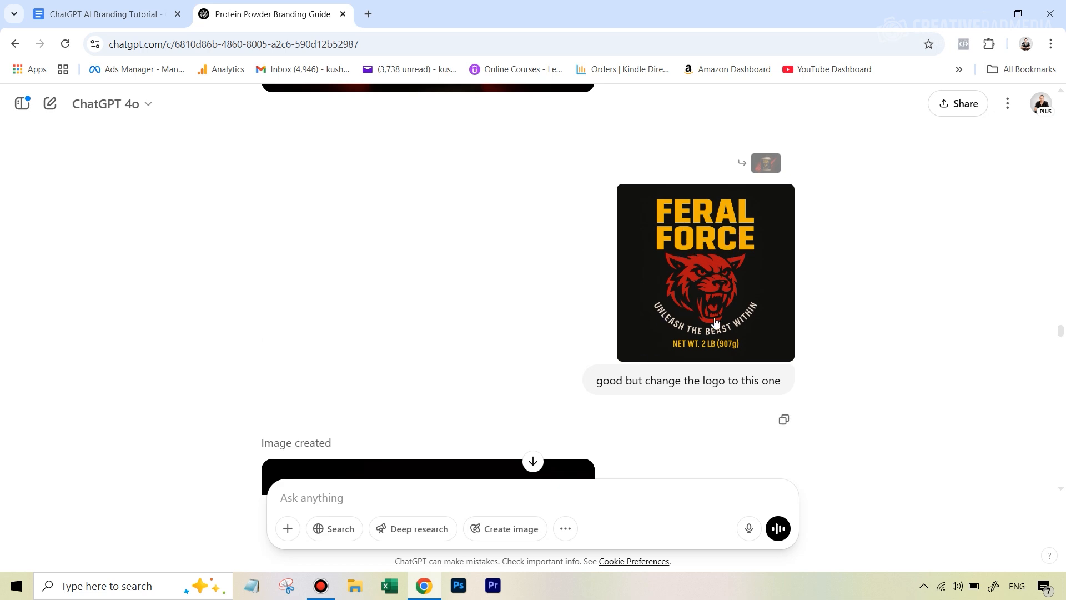
pyautogui.scroll(3)
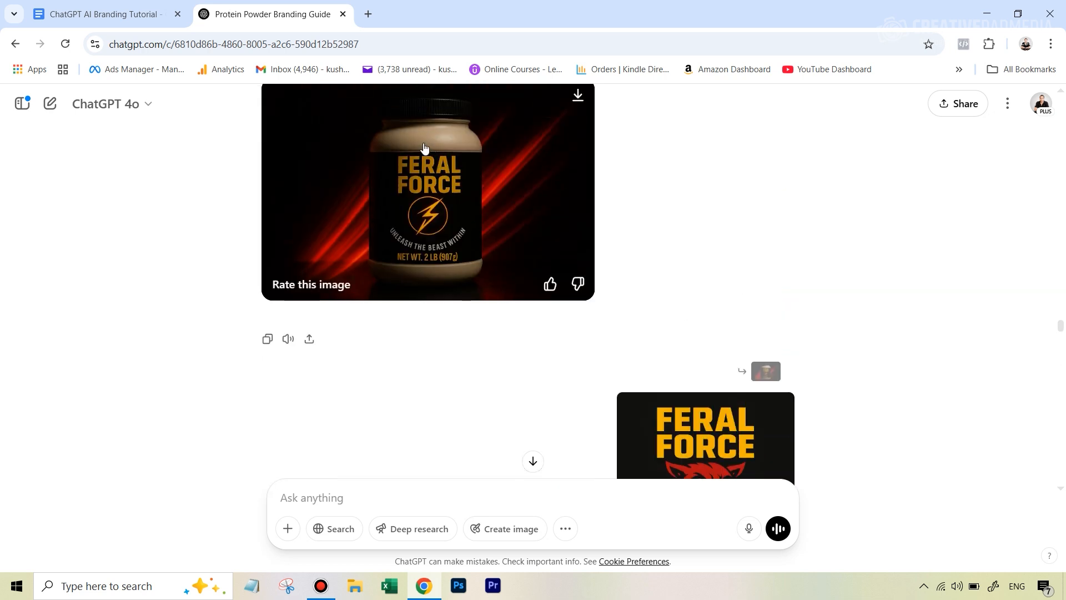
pyautogui.moveTo(435, 212)
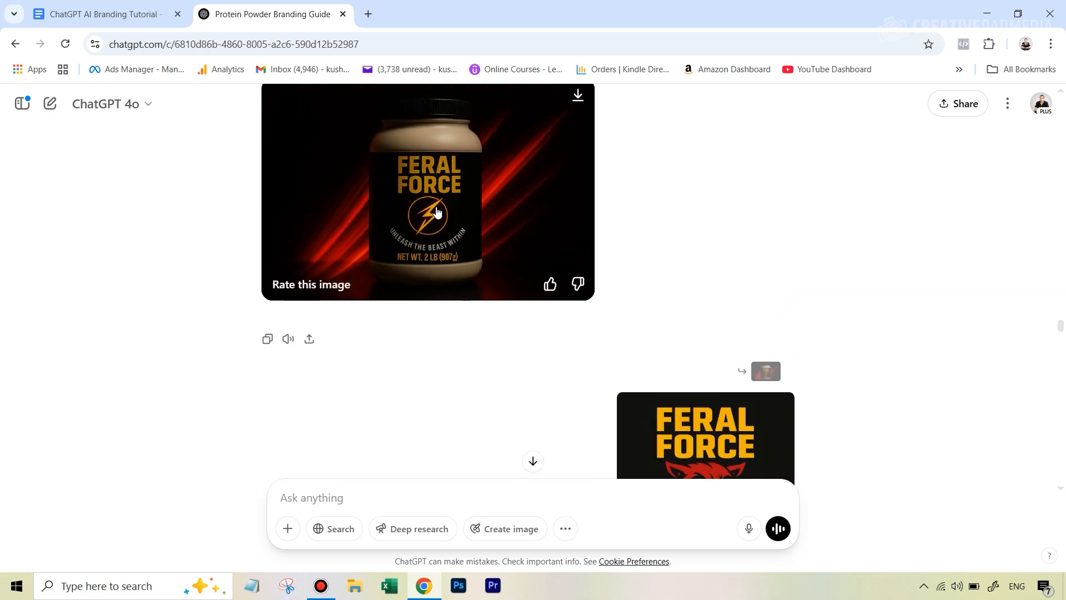
pyautogui.scroll(-3)
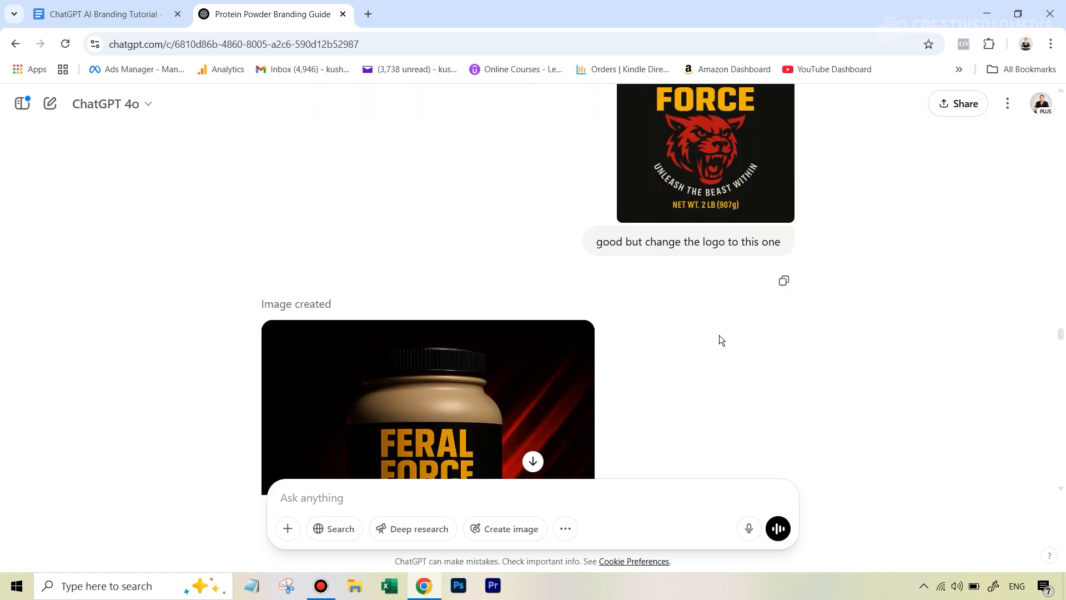
pyautogui.scroll(-3)
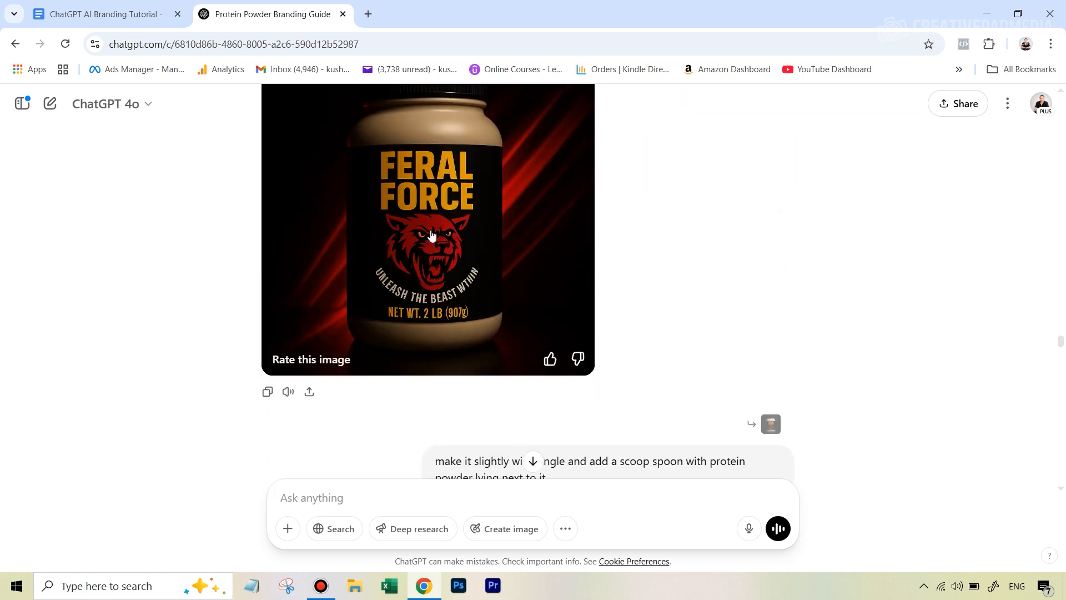
pyautogui.scroll(-3)
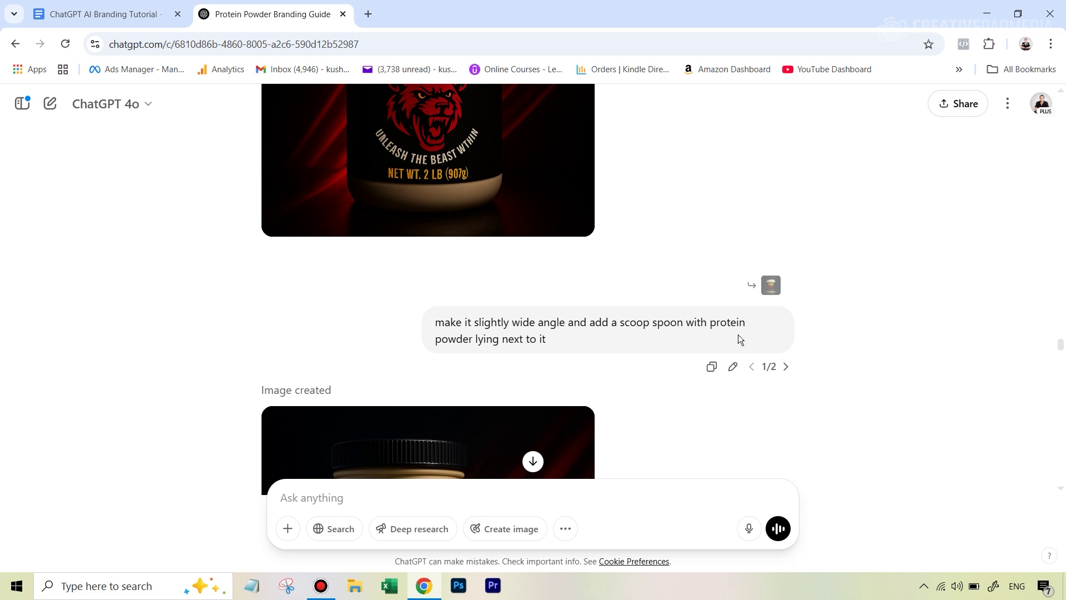
pyautogui.scroll(-3)
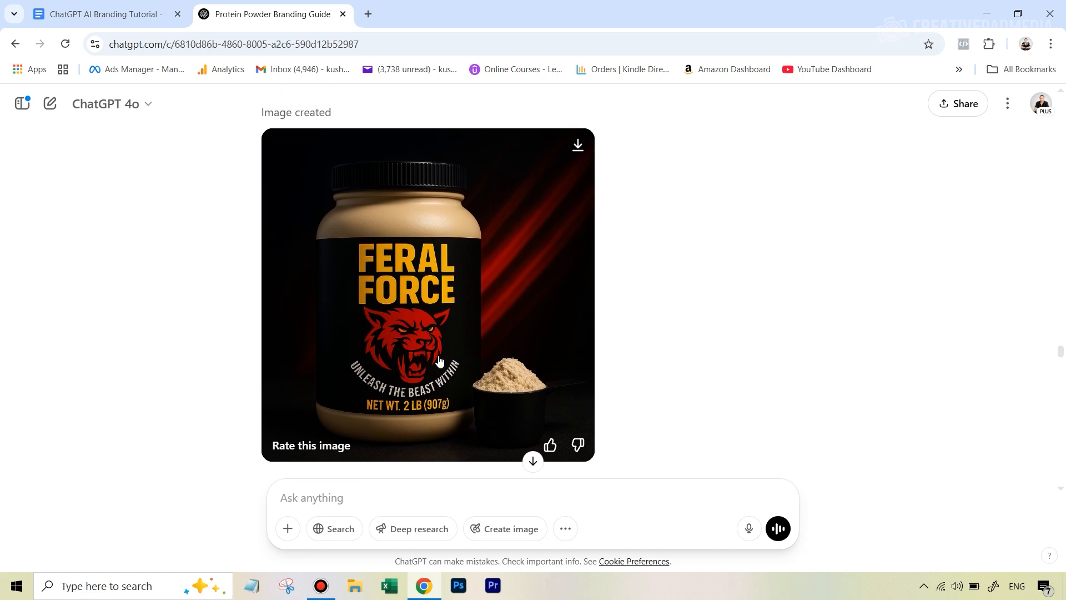
pyautogui.moveTo(688, 388)
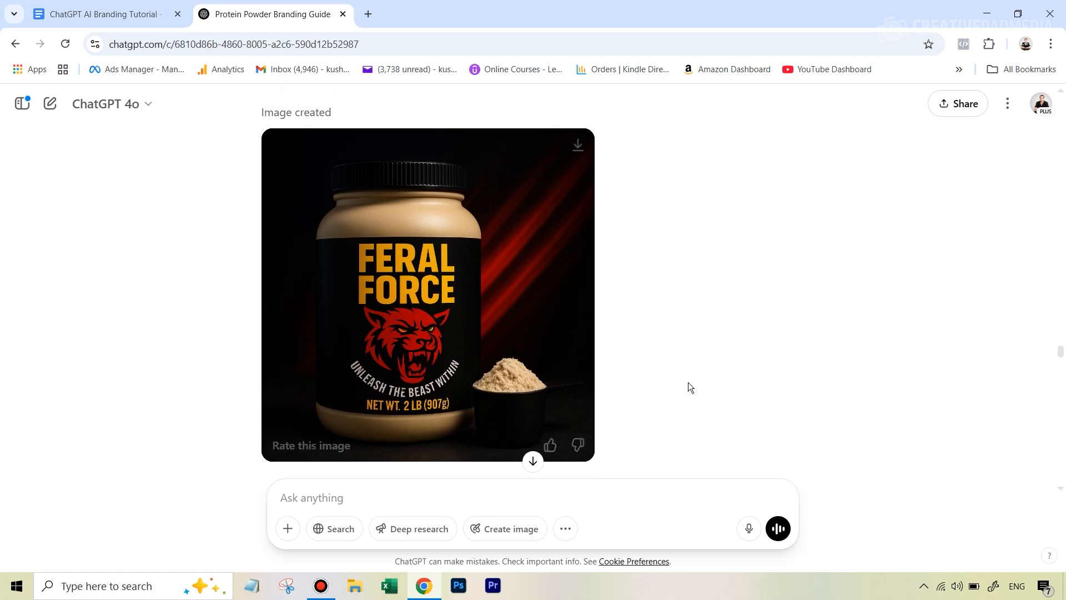
pyautogui.scroll(-3)
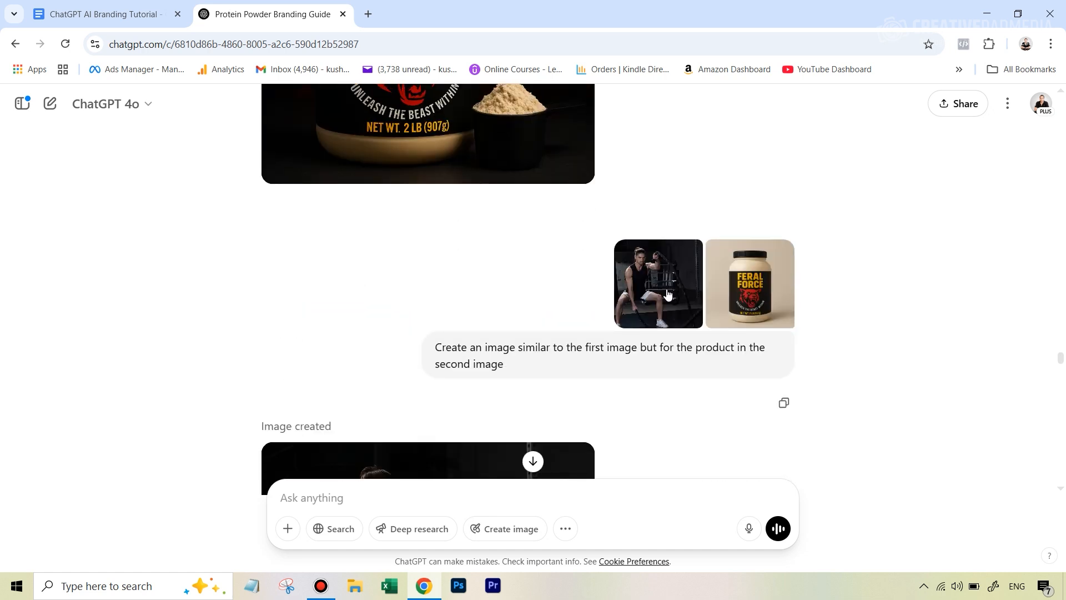
pyautogui.click(427, 469)
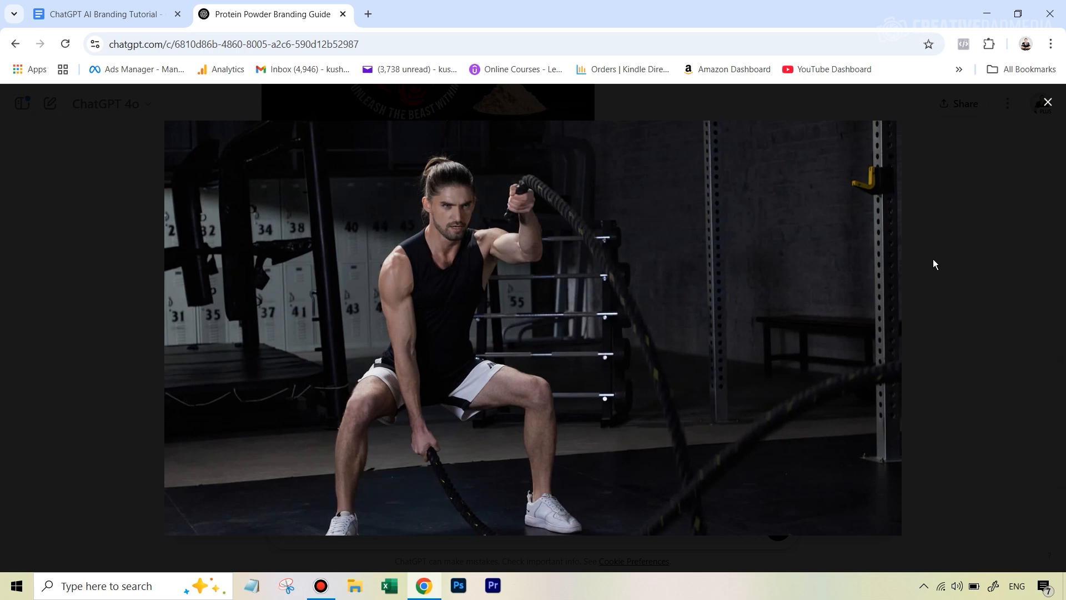
pyautogui.click(1047, 101)
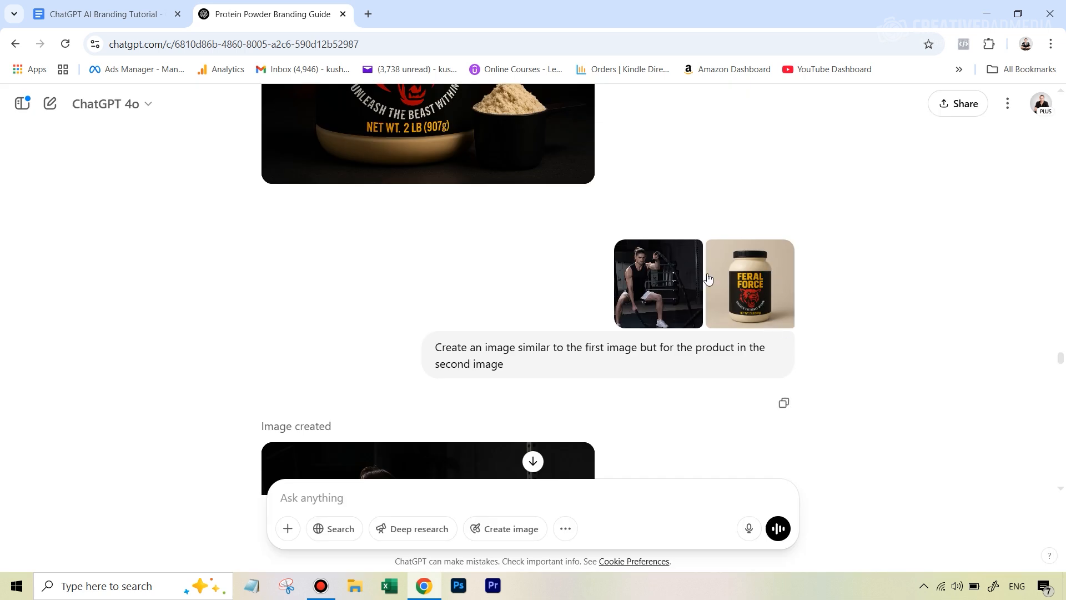
pyautogui.moveTo(712, 351)
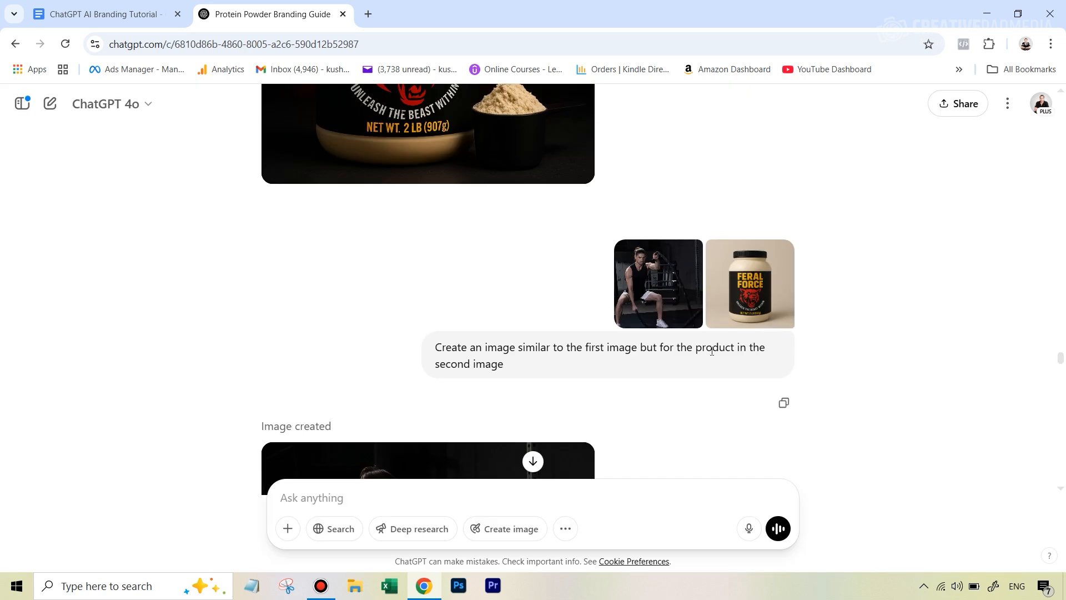
pyautogui.scroll(-3)
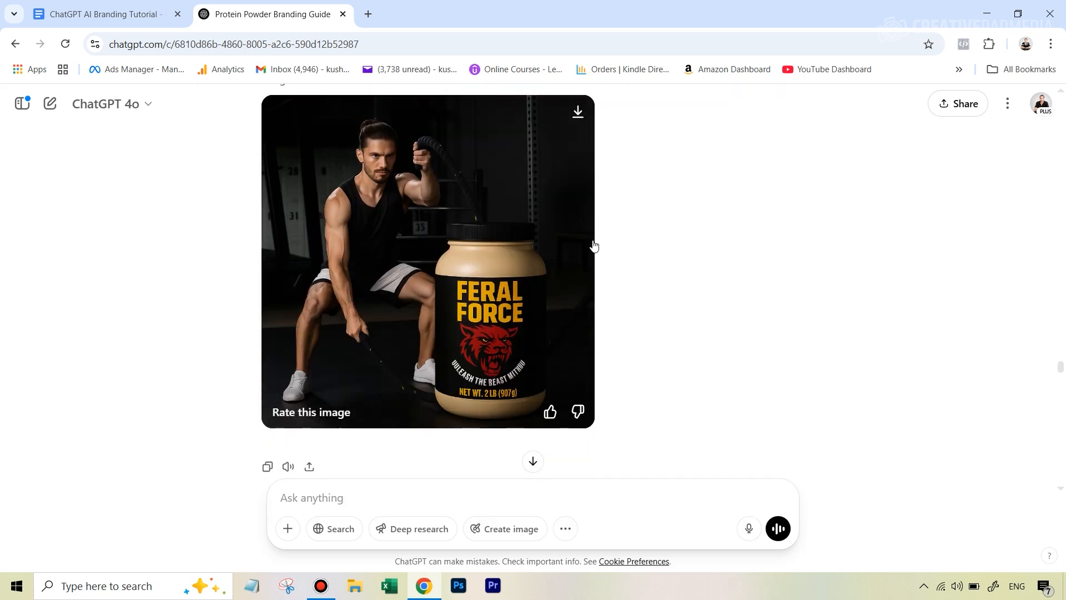
pyautogui.moveTo(507, 277)
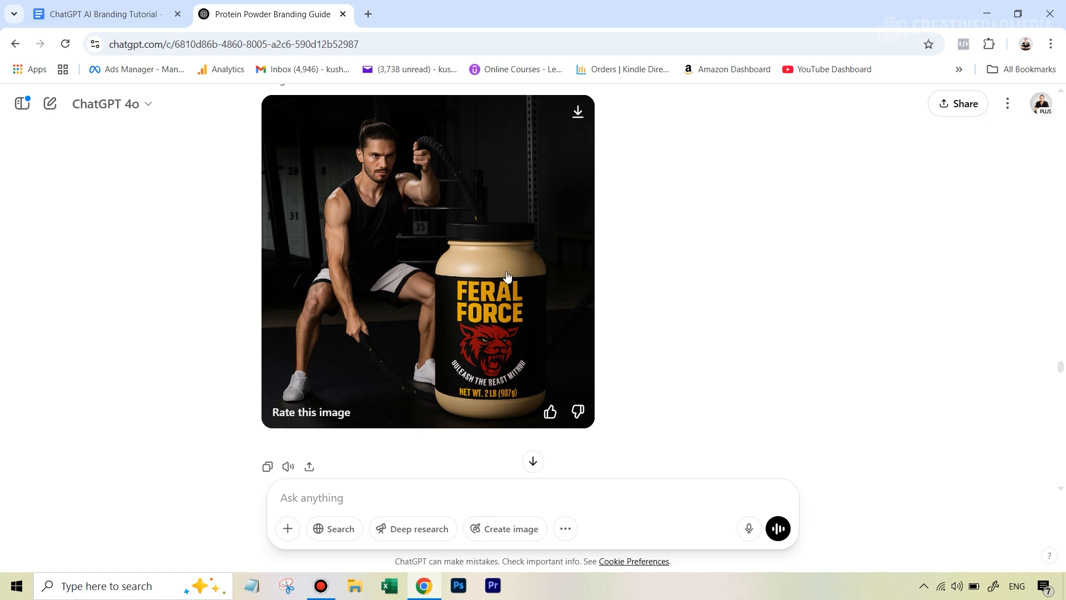
pyautogui.moveTo(431, 174)
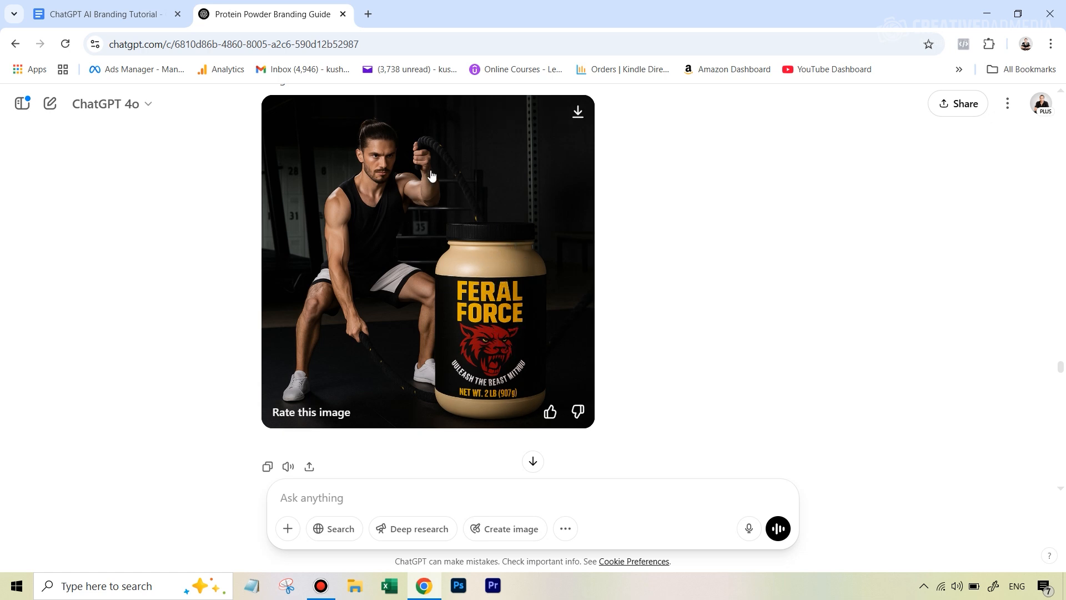
pyautogui.moveTo(467, 210)
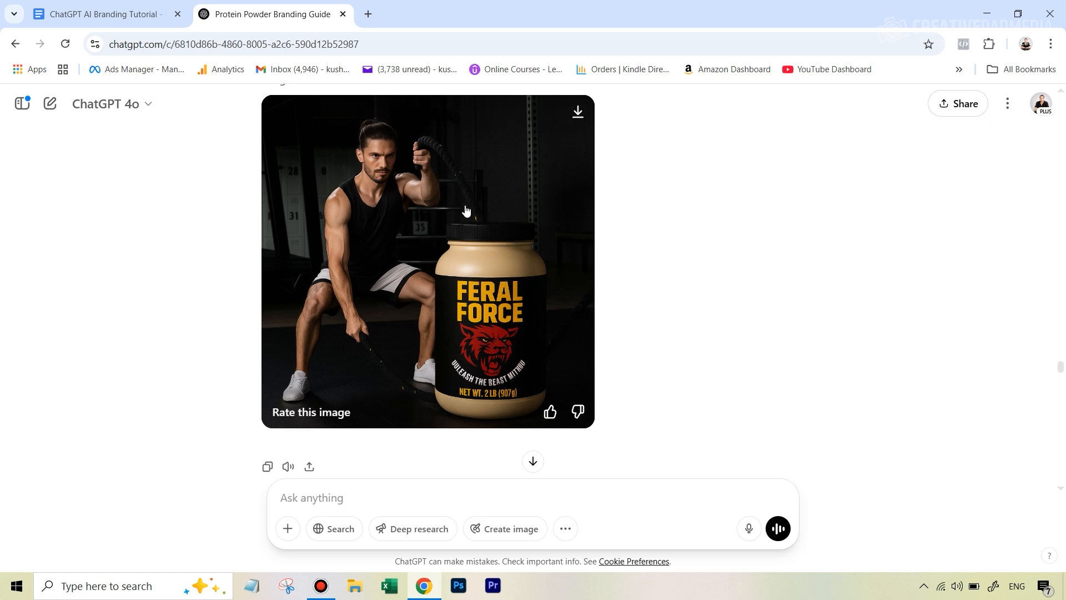
pyautogui.moveTo(767, 363)
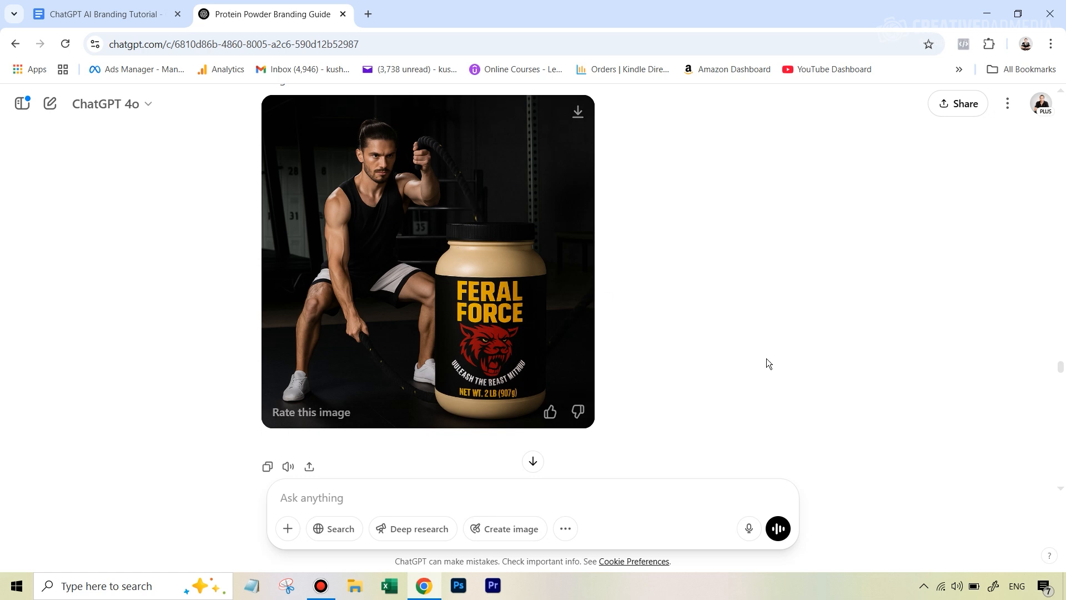
# Bring up the tutorial notes on Method 1 general ideas and Method 2 YouTube thumbnail
pyautogui.click(102, 13)
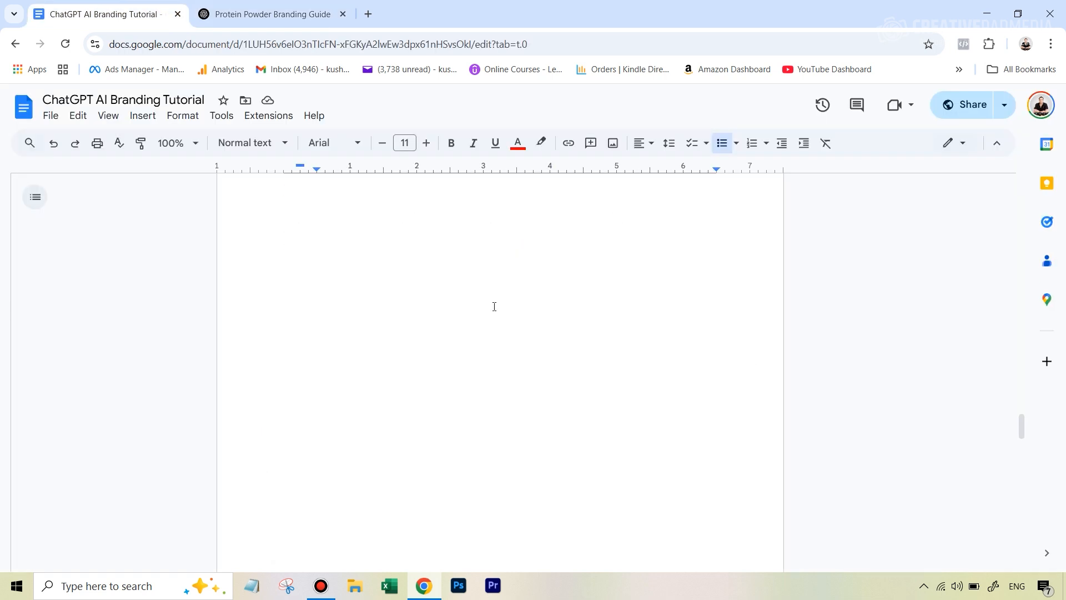
pyautogui.scroll(3)
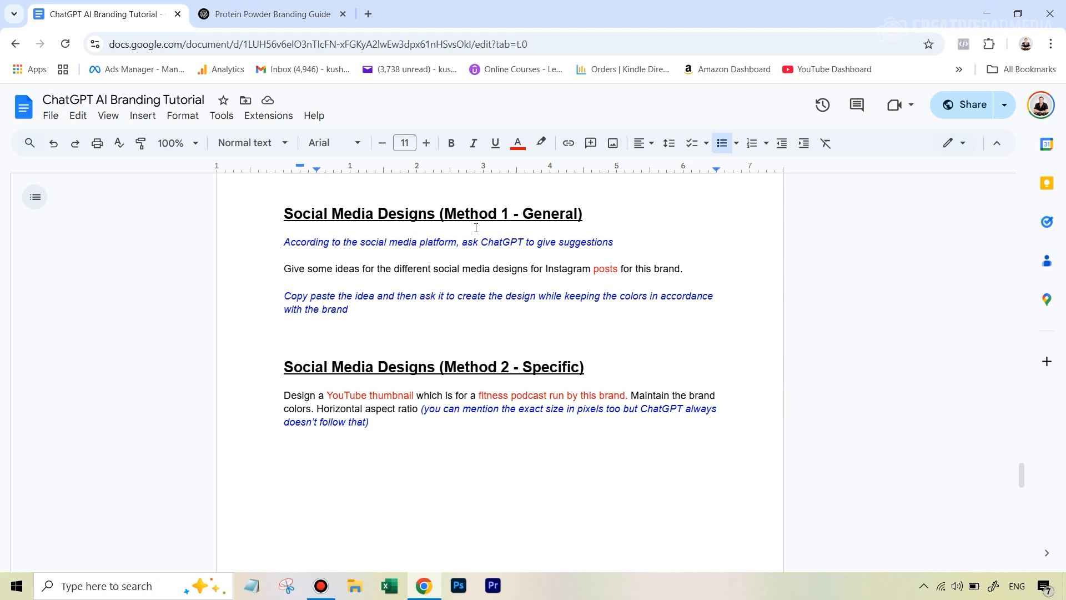
pyautogui.moveTo(480, 211)
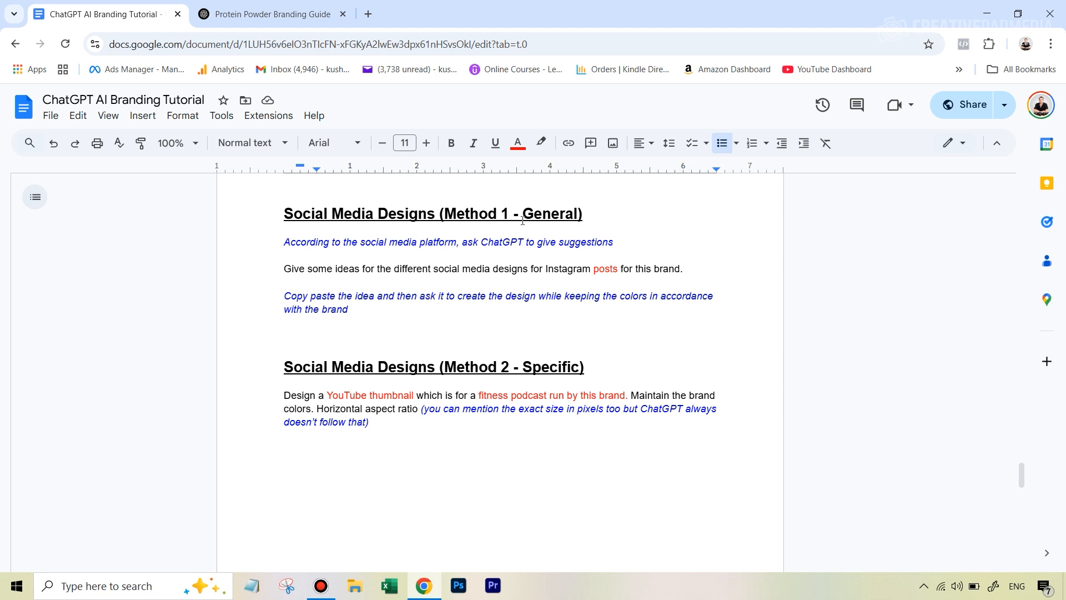
pyautogui.moveTo(317, 272)
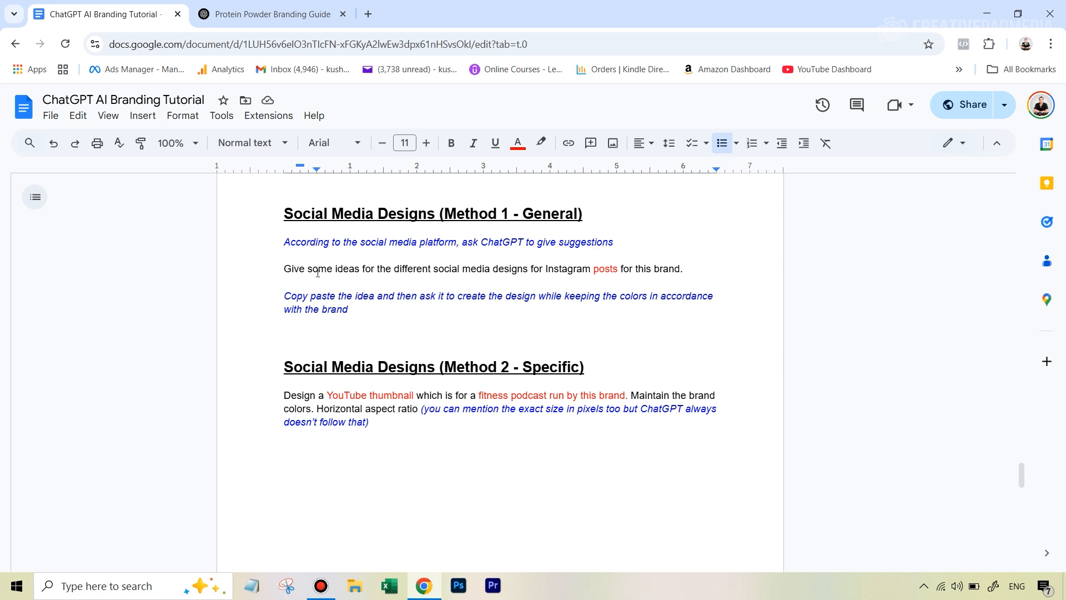
pyautogui.moveTo(536, 343)
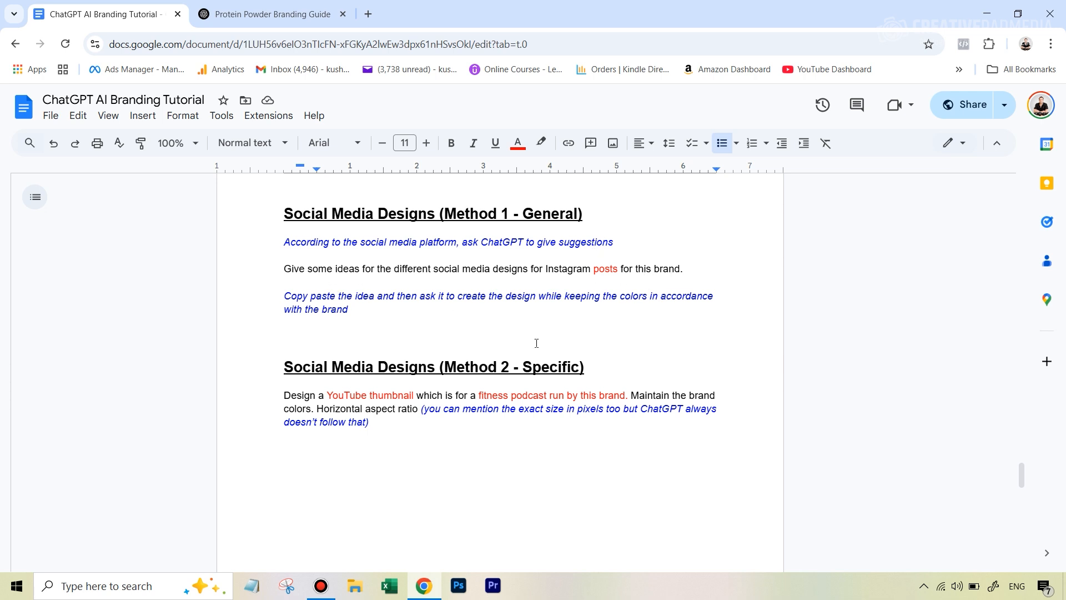
pyautogui.moveTo(532, 240)
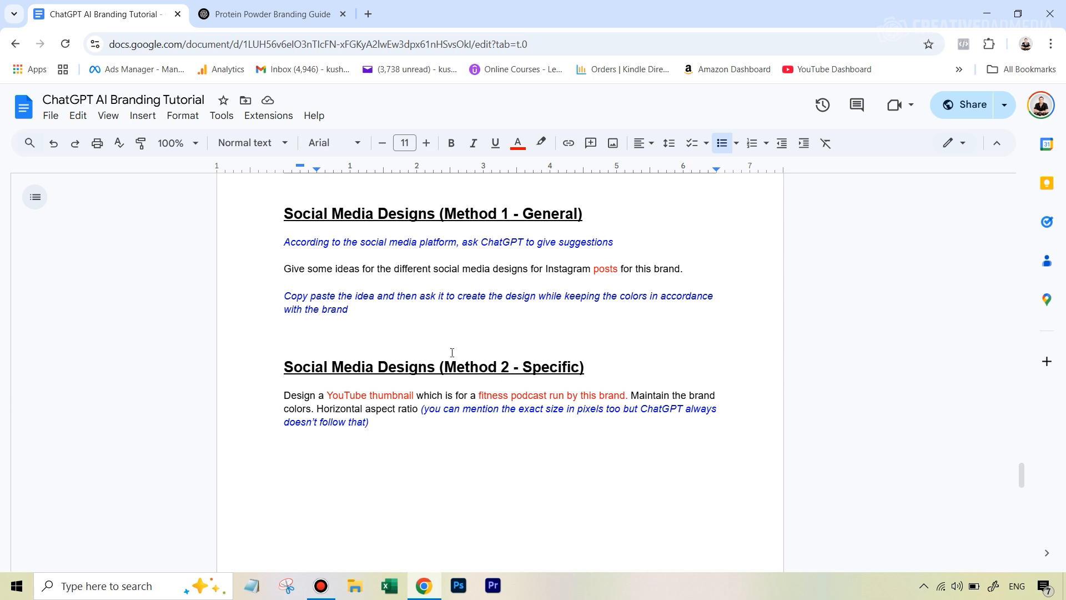
pyautogui.moveTo(561, 222)
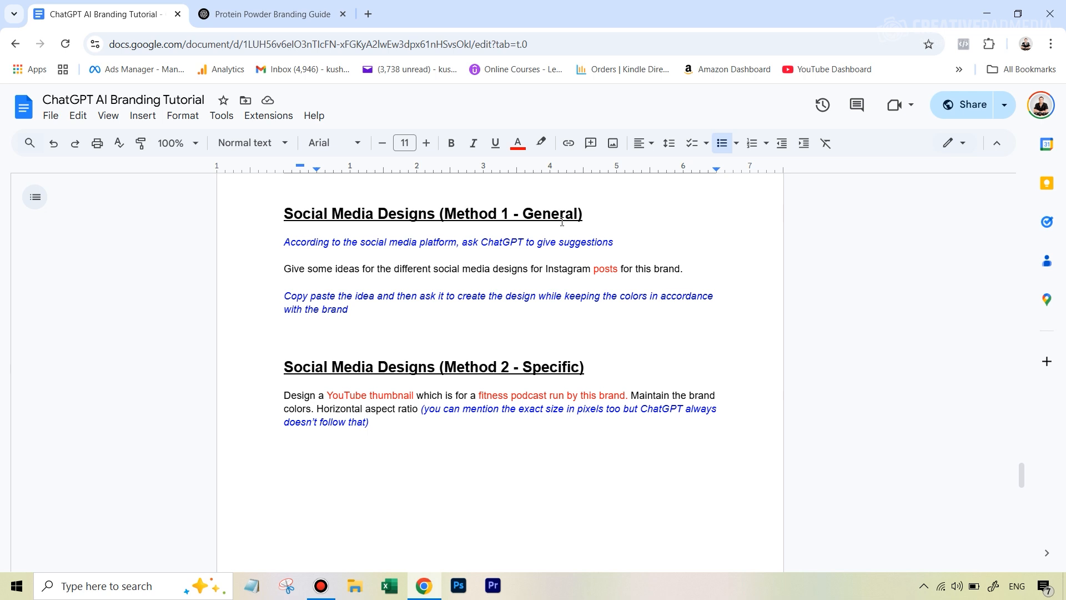
# Return to ChatGPT, briefly checking the Instagram posts prompt in the notes
pyautogui.click(270, 14)
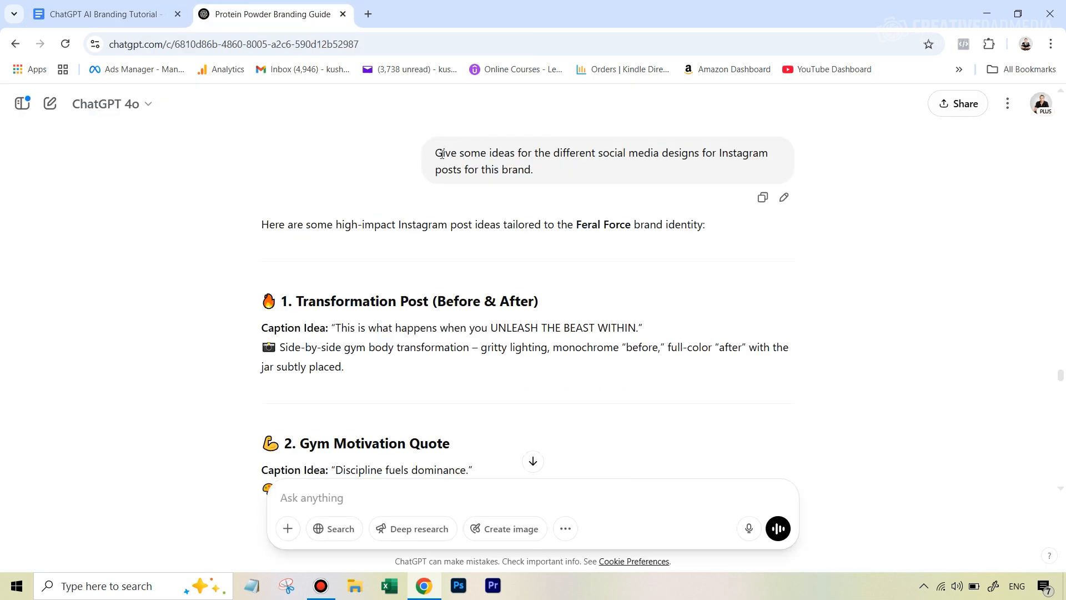
pyautogui.moveTo(475, 155)
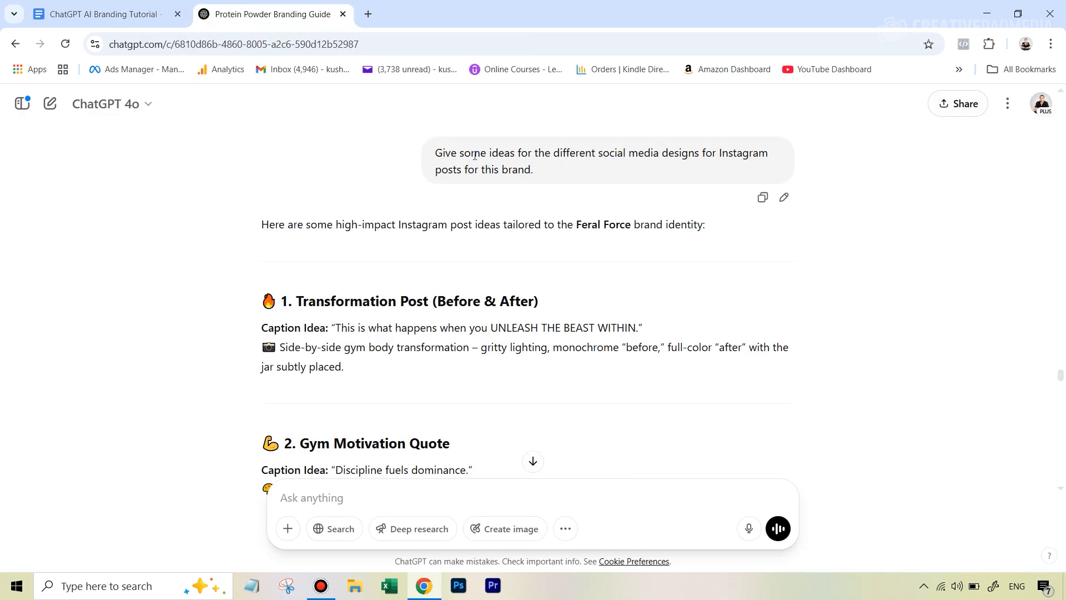
pyautogui.moveTo(490, 174)
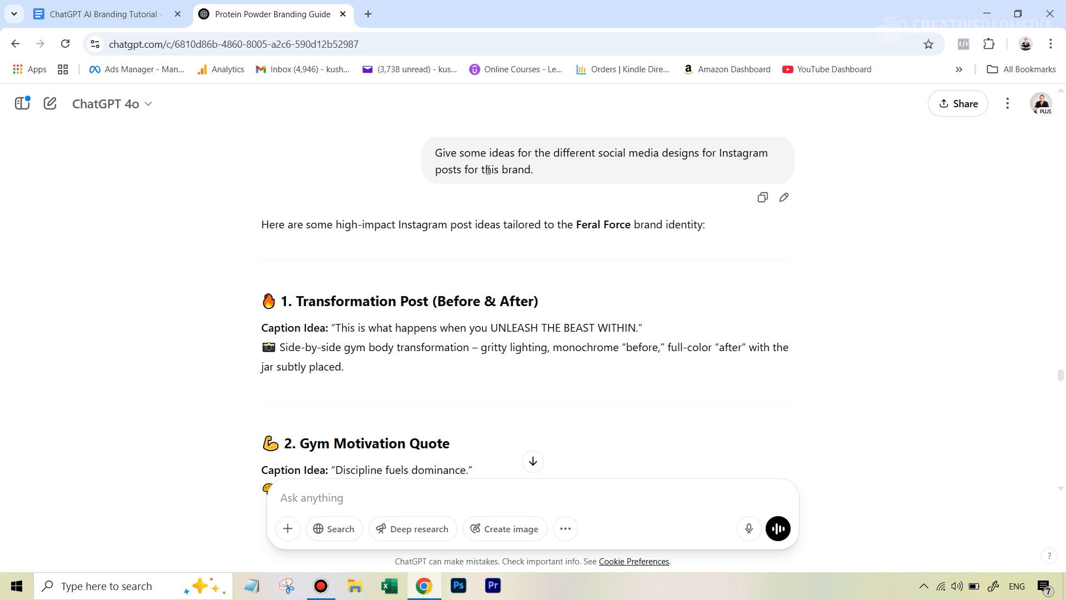
pyautogui.click(102, 13)
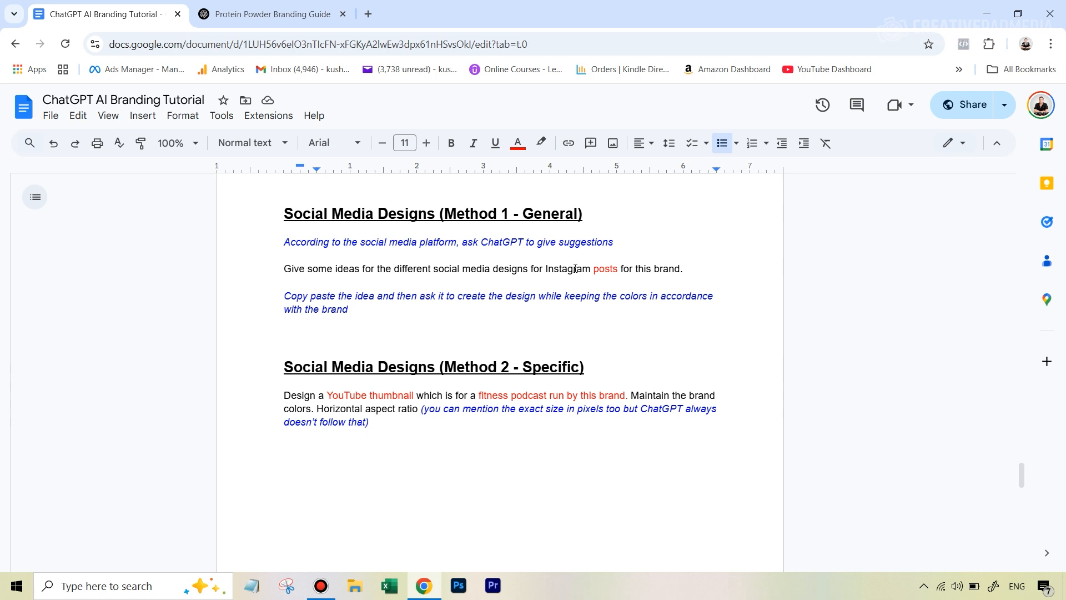
pyautogui.click(271, 13)
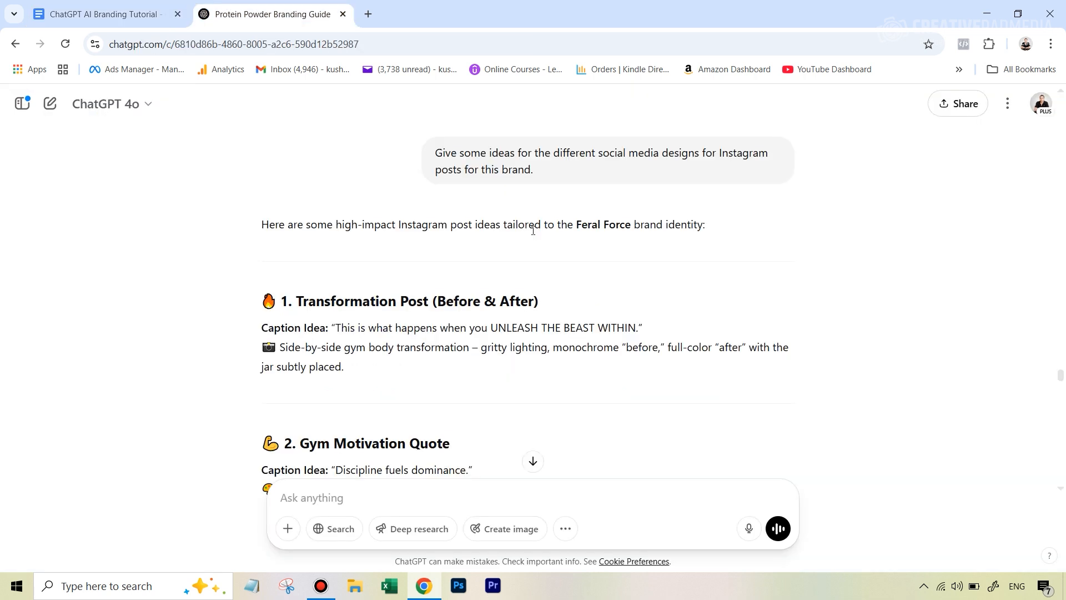
# Scroll past the ten post ideas and DISCIPLINE design to the fitness tip request
pyautogui.scroll(-3)
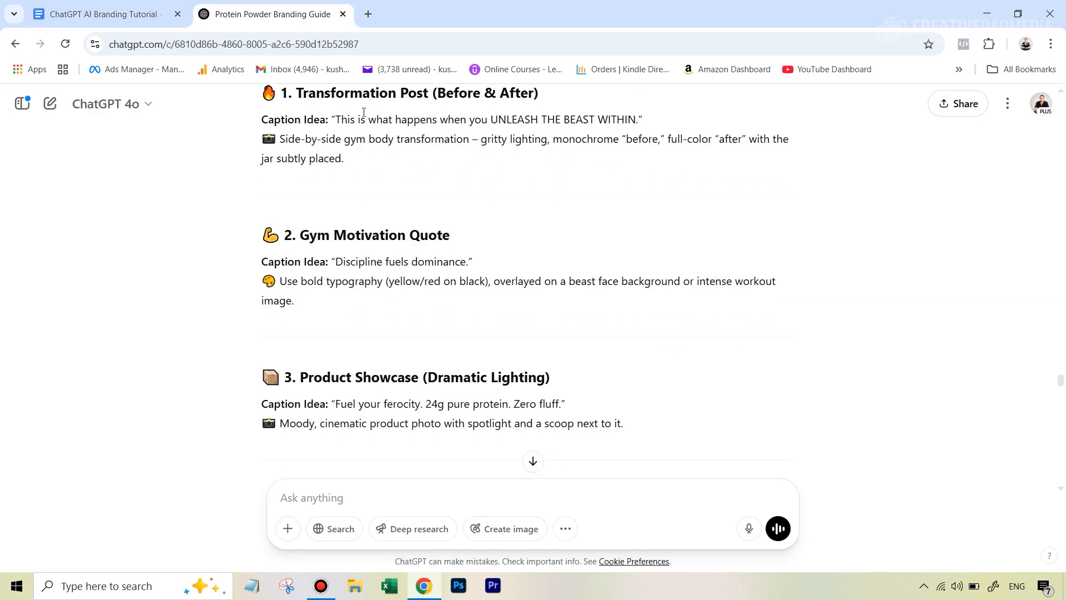
pyautogui.moveTo(478, 250)
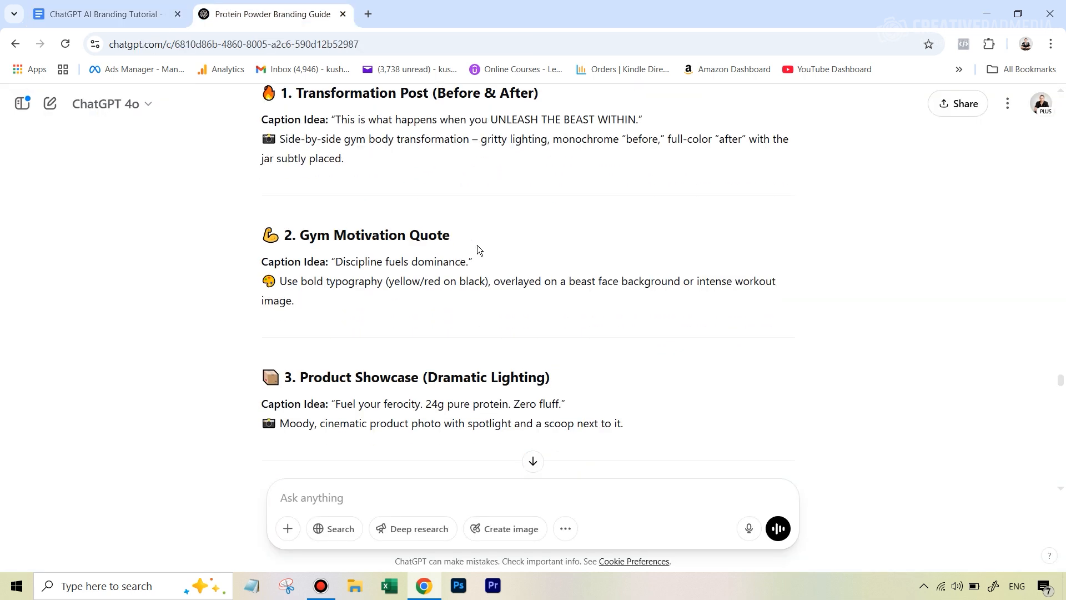
pyautogui.scroll(-3)
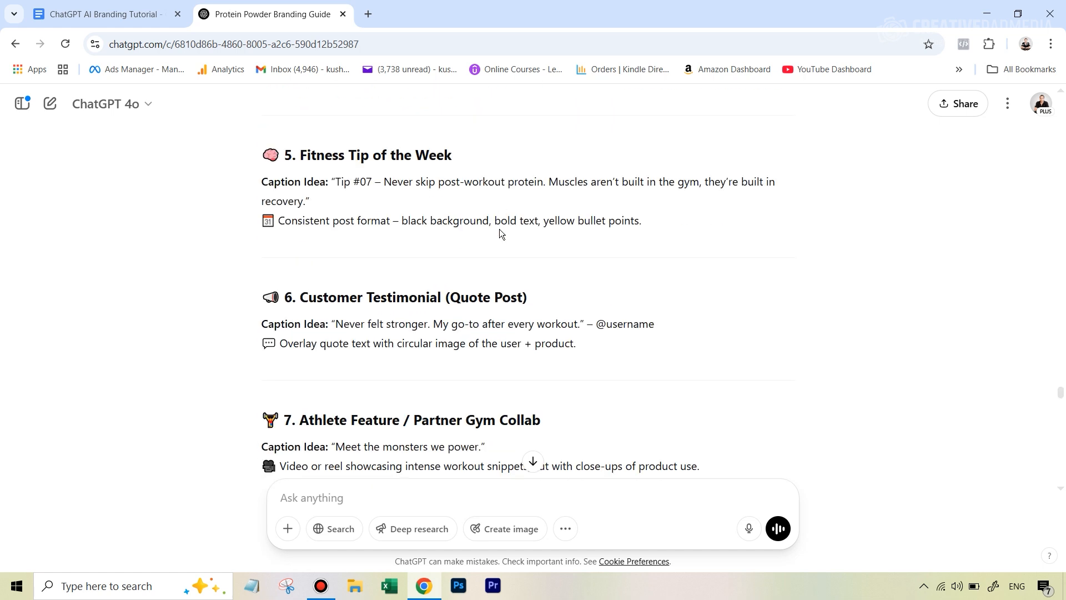
pyautogui.scroll(-3)
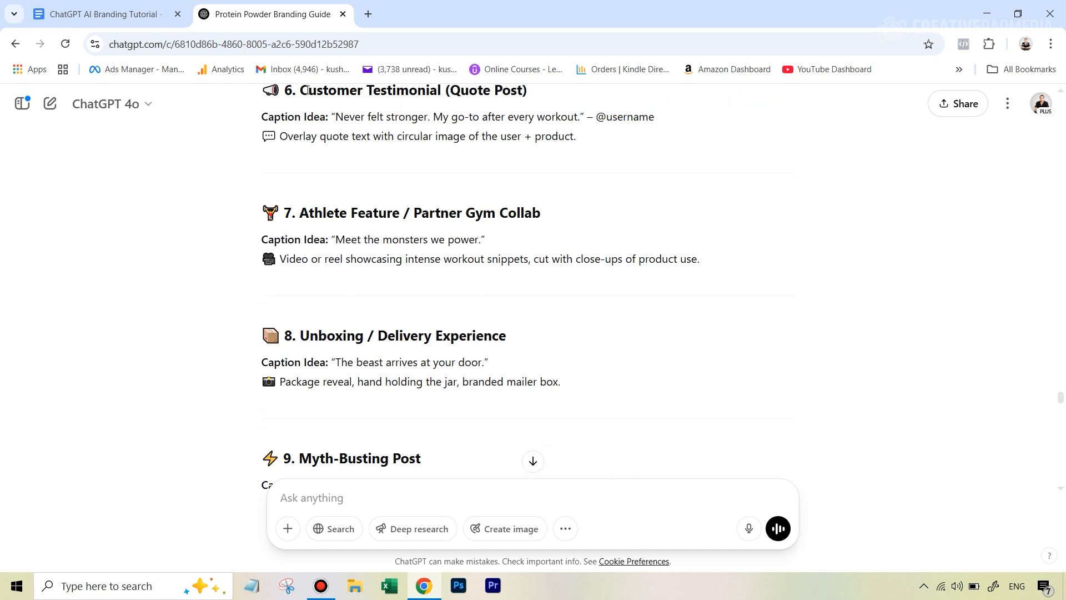
pyautogui.scroll(-3)
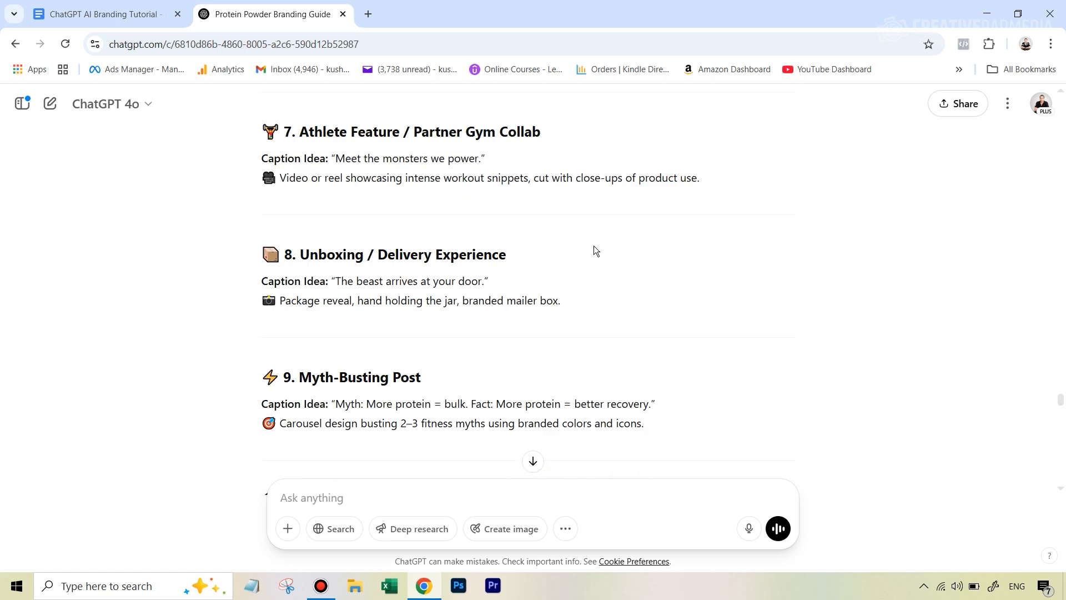
pyautogui.scroll(-3)
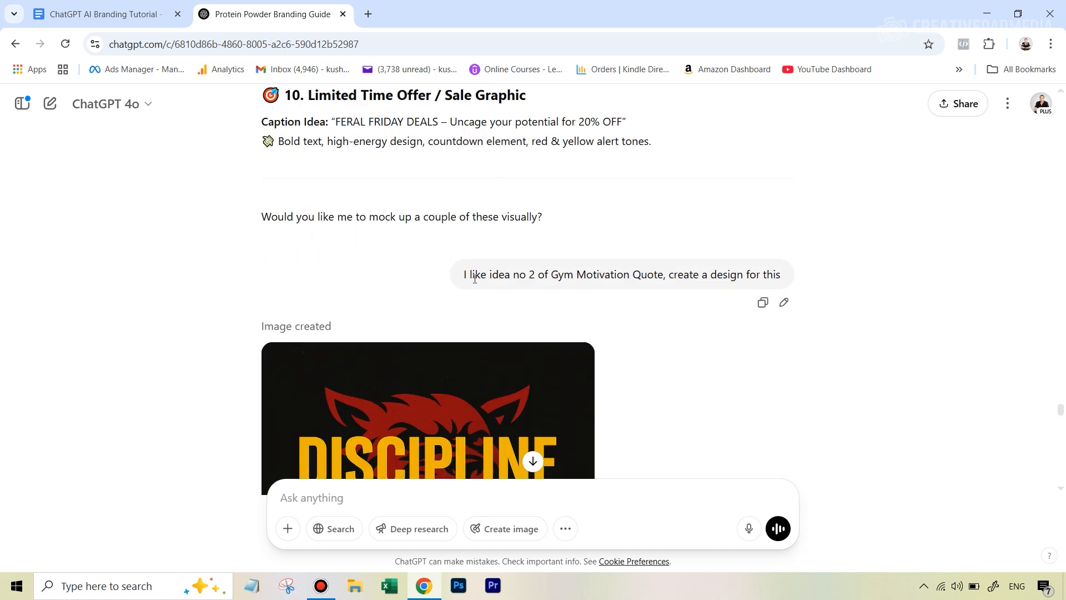
pyautogui.moveTo(682, 249)
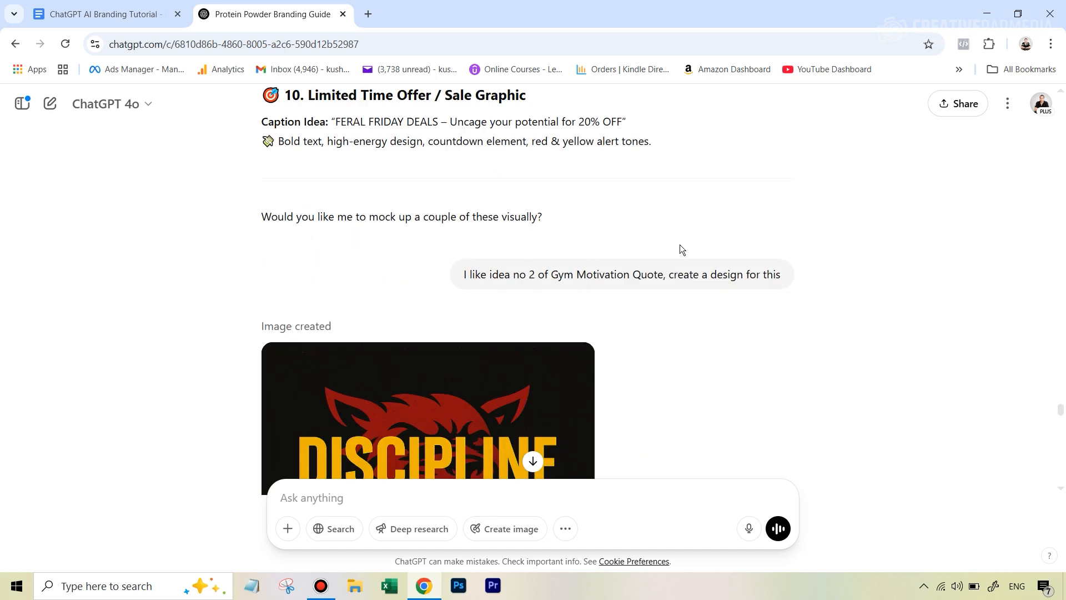
pyautogui.moveTo(511, 330)
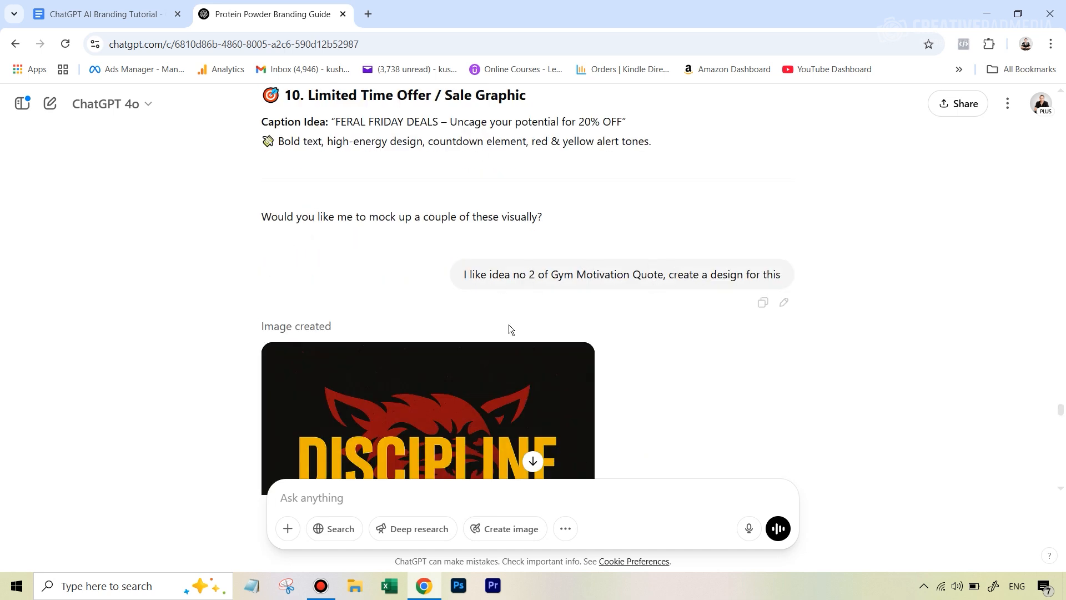
pyautogui.scroll(-3)
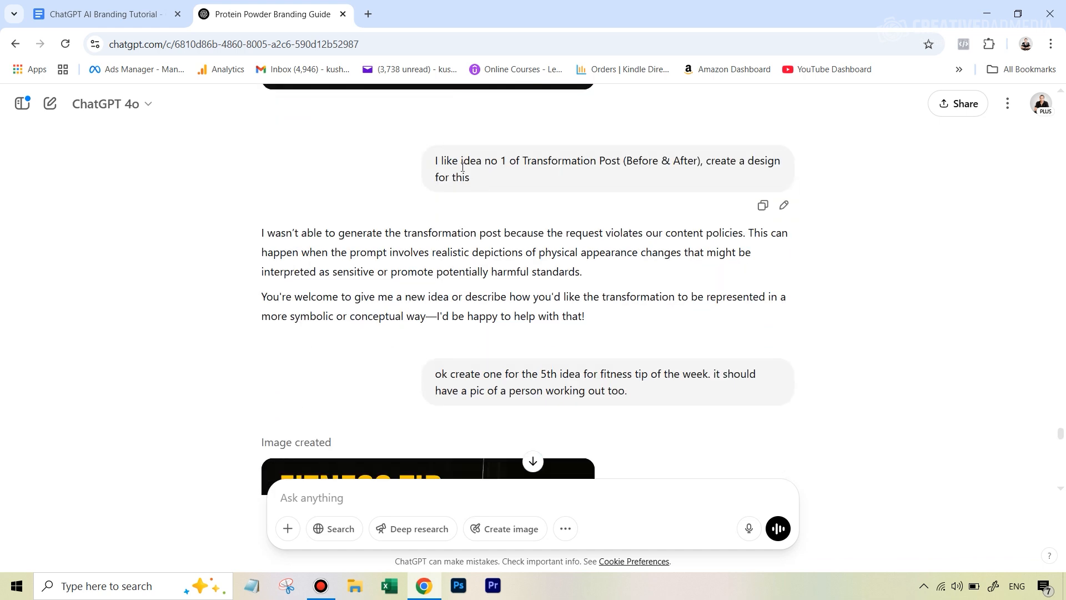
pyautogui.moveTo(642, 172)
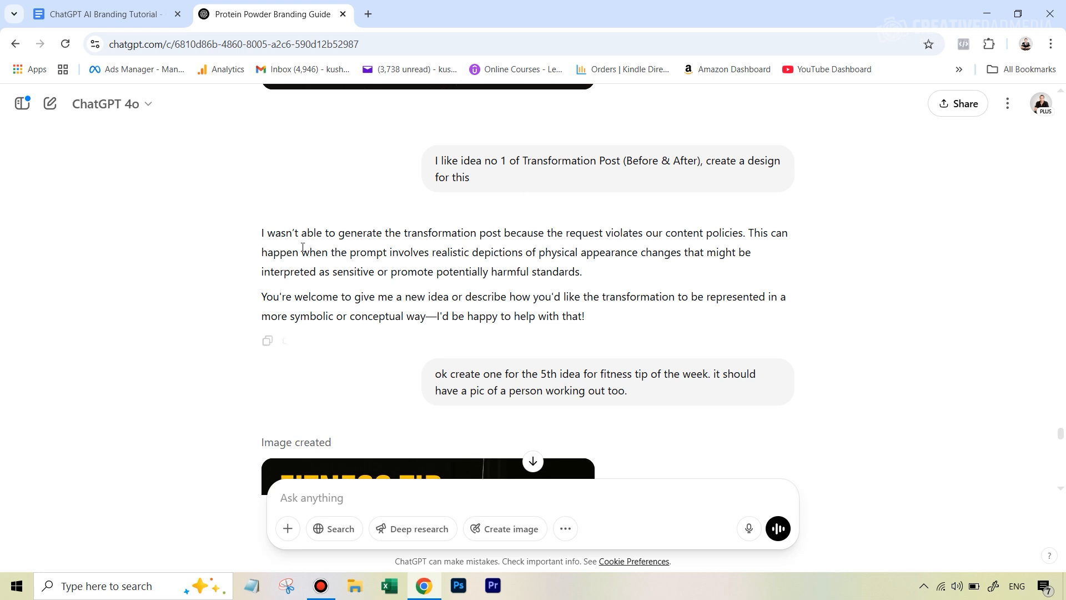
pyautogui.moveTo(654, 224)
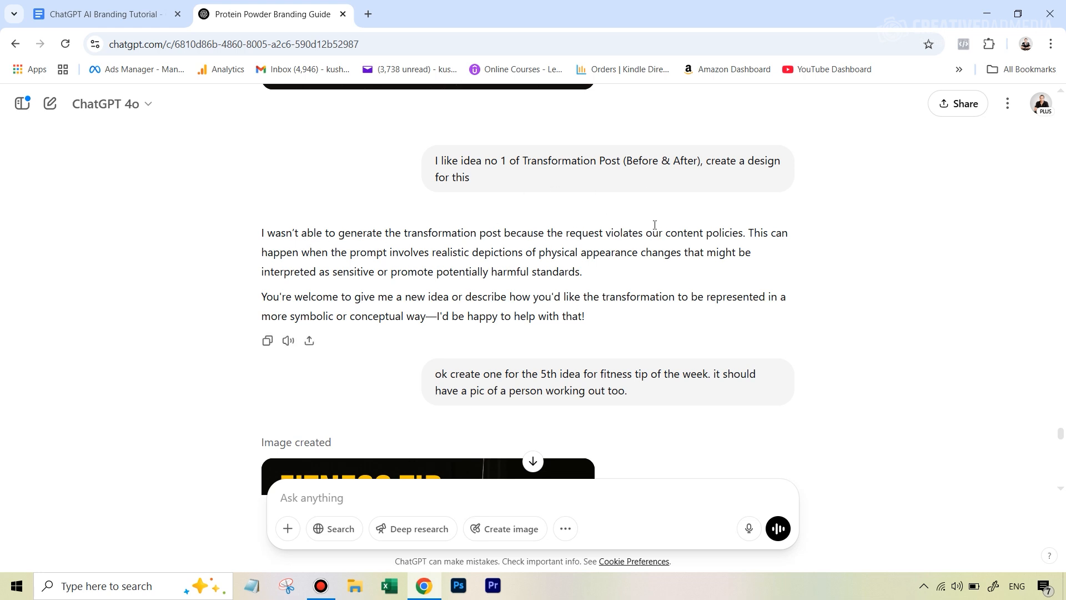
pyautogui.moveTo(680, 172)
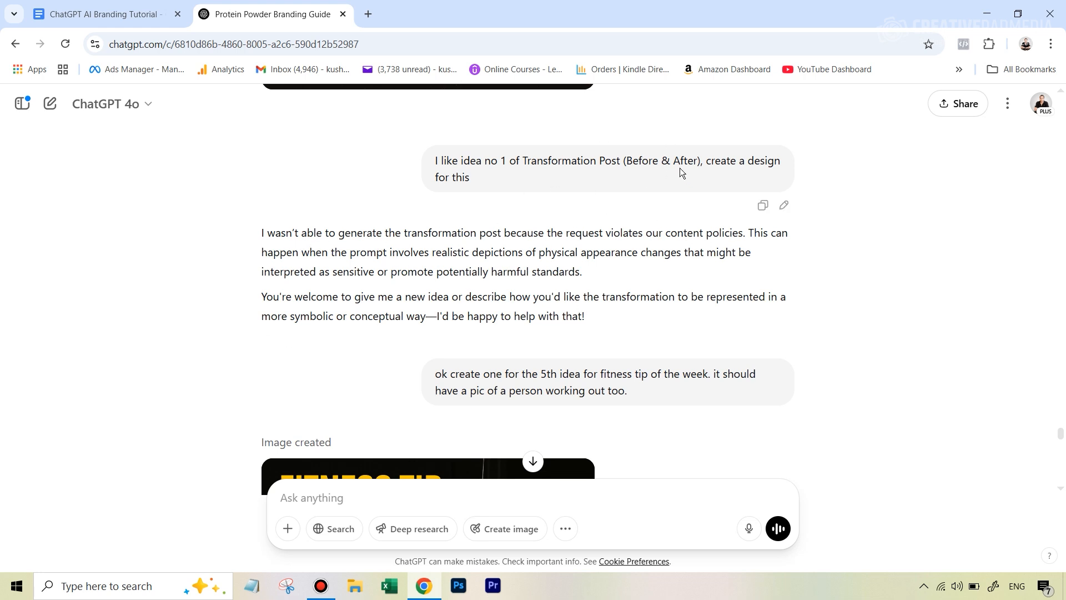
pyautogui.moveTo(693, 195)
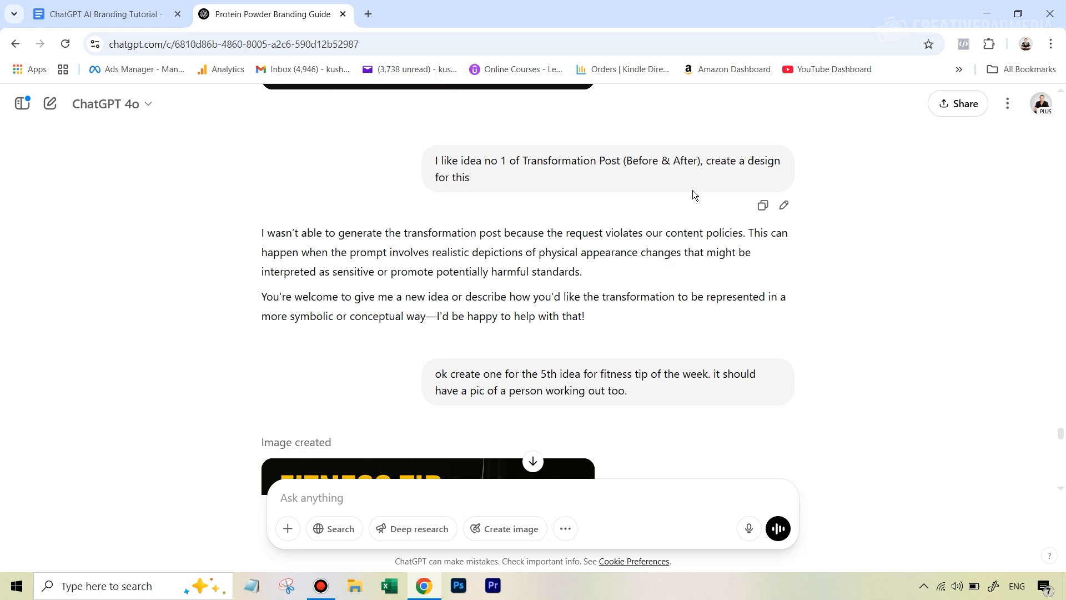
# Scroll past the Fitness Tip of the Week post to the podcast YouTube thumbnail
pyautogui.scroll(-3)
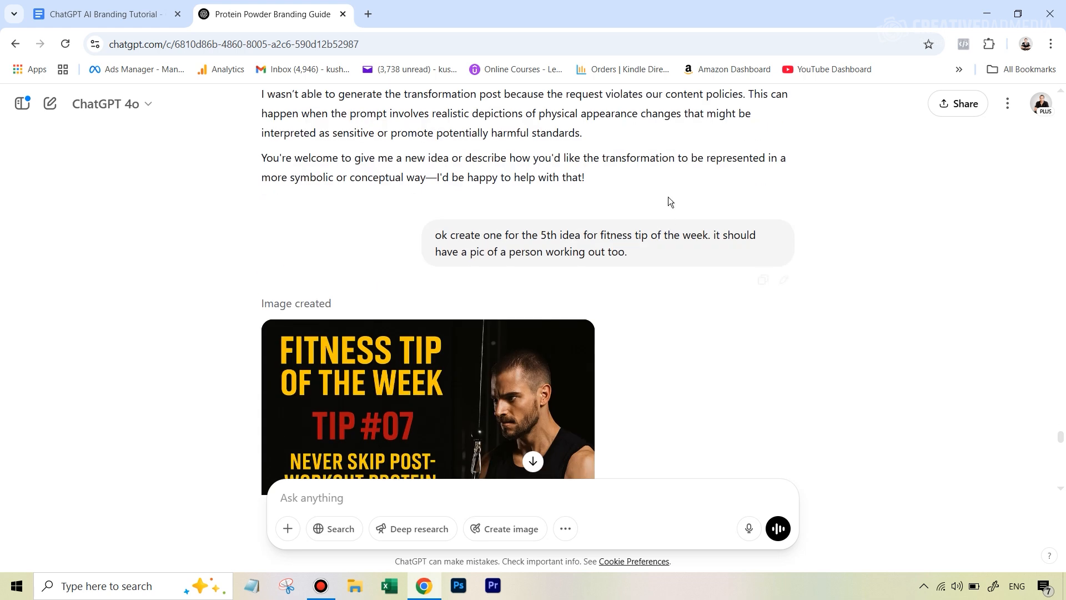
pyautogui.scroll(-3)
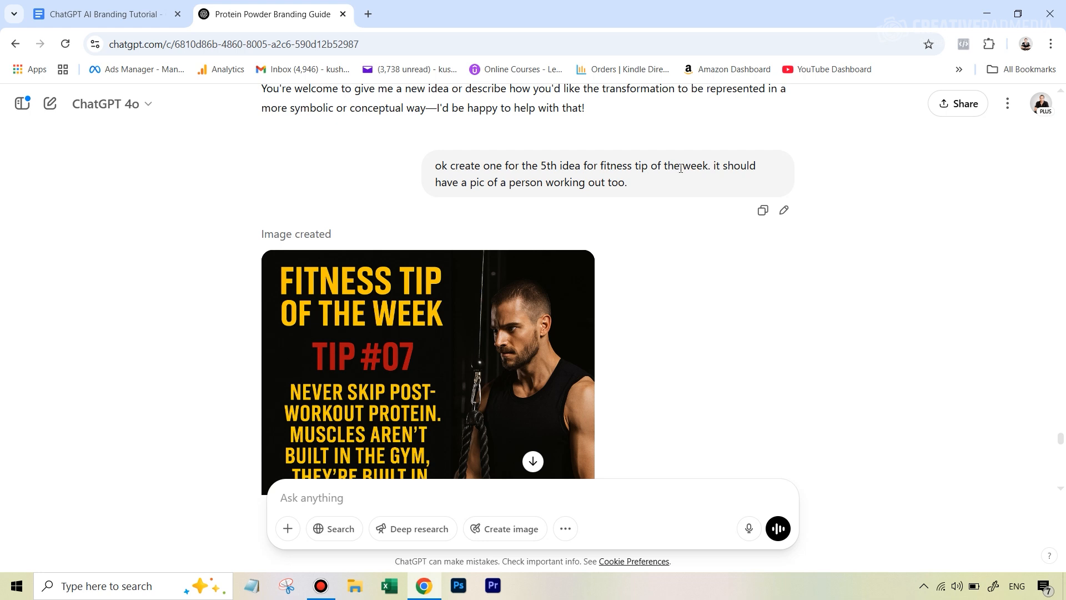
pyautogui.scroll(-3)
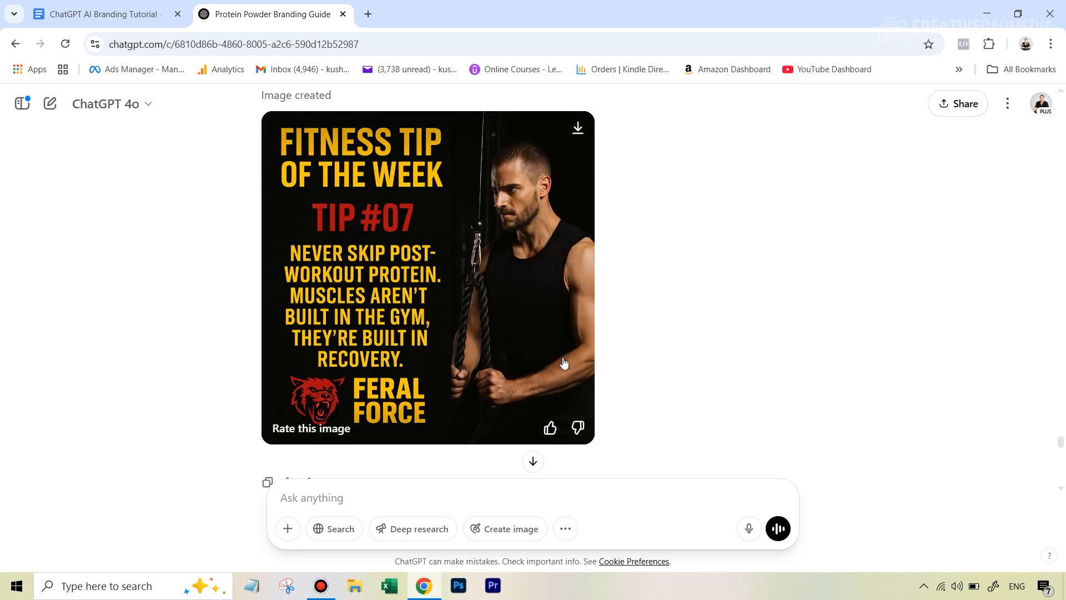
pyautogui.moveTo(705, 224)
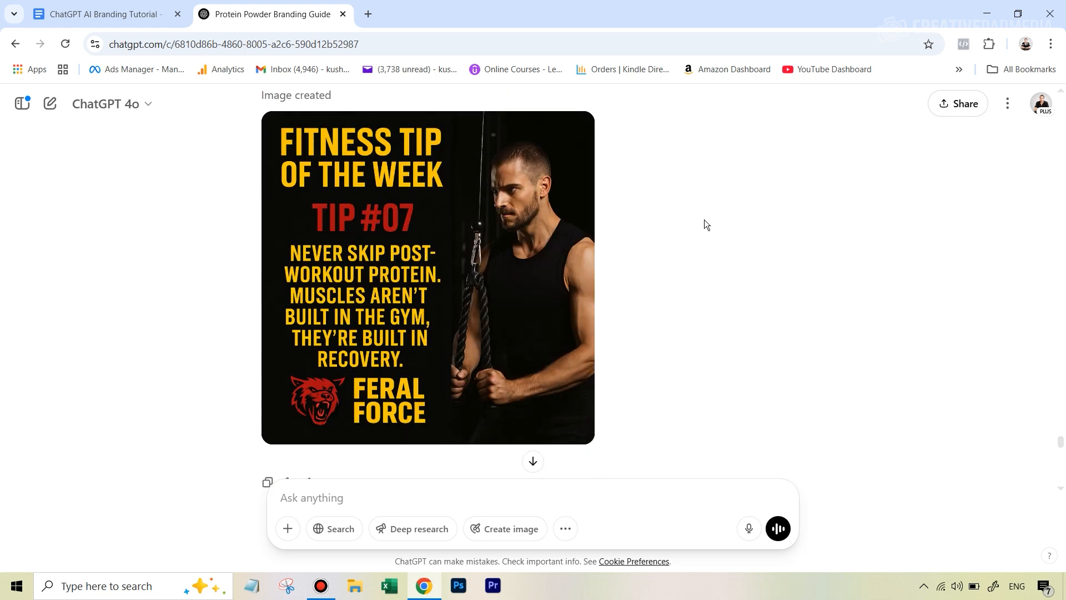
pyautogui.moveTo(572, 306)
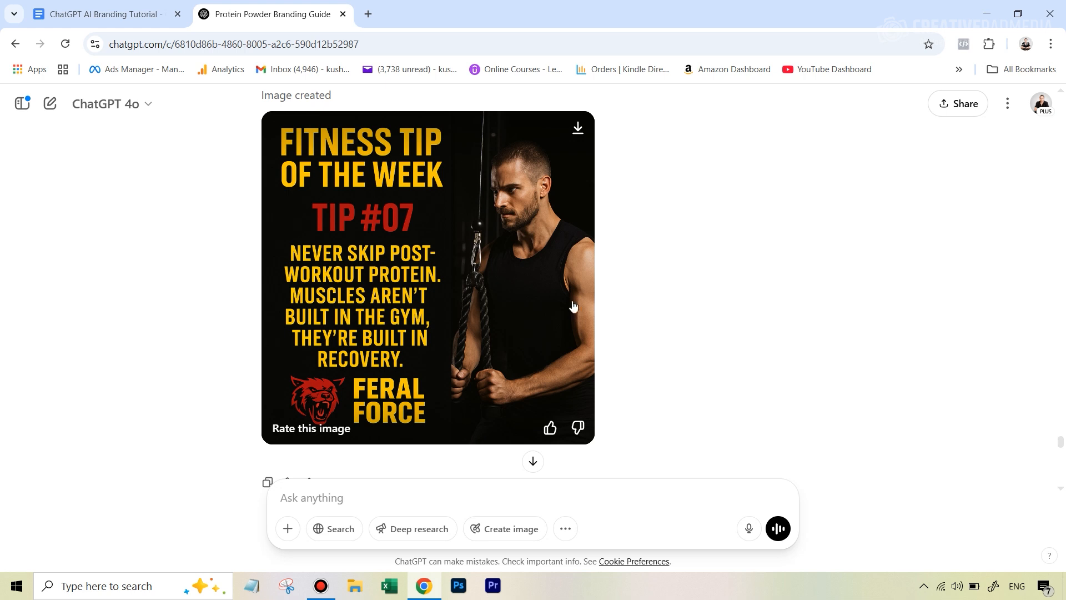
pyautogui.scroll(-3)
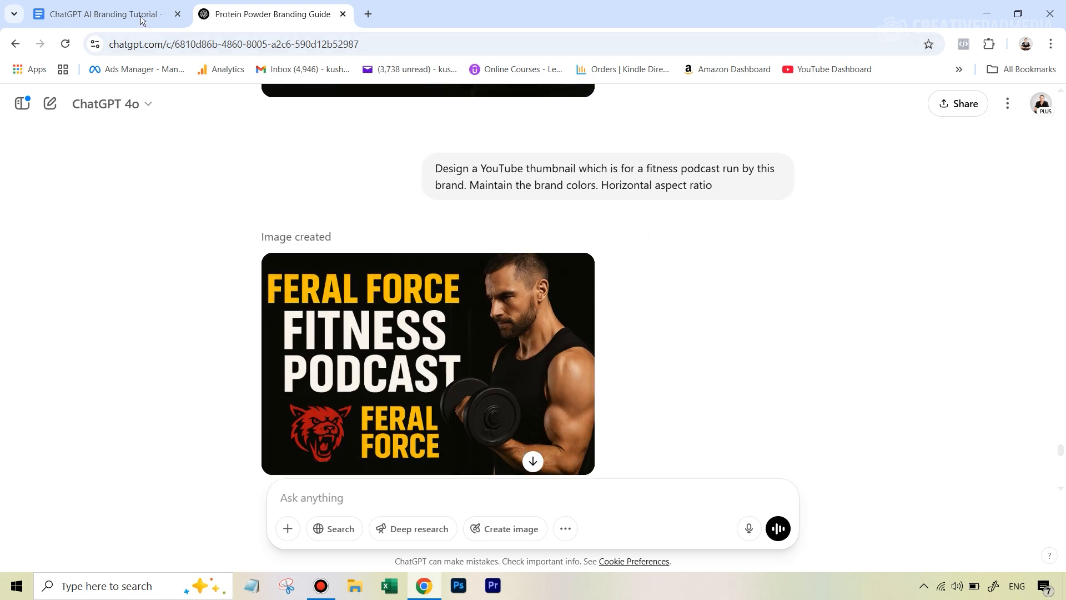
# Bring up the tutorial's Method 2 YouTube thumbnail prompt with its pixel-size note
pyautogui.click(102, 13)
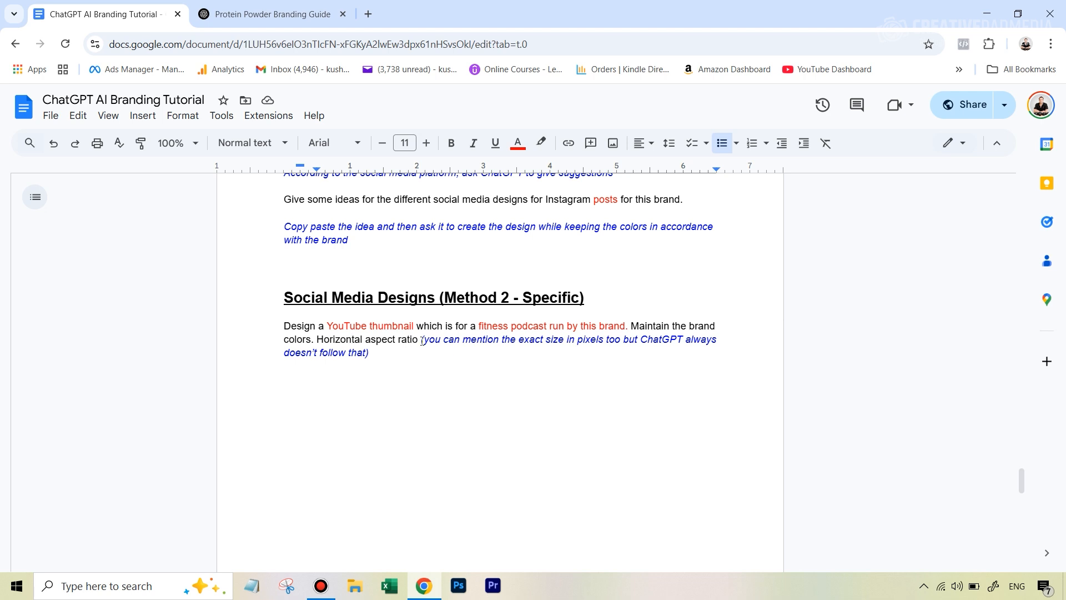
pyautogui.moveTo(576, 340)
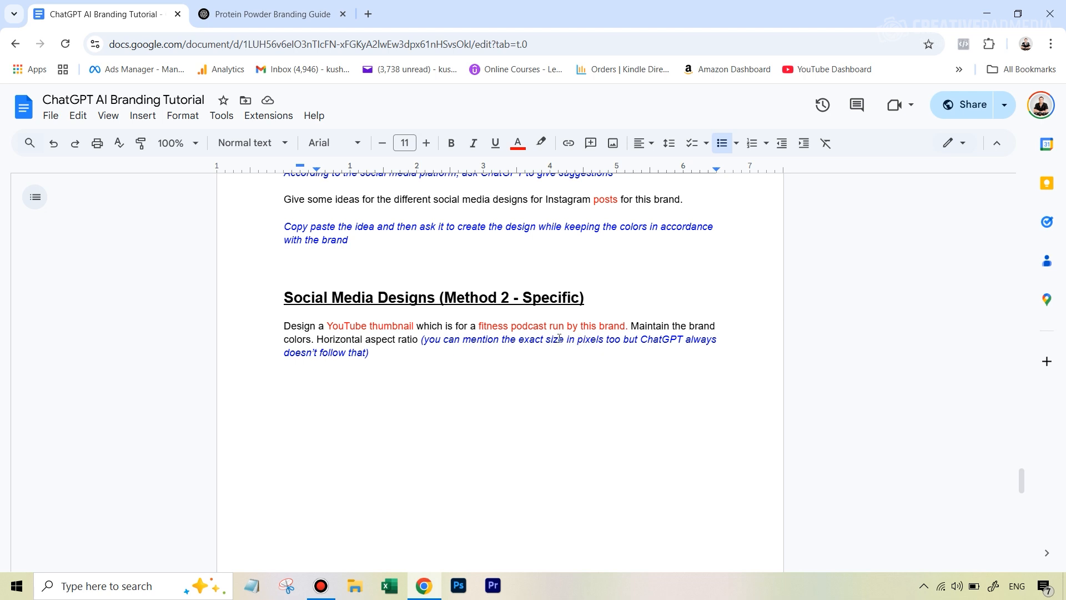
pyautogui.moveTo(409, 336)
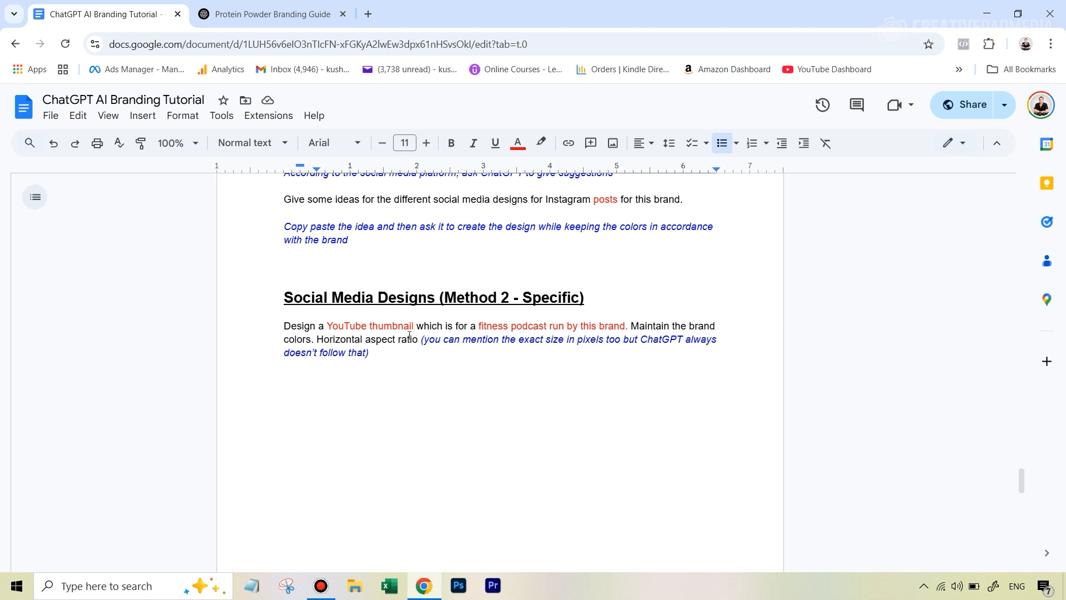
# Return to the chat showing the horizontal FERAL FORCE Fitness Podcast thumbnail
pyautogui.click(269, 13)
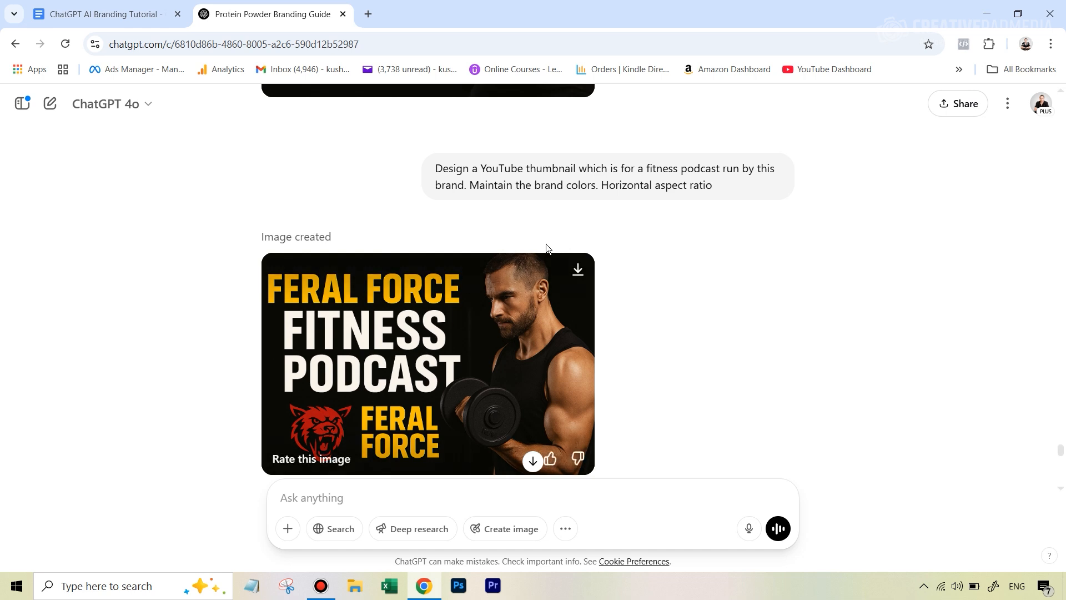
pyautogui.moveTo(356, 327)
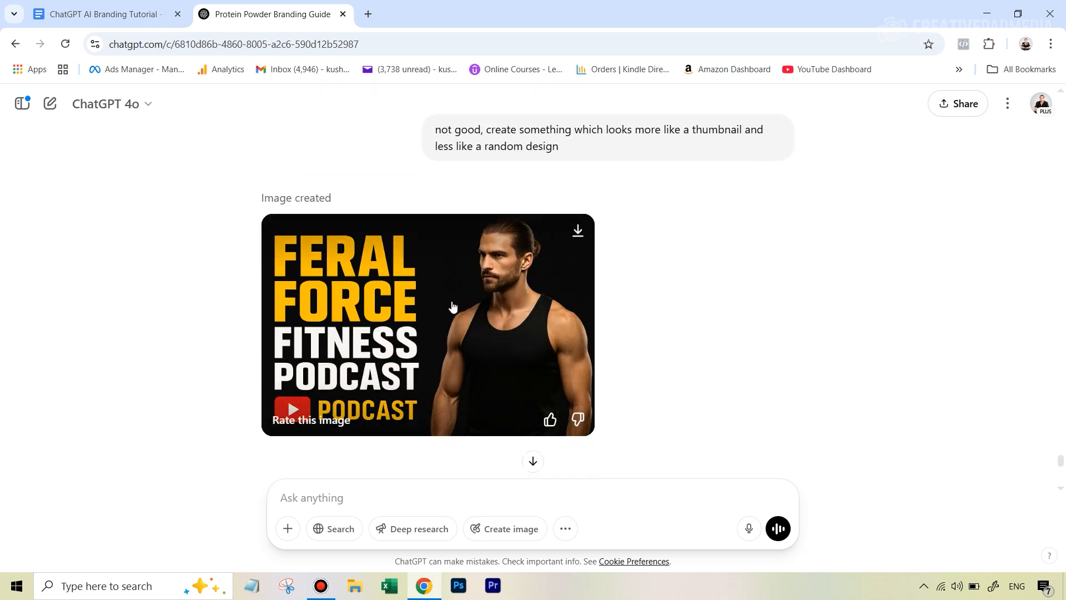
pyautogui.moveTo(711, 379)
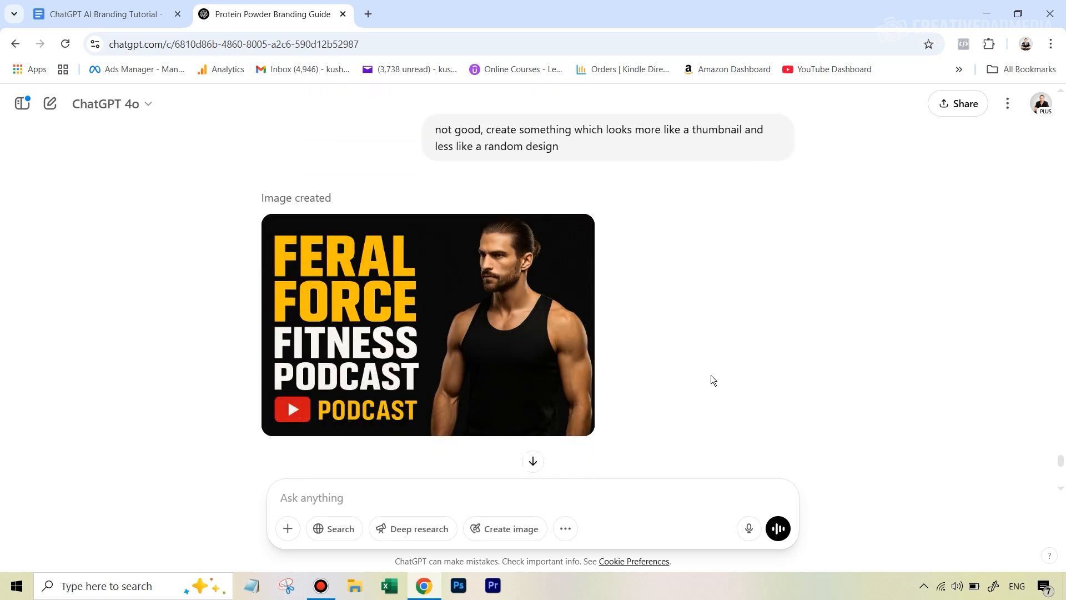
# Bring up the Brand Board prompt with yellow-black-red colours and Oswald/Open Sans fonts
pyautogui.click(102, 14)
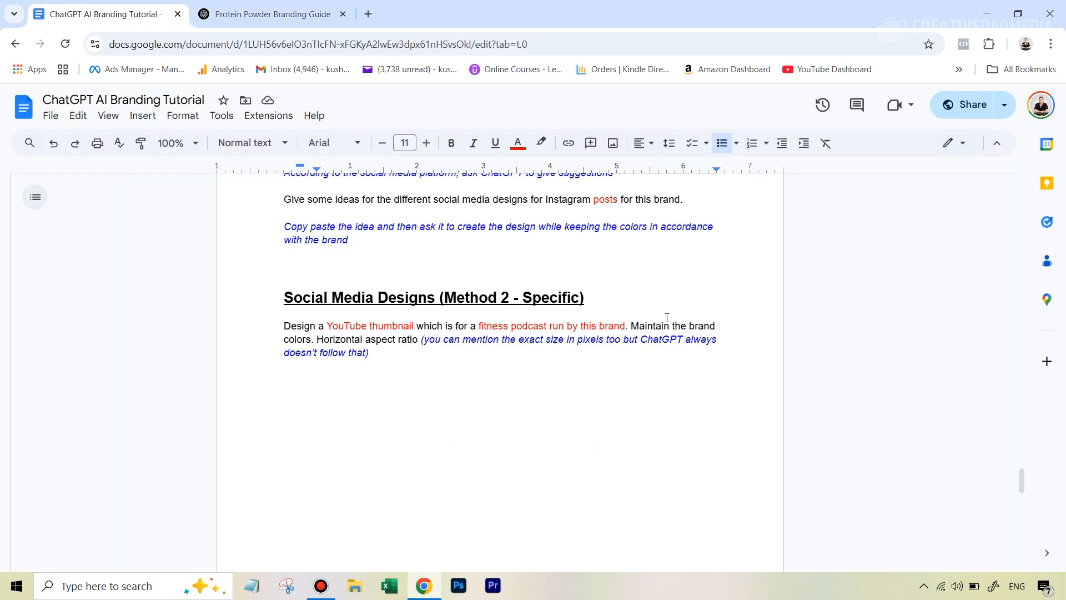
pyautogui.moveTo(646, 300)
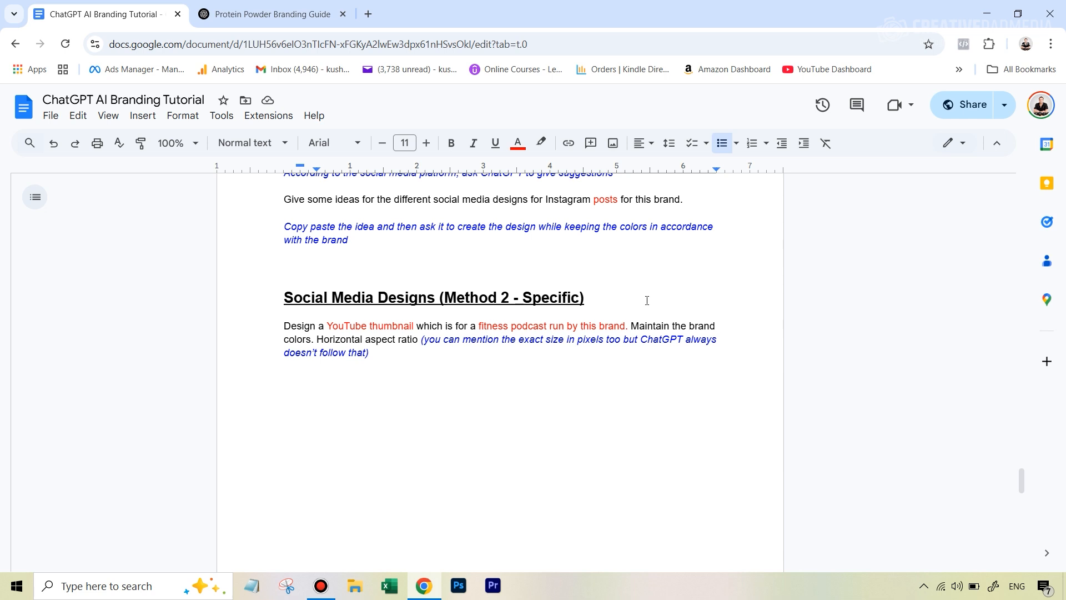
pyautogui.scroll(-3)
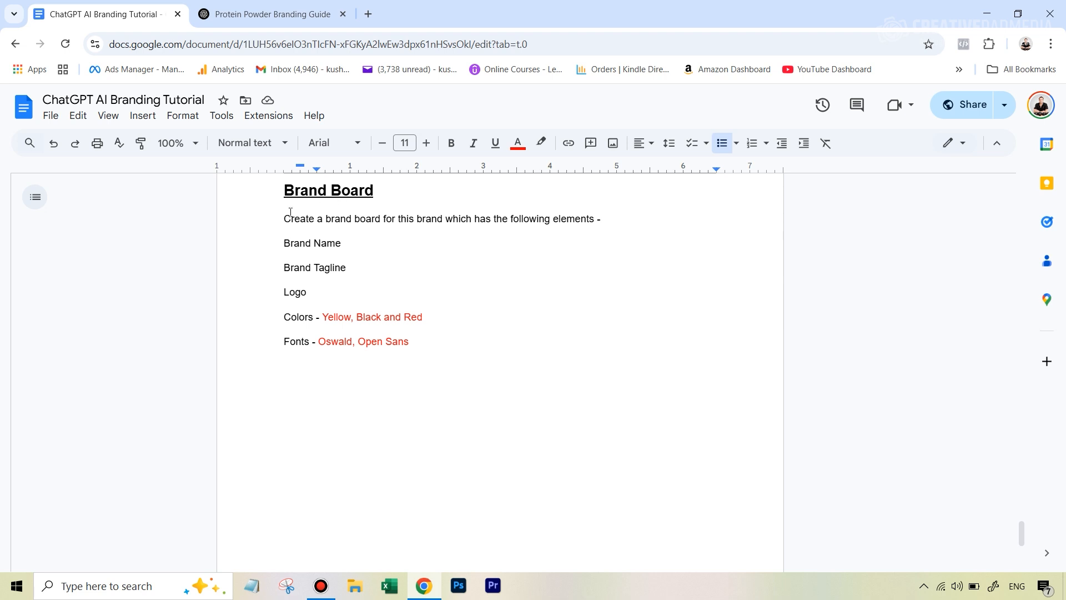
pyautogui.moveTo(341, 309)
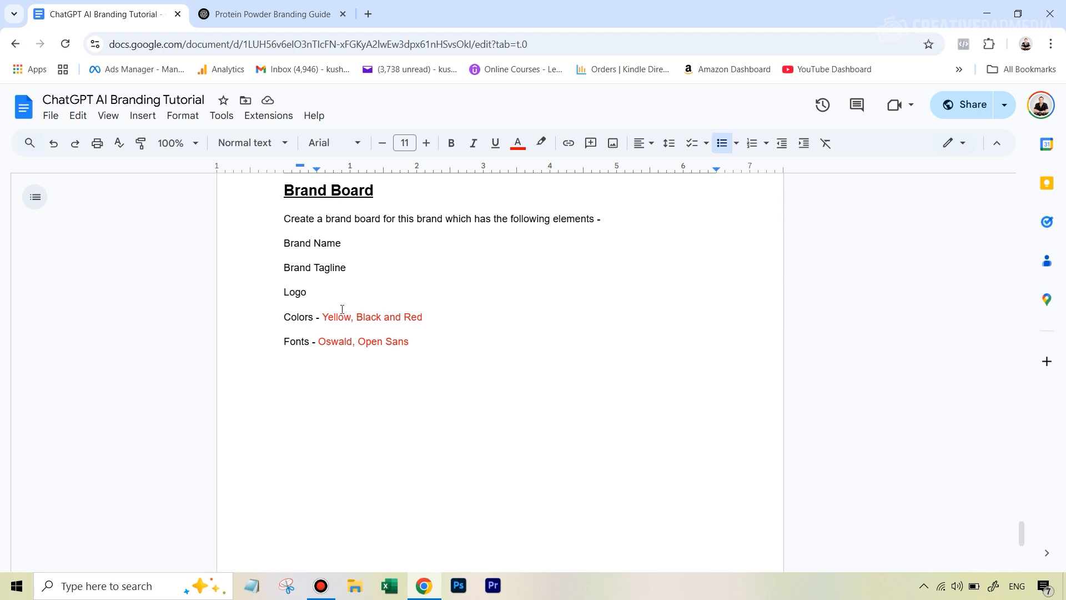
pyautogui.moveTo(271, 13)
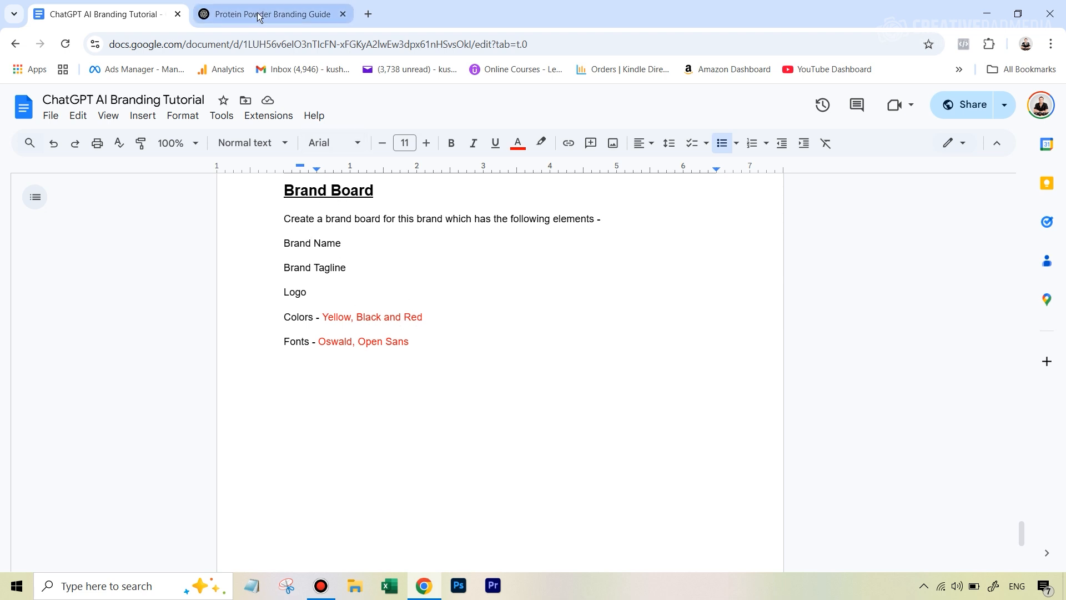
# Return to ChatGPT and review the brand board with wolf logo, swatches, and Oswald/Open Sans fonts
pyautogui.click(270, 13)
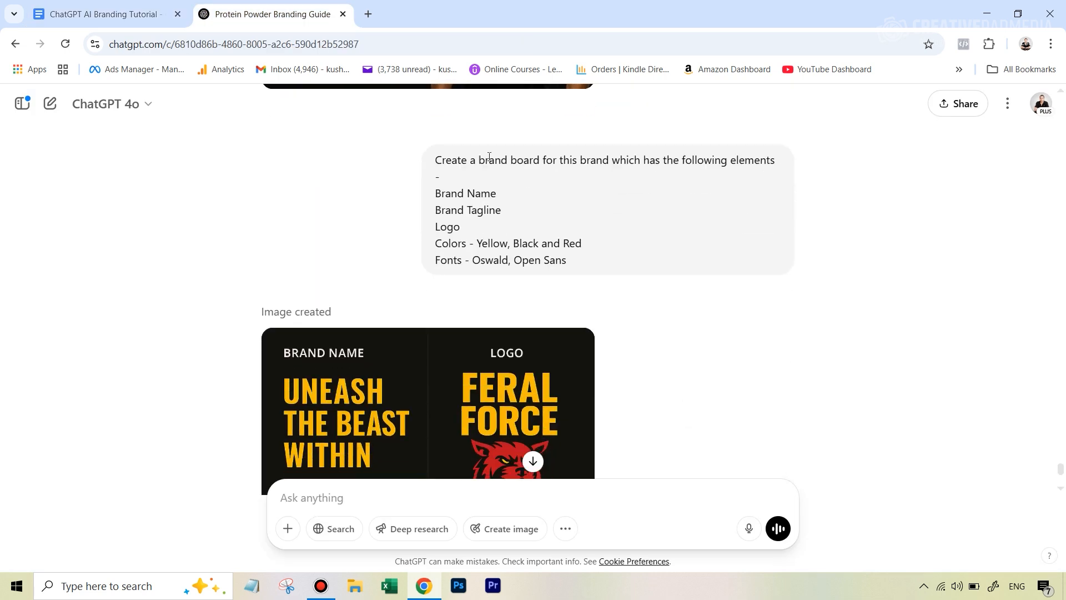
pyautogui.moveTo(554, 245)
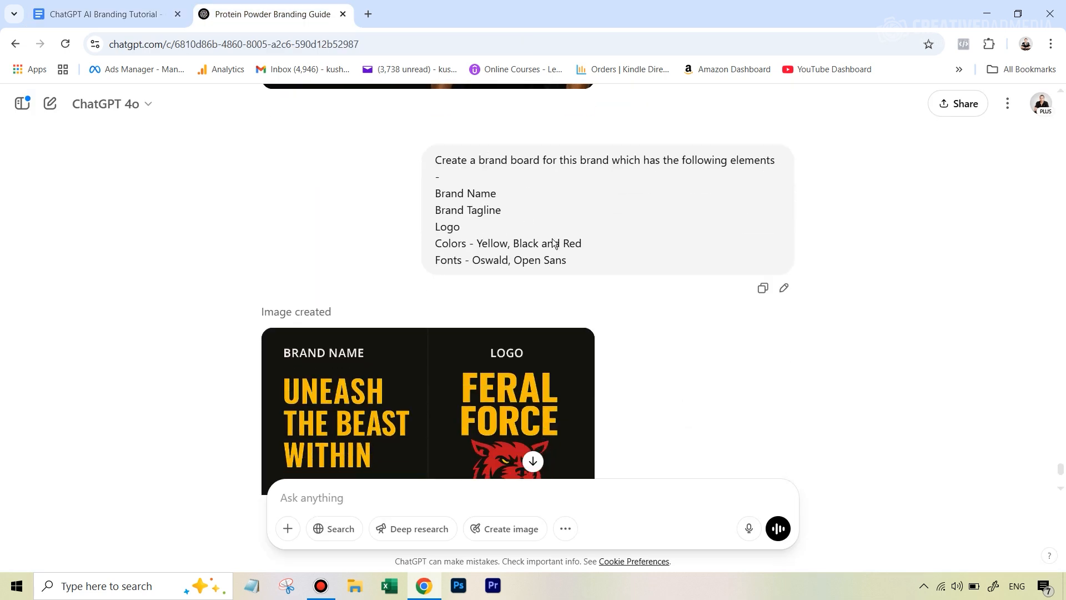
pyautogui.scroll(-3)
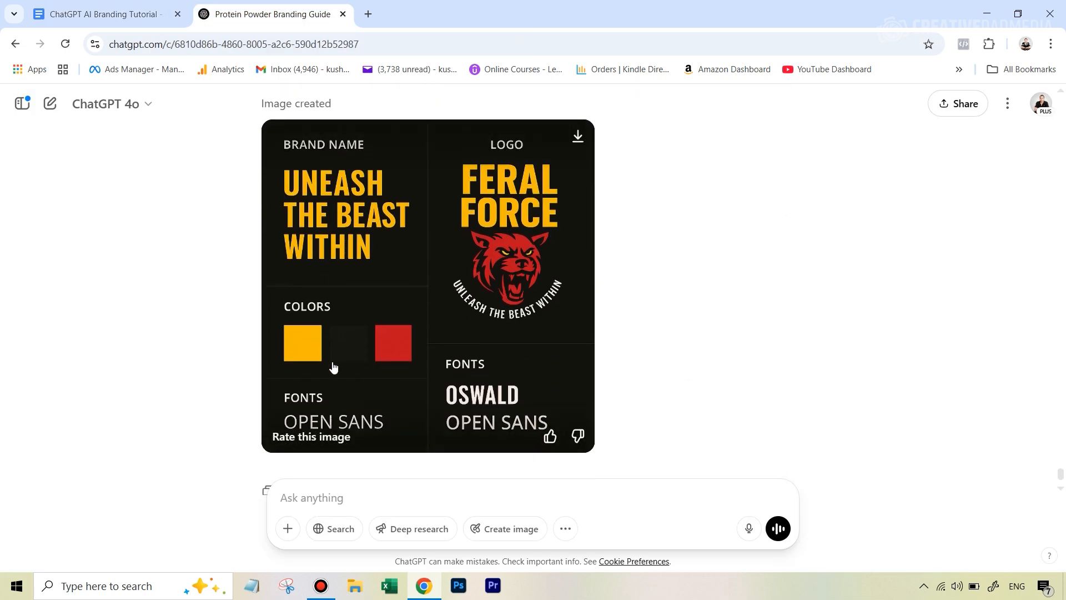
pyautogui.moveTo(317, 158)
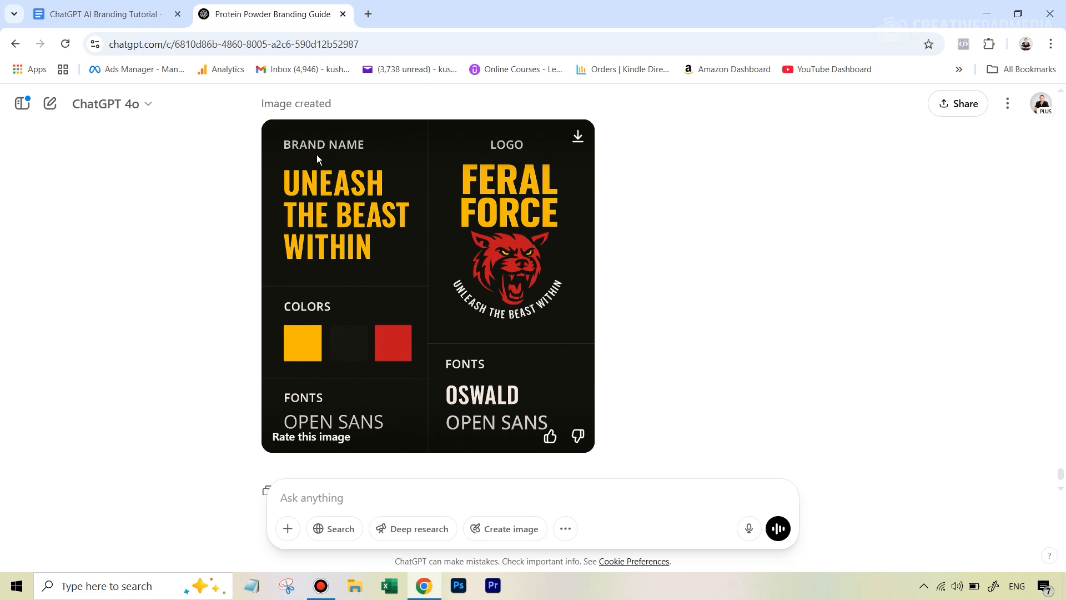
pyautogui.moveTo(524, 278)
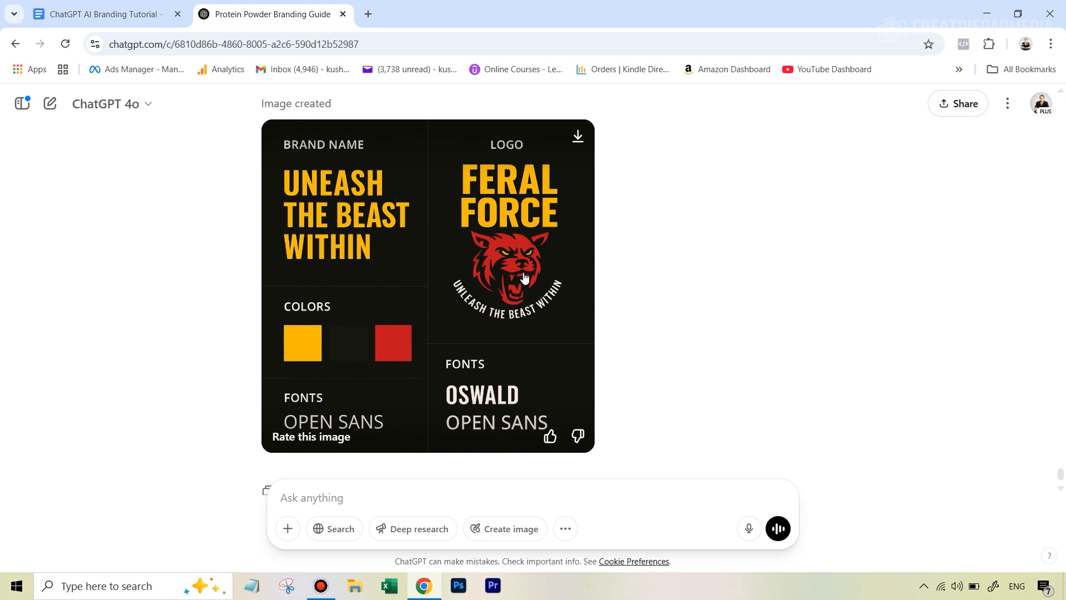
pyautogui.moveTo(385, 357)
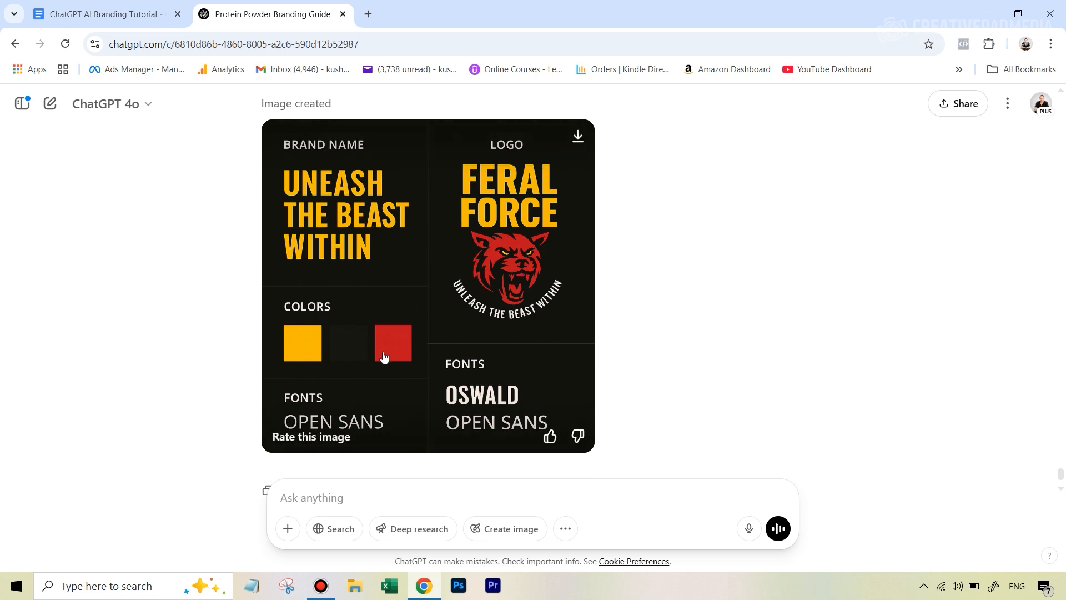
pyautogui.moveTo(479, 422)
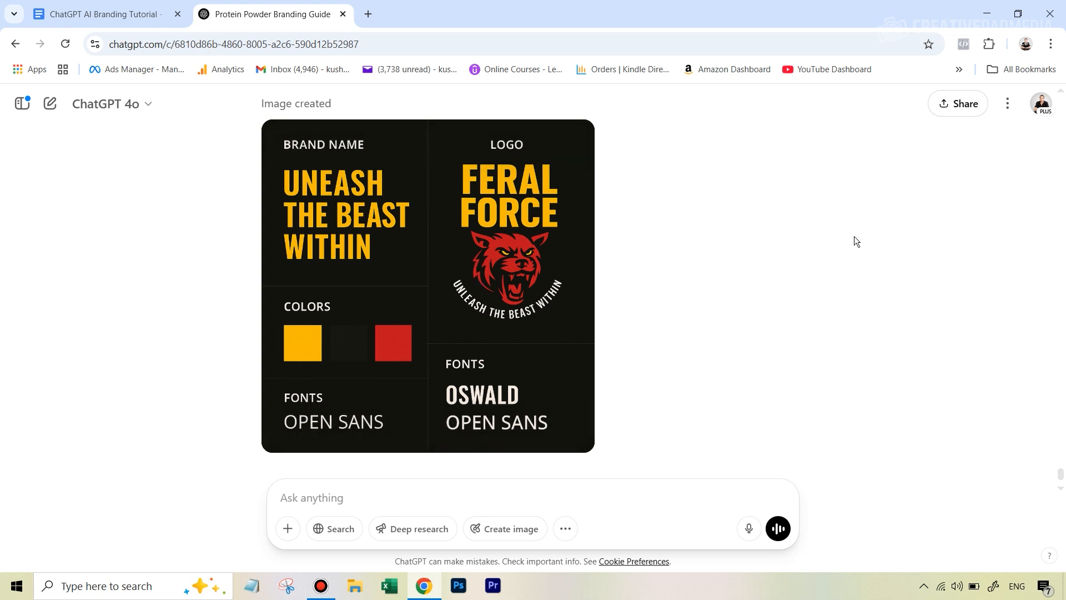
pyautogui.moveTo(941, 315)
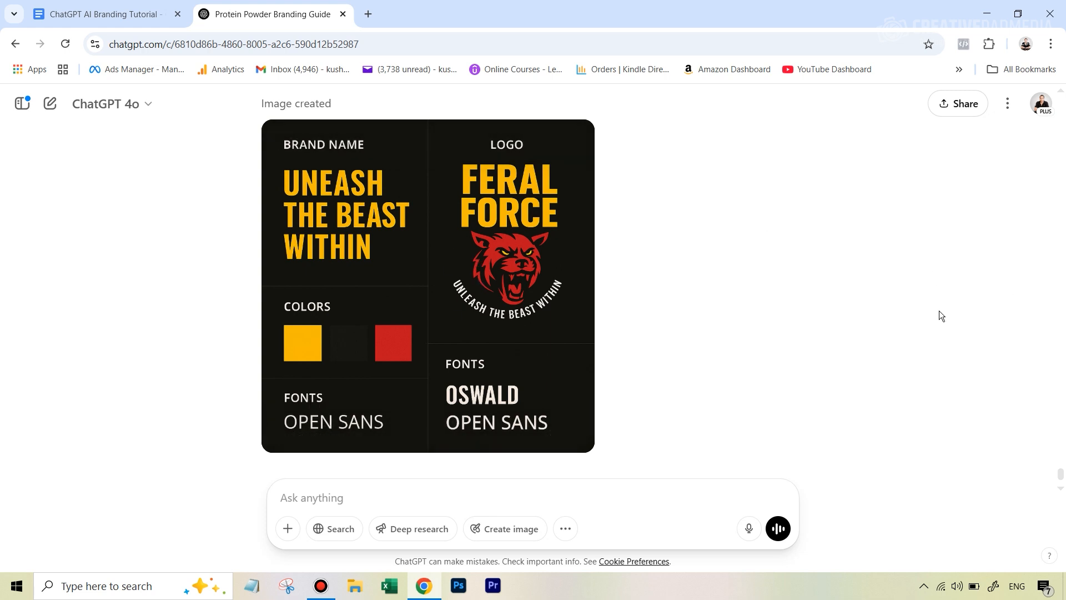